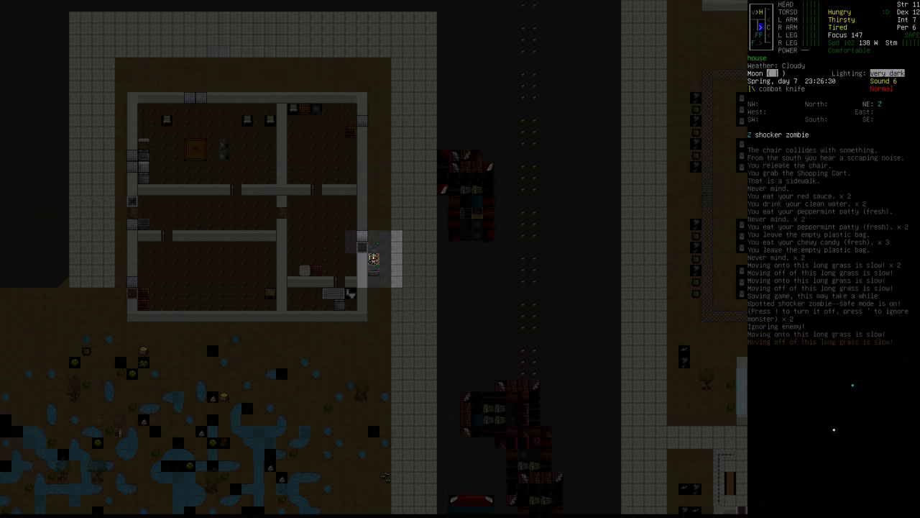
# Walk the survivor out of the house toward the road and the parked car.
pyautogui.press('up')
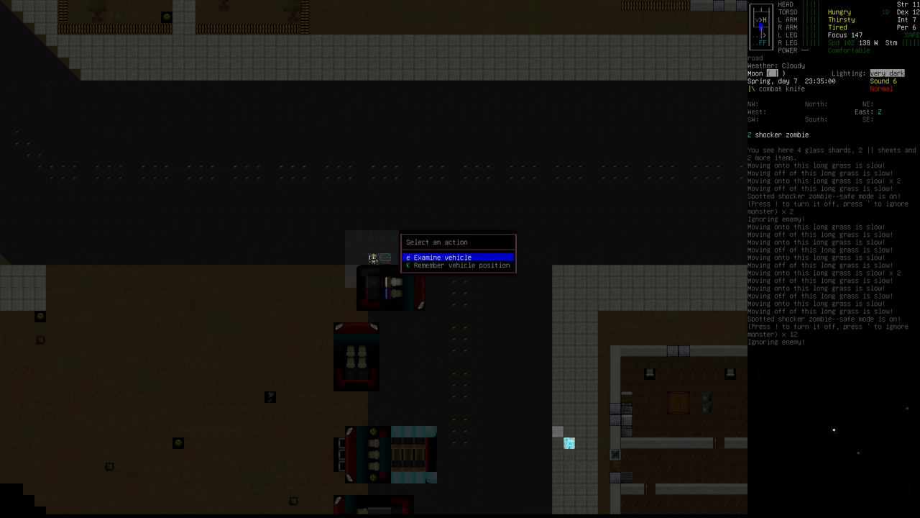
# Examine the damaged car's parts and leave the inspection screen.
pyautogui.click(443, 256)
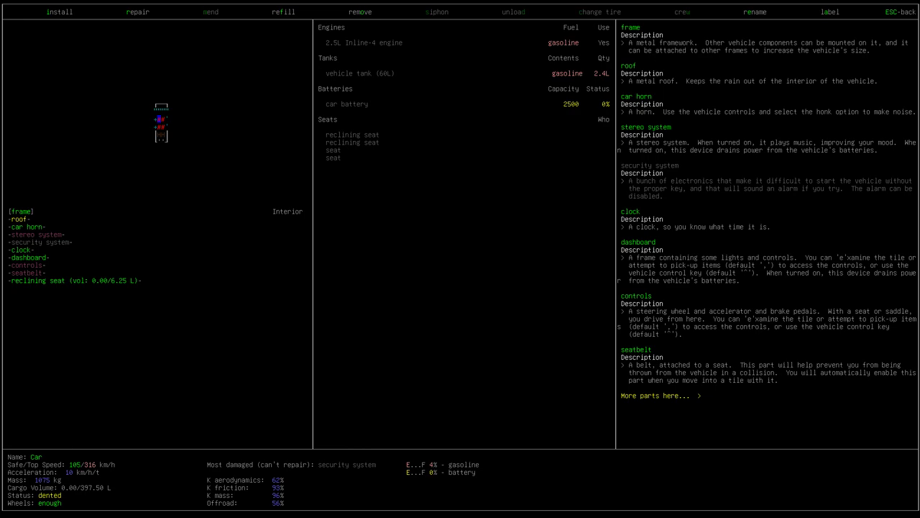
pyautogui.press('ESC')
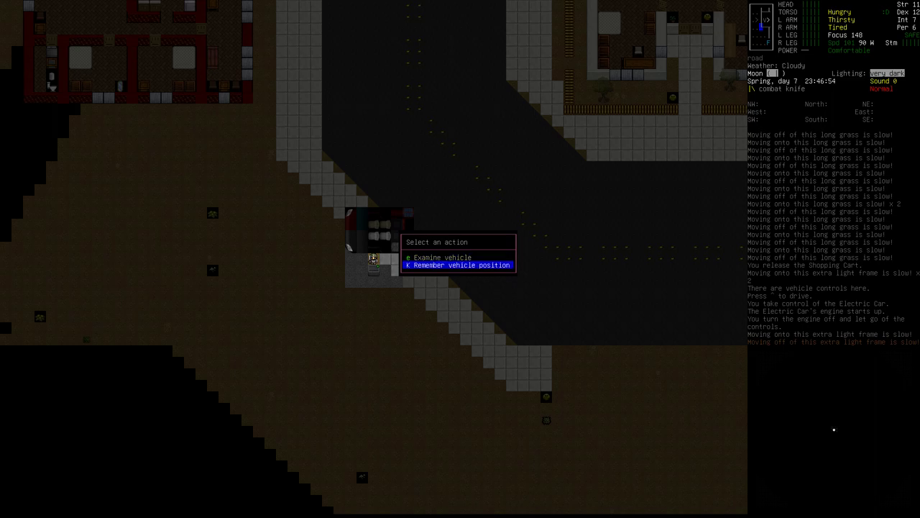
# Examine the electric car's motor, storage batteries, solar panel and interior parts.
pyautogui.click(457, 264)
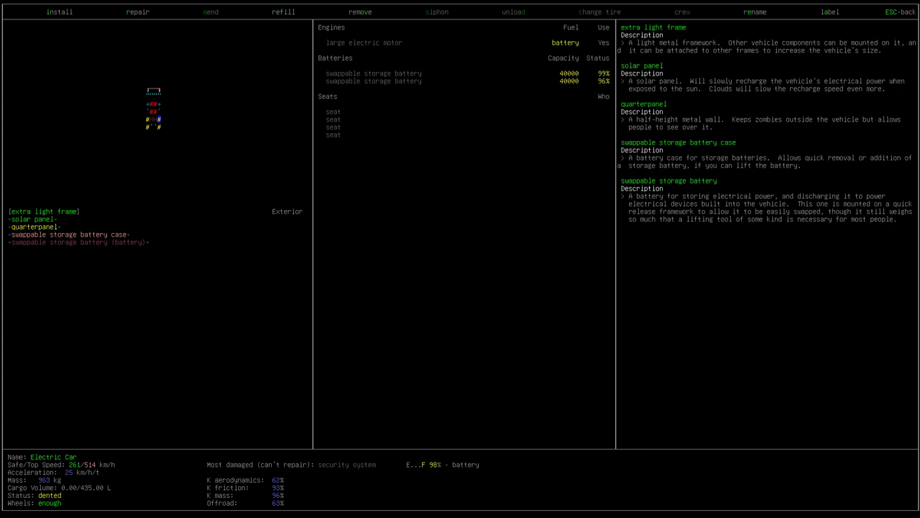
pyautogui.press('Escape')
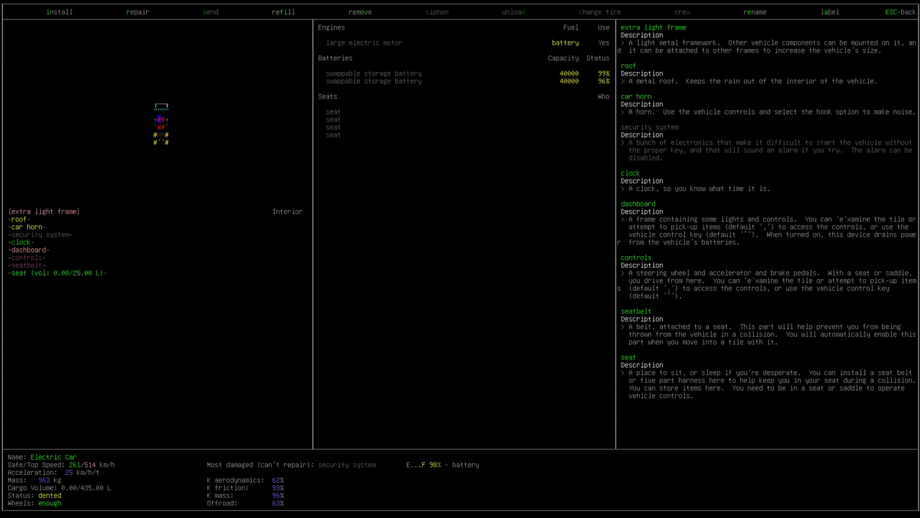
pyautogui.moveTo(452, 463)
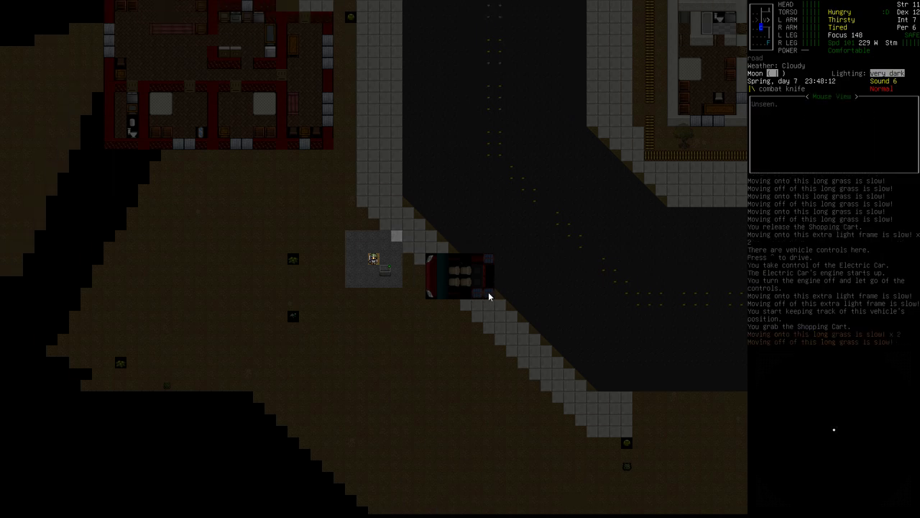
pyautogui.moveTo(489, 258)
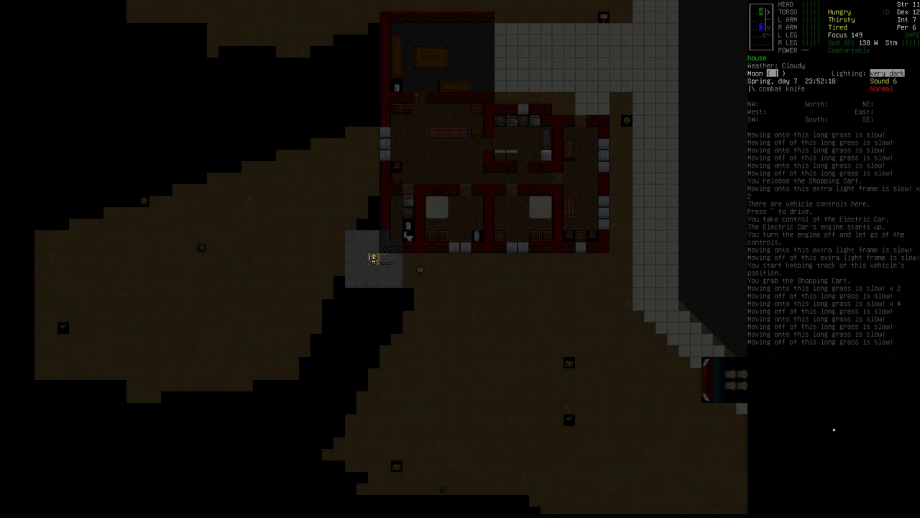
# Check the world map, then deconstruct the sandbox beside the survivor for its nails.
pyautogui.press('m')
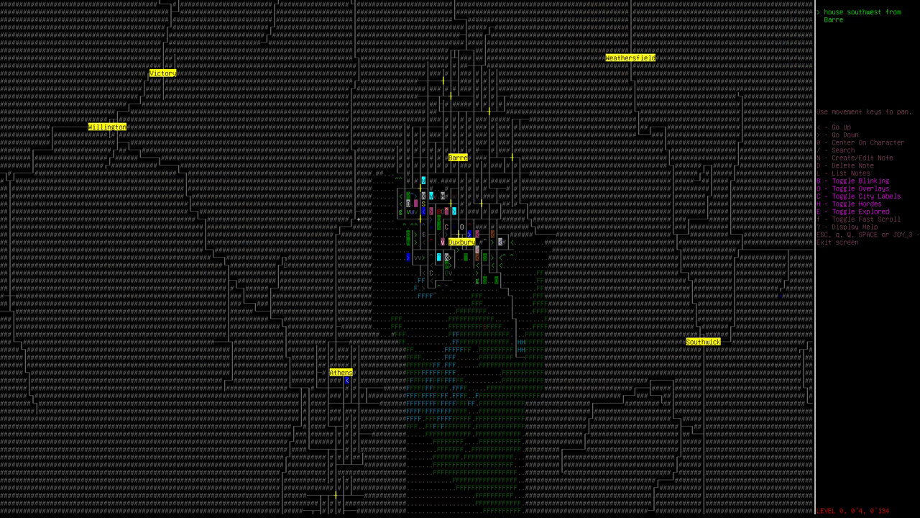
pyautogui.press('escape')
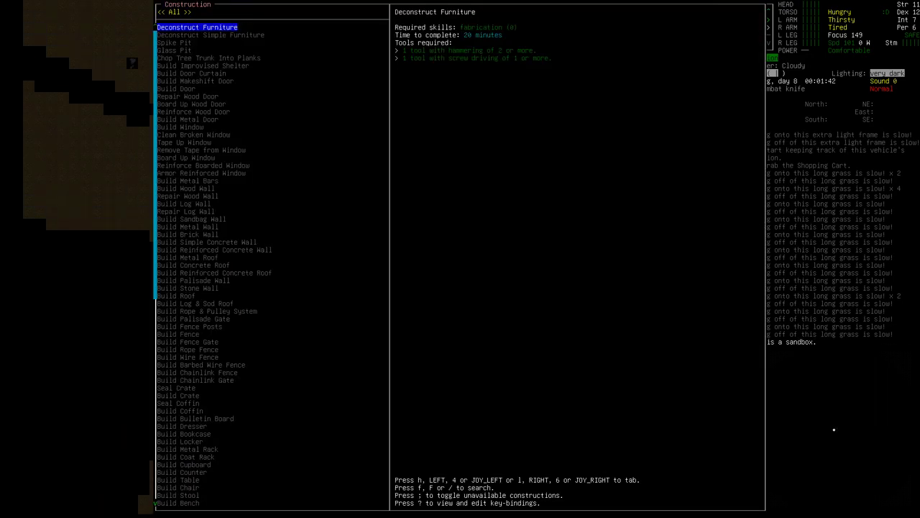
pyautogui.press('Escape')
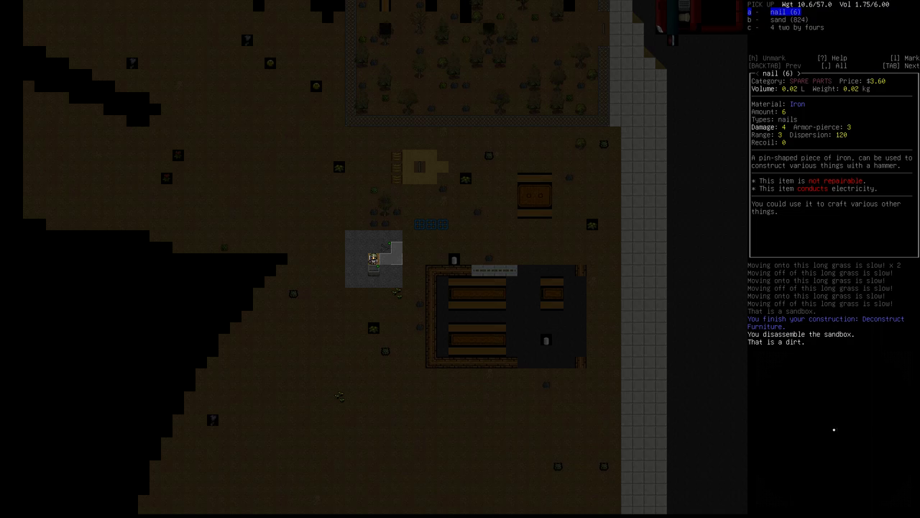
pyautogui.press('Escape')
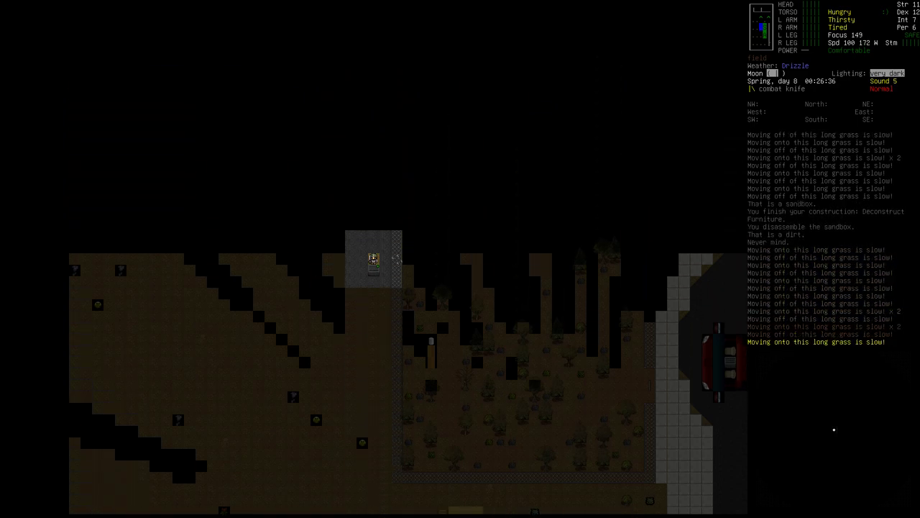
# Walk the survivor through the long grass toward the house.
pyautogui.press('m')
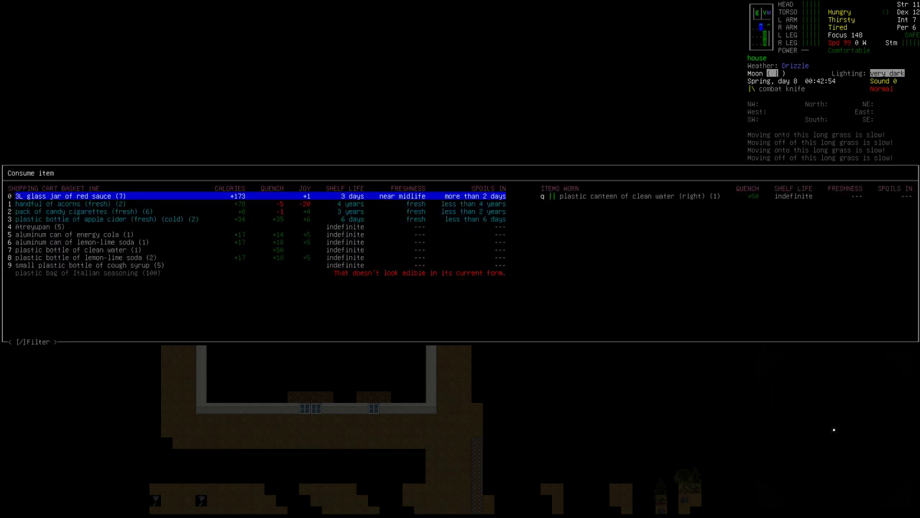
# Drink from the canteen of clean water to quench the survivor's thirst.
pyautogui.press('DOWN')
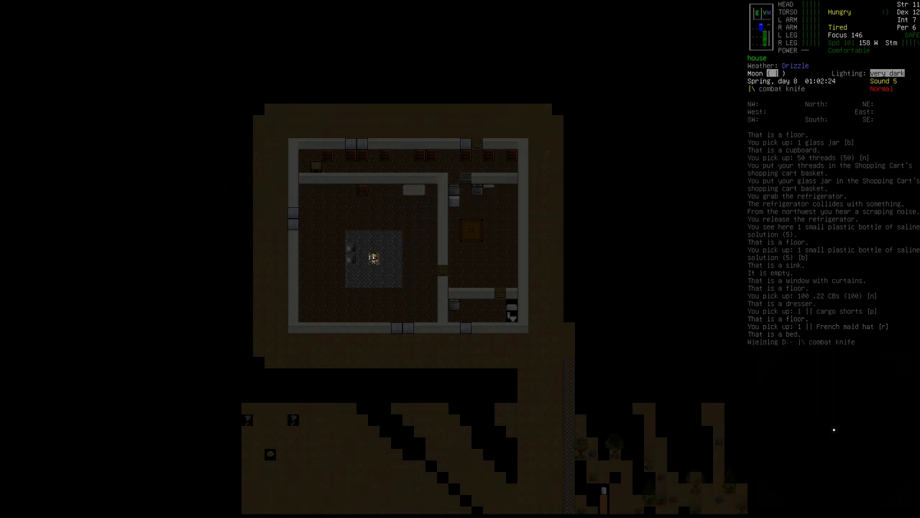
# Attack the crawling zombie and check the map after butchering its corpse.
pyautogui.press('a')
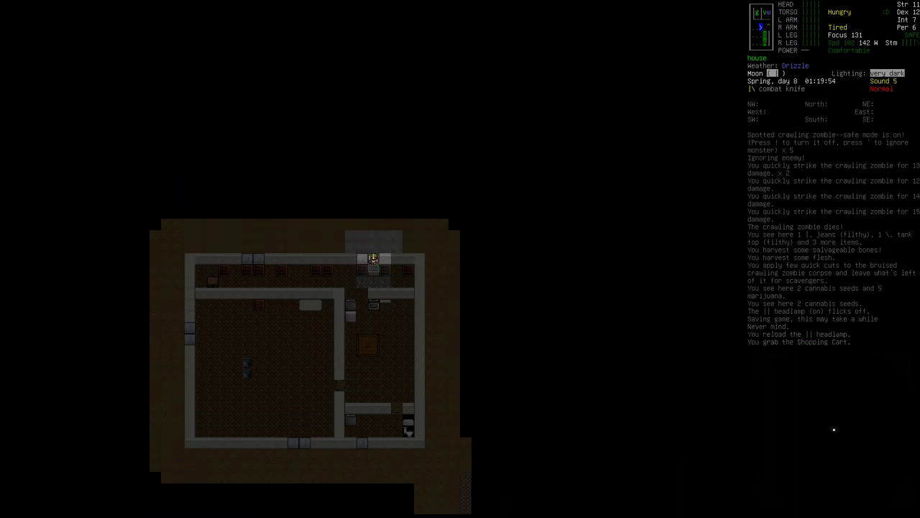
pyautogui.press('m')
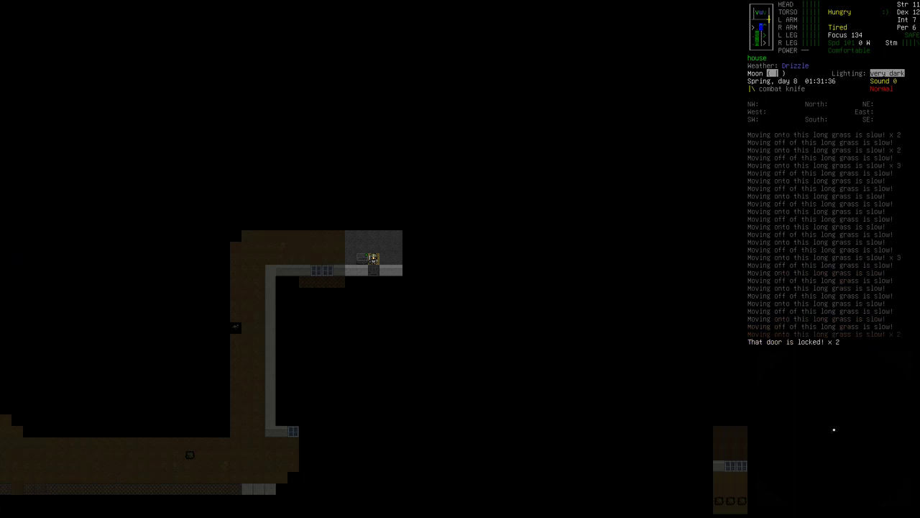
# Pry the locked door open with the crowbar.
pyautogui.press('o')
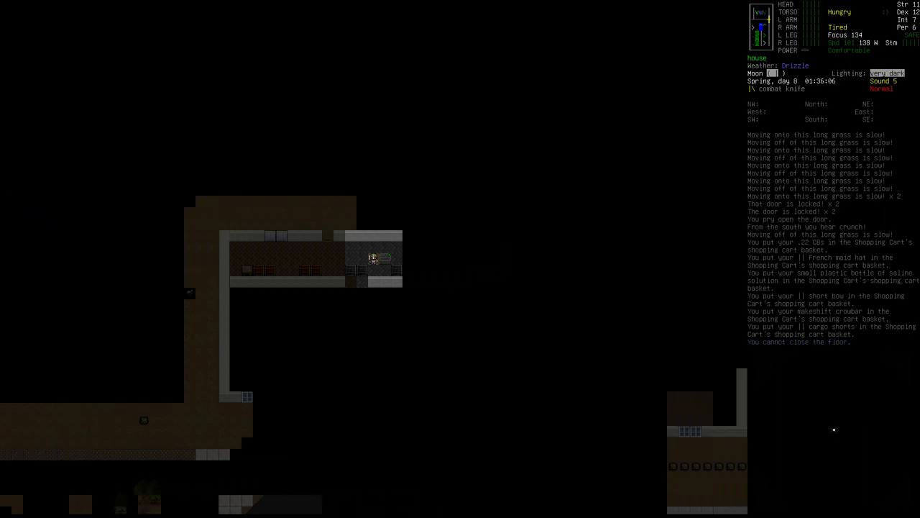
# Pick up the reading glasses and glass bottle before transferring items to the cart.
pyautogui.press('c')
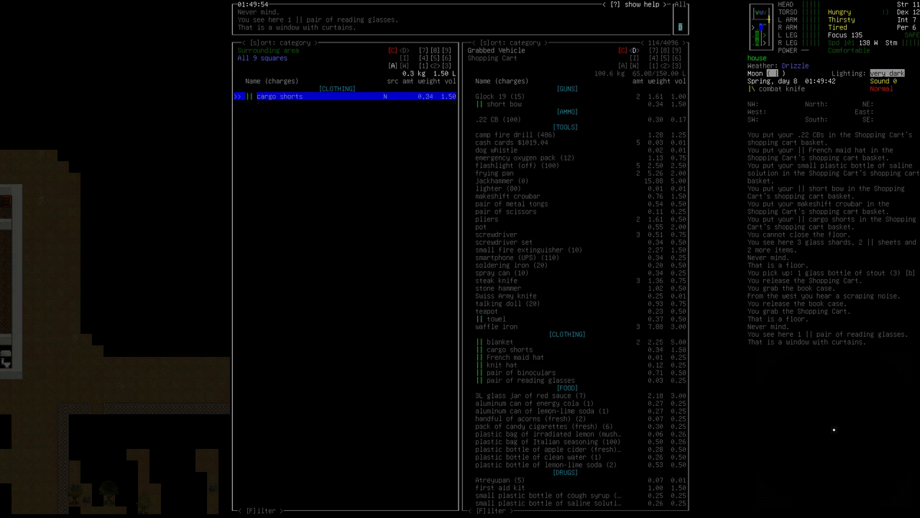
# Kill the feral runner and butcher its corpse, yielding chunks of tainted meat.
pyautogui.press('Escape')
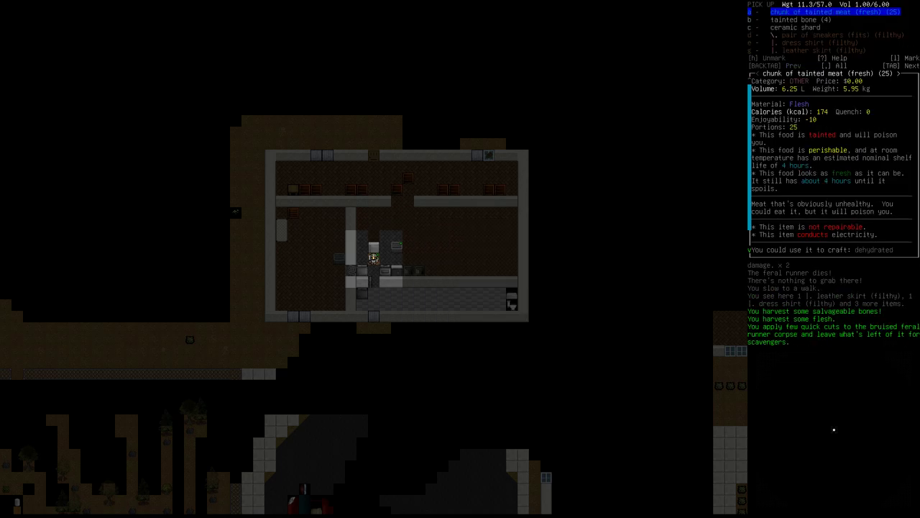
# Dismiss the tainted meat description before heading to the bookcase.
pyautogui.press('Escape')
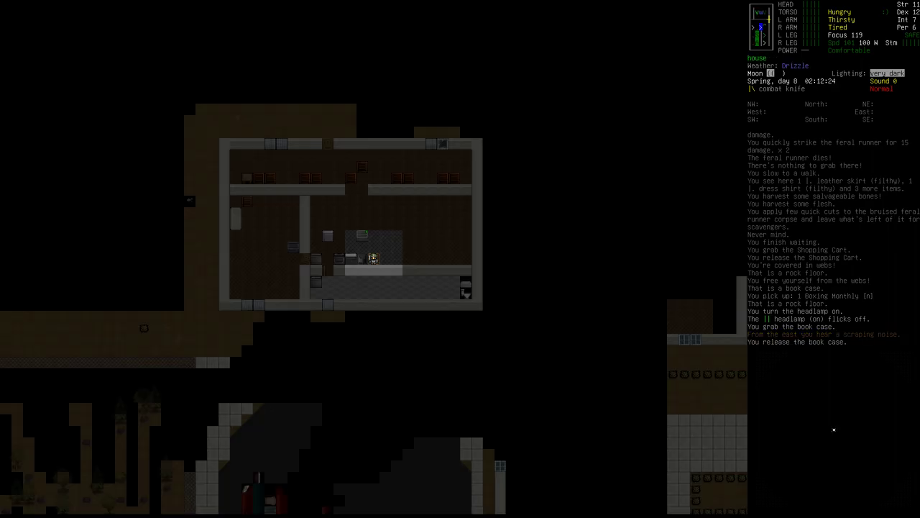
# Pick up from the ground where the zombie dog and rot-weiler corpses lie.
pyautogui.press('g')
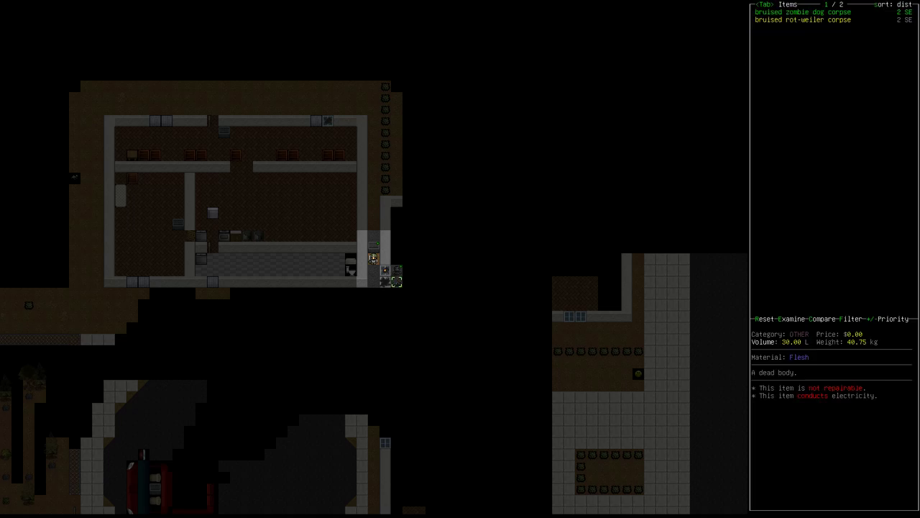
# Butcher the zombie dog and rot-weiler corpses outside the window, waiting until done, then gather the remains.
pyautogui.press('tab')
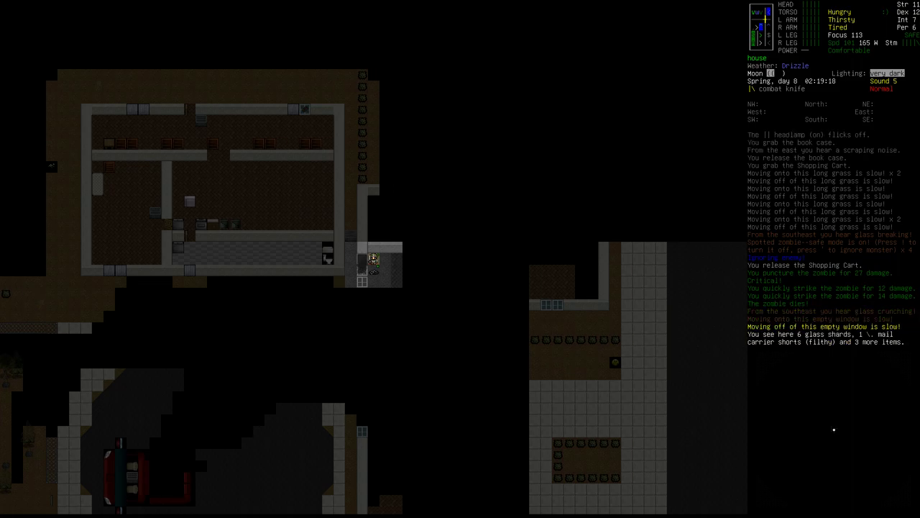
pyautogui.press('b')
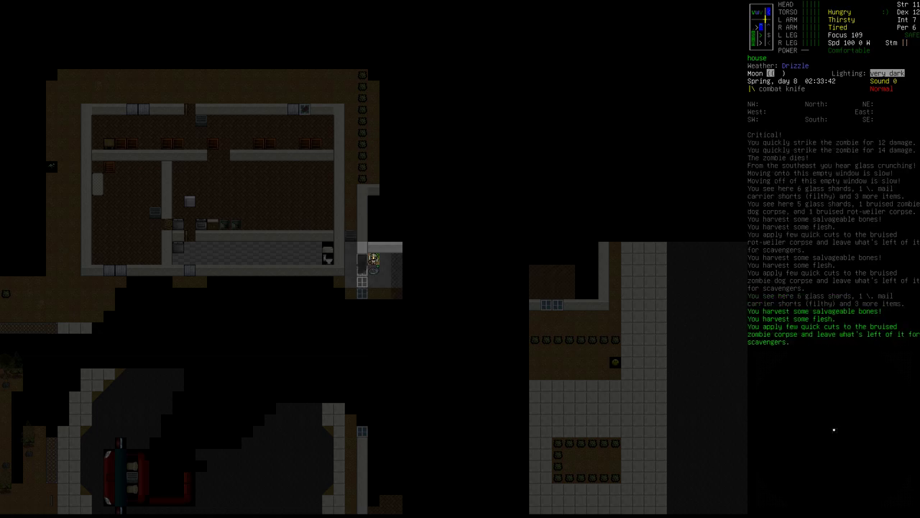
pyautogui.press('5')
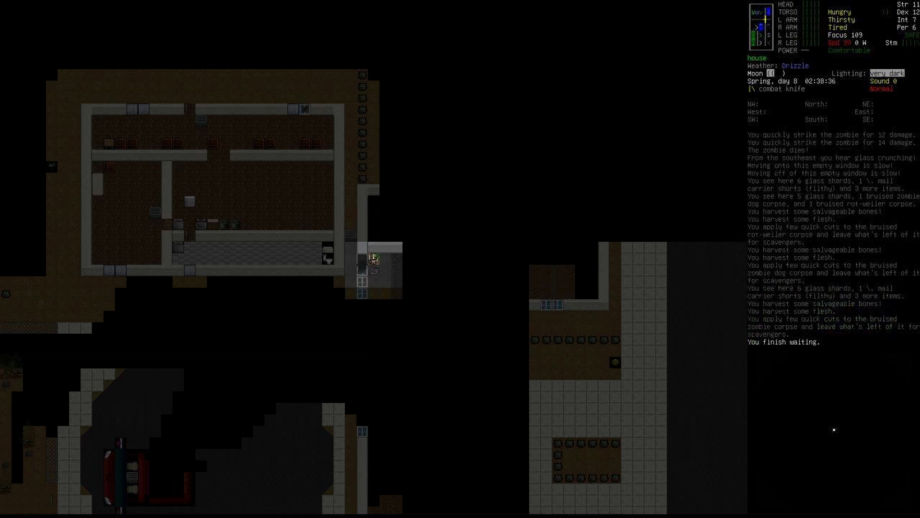
pyautogui.press('g')
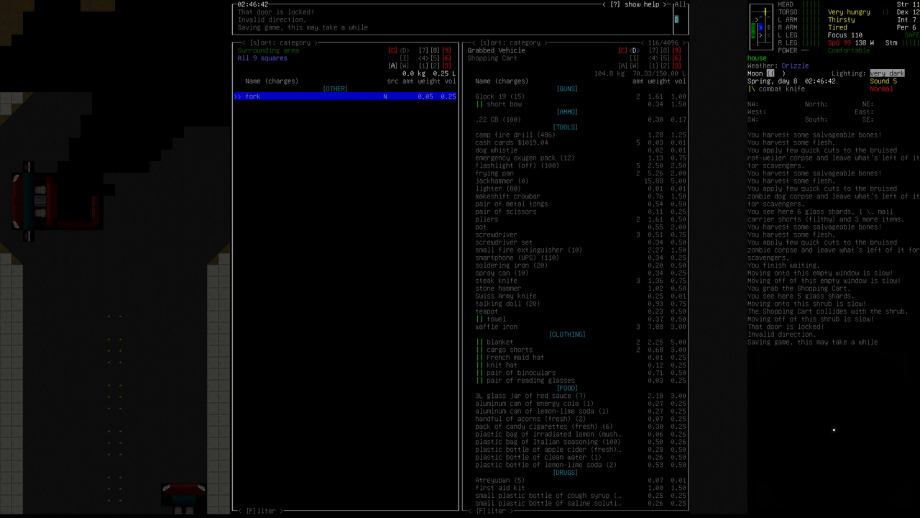
# Eat the sugary cereal from the Consume menu and review items on nearby squares in advanced inventory.
pyautogui.press('Escape')
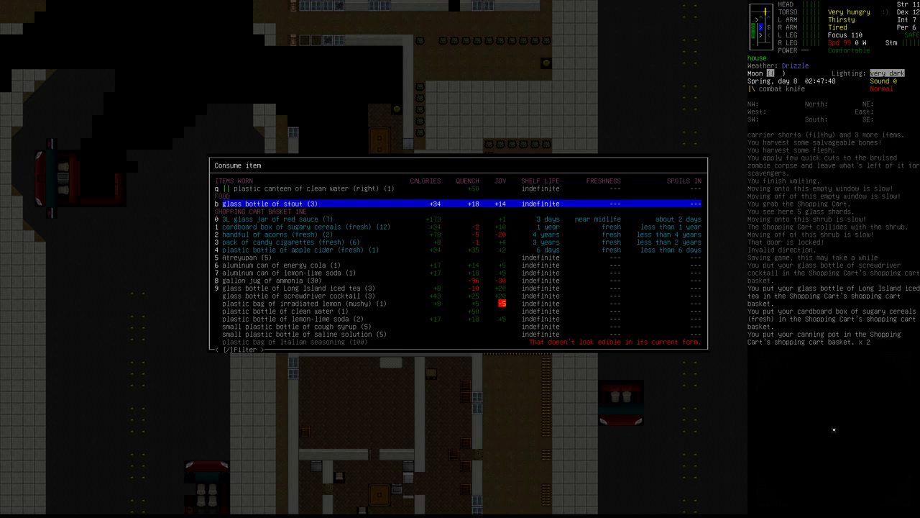
pyautogui.press('DOWN')
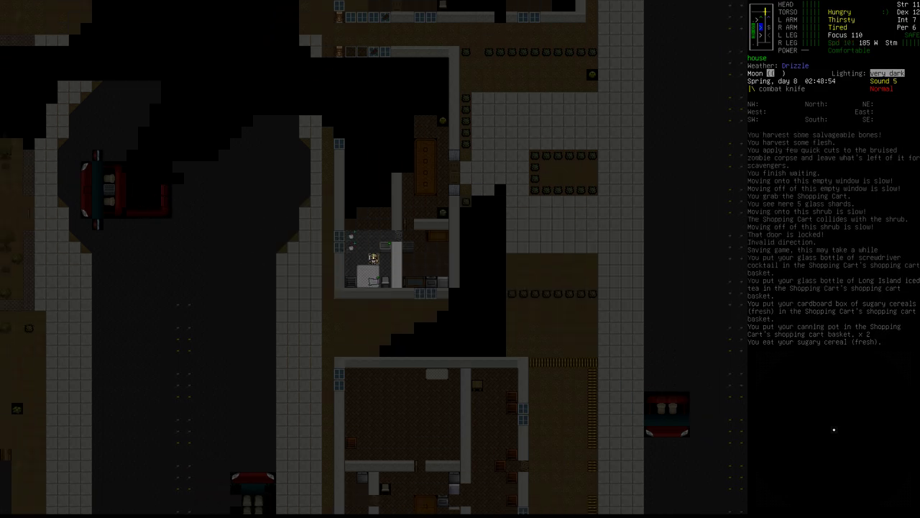
pyautogui.press('e')
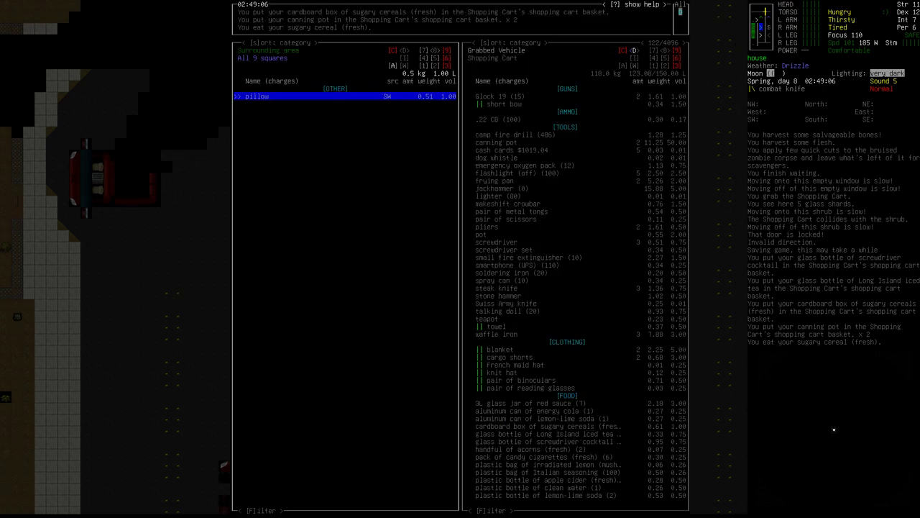
pyautogui.press('Escape')
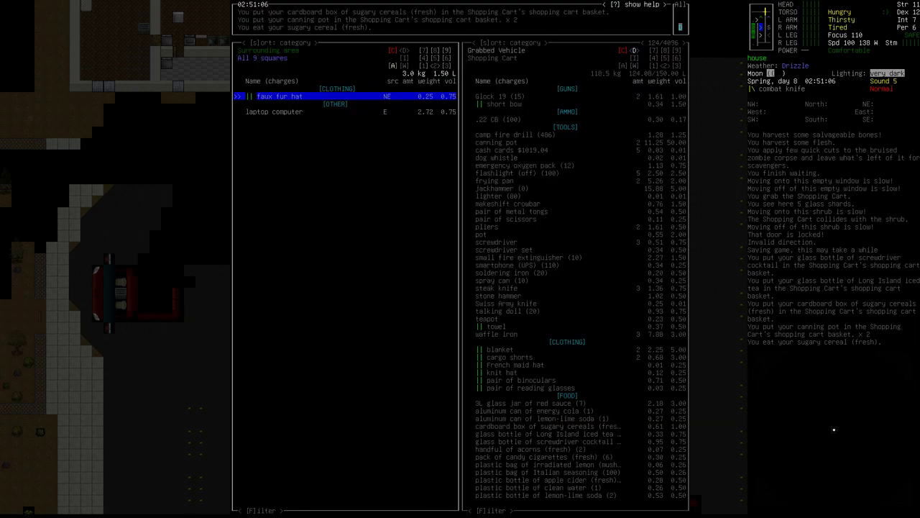
# Use the Swiss Army knife to pry open the locked door.
pyautogui.press('Escape')
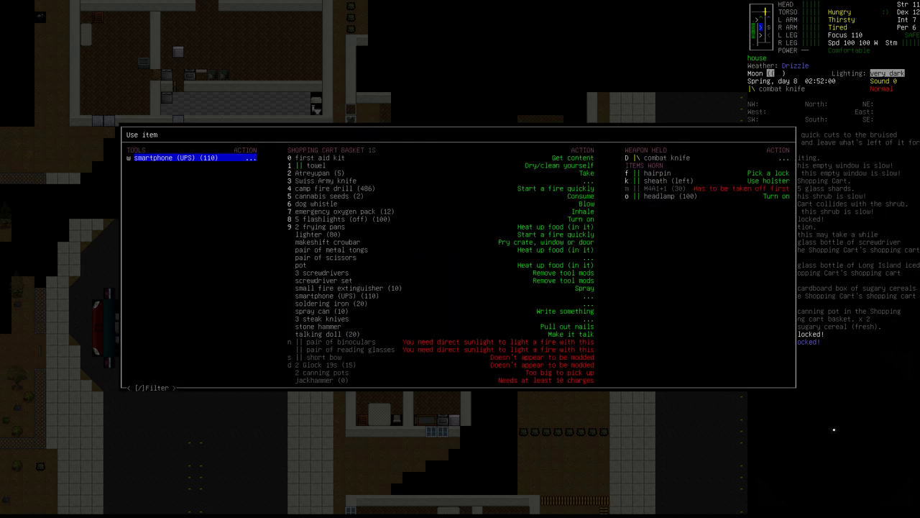
pyautogui.click(324, 181)
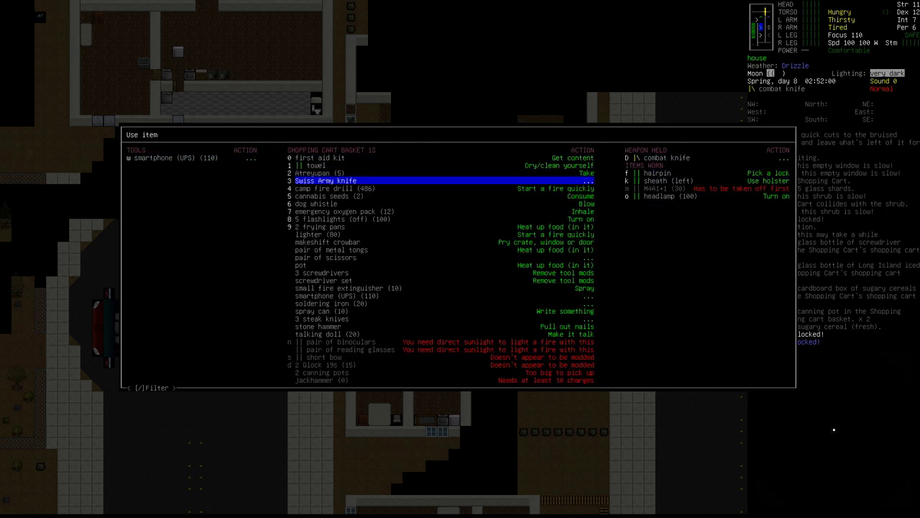
pyautogui.click(328, 242)
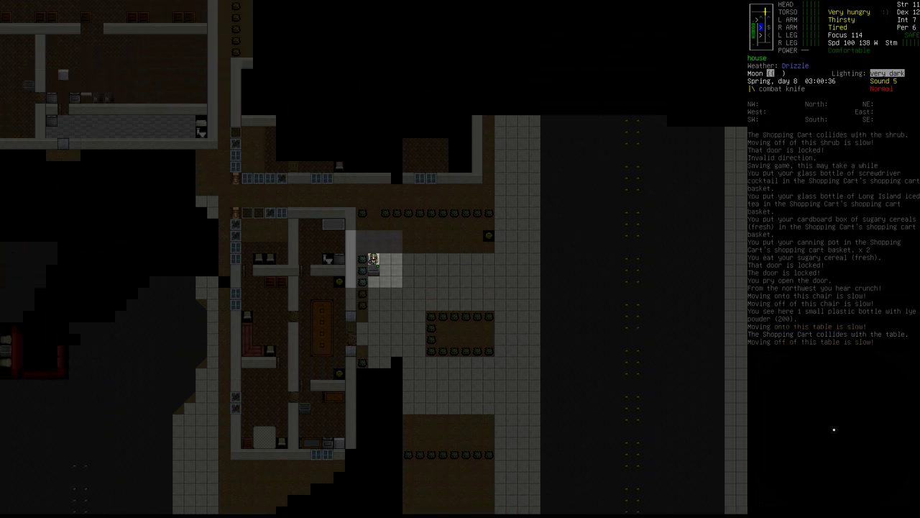
# Strike down the shrieker zombie, fight off the zombie dog and retreat from the zombie brute.
pyautogui.press('m')
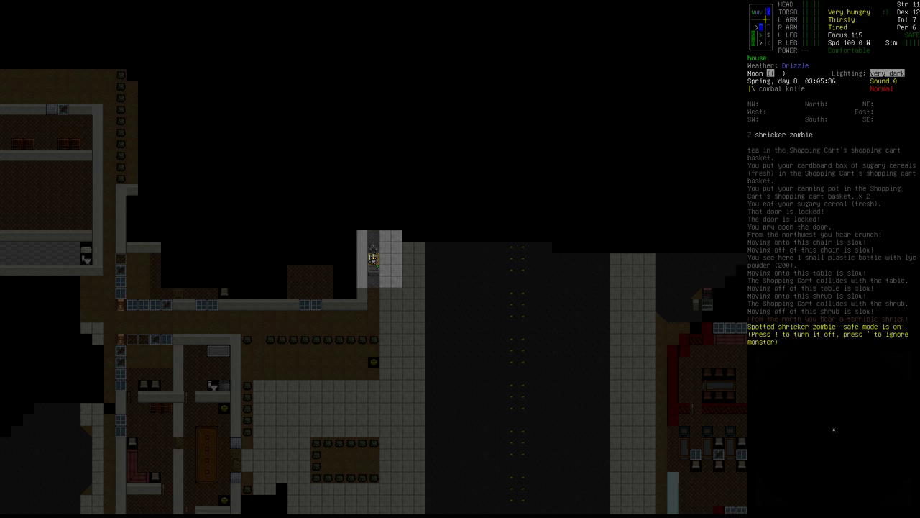
pyautogui.press("'")
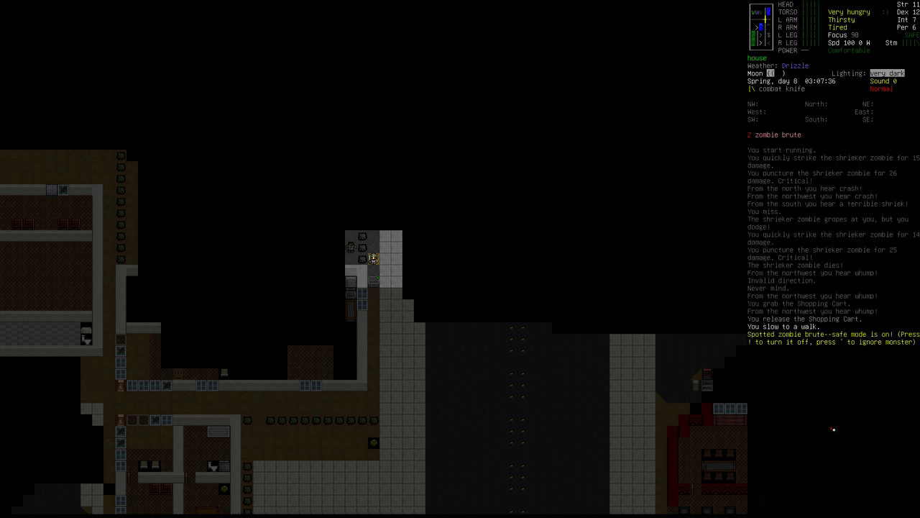
pyautogui.press("'")
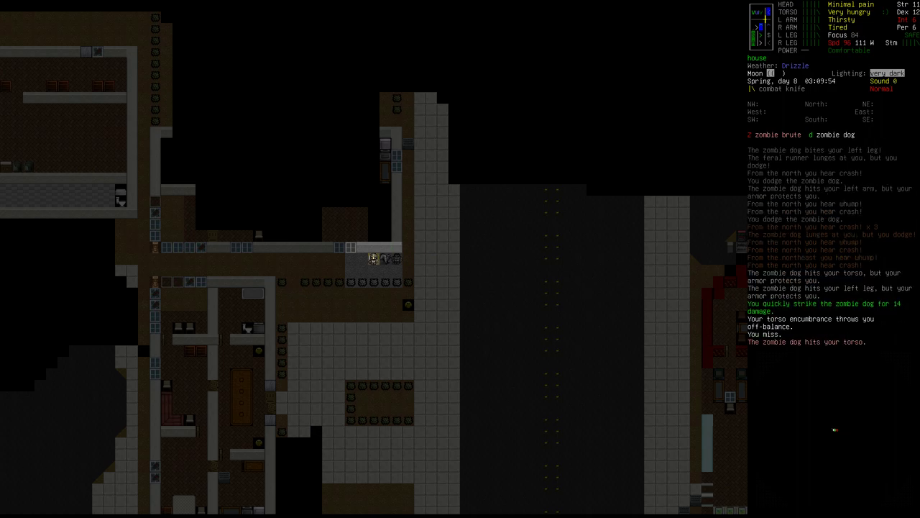
pyautogui.press('w')
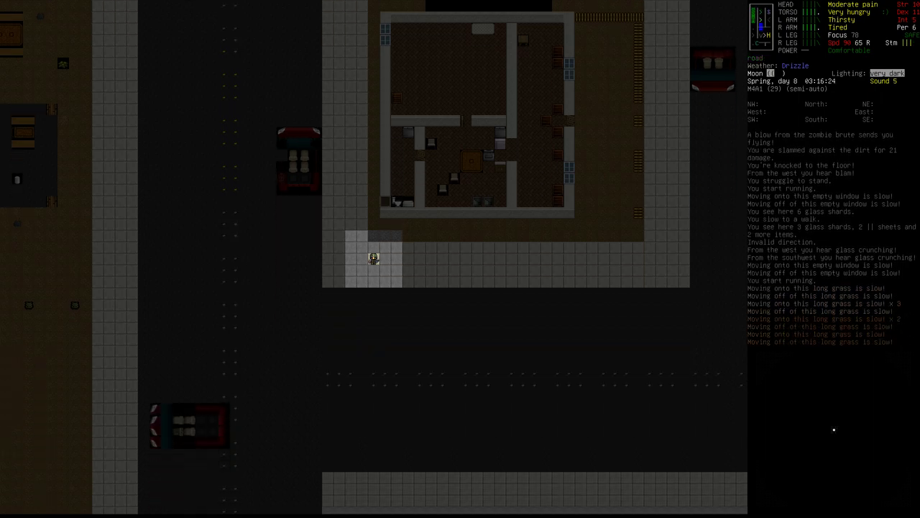
# Check the world map, then look over the nearby shocker zombie before sheltering in the basement.
pyautogui.press('m')
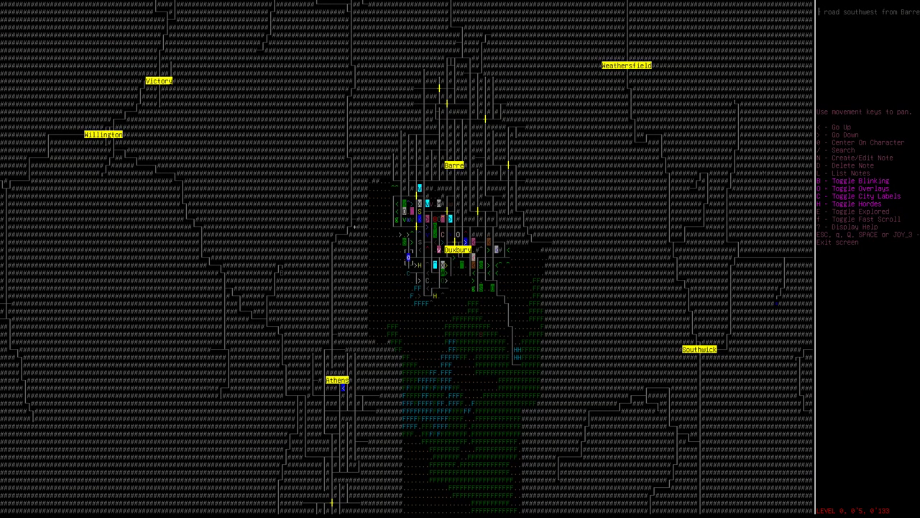
pyautogui.press('Escape')
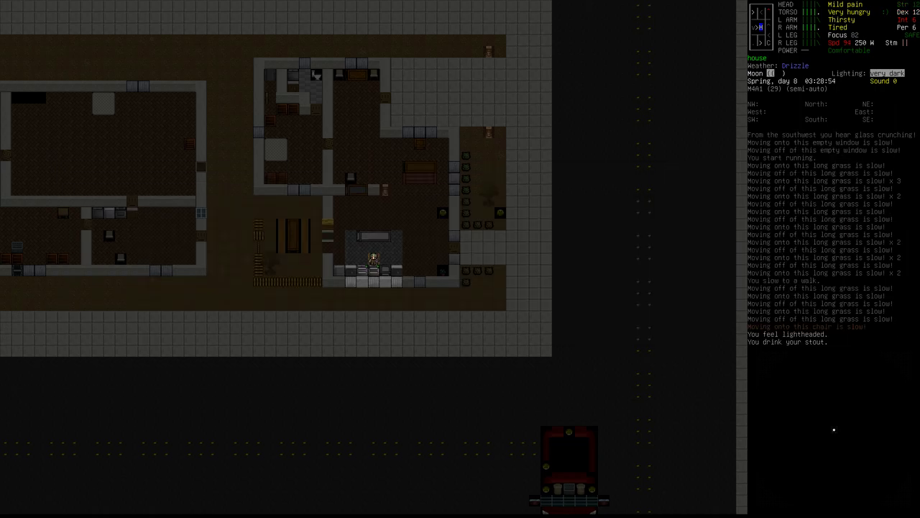
pyautogui.press('E')
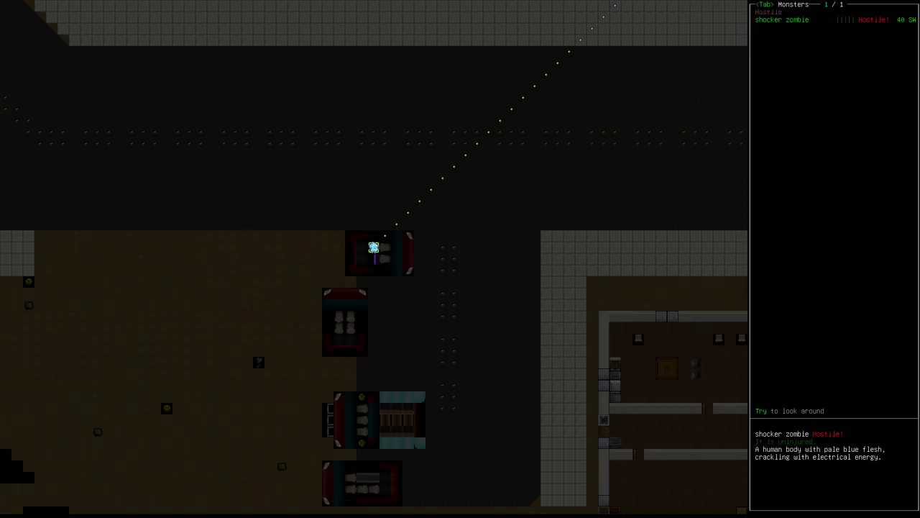
pyautogui.moveTo(702, 359)
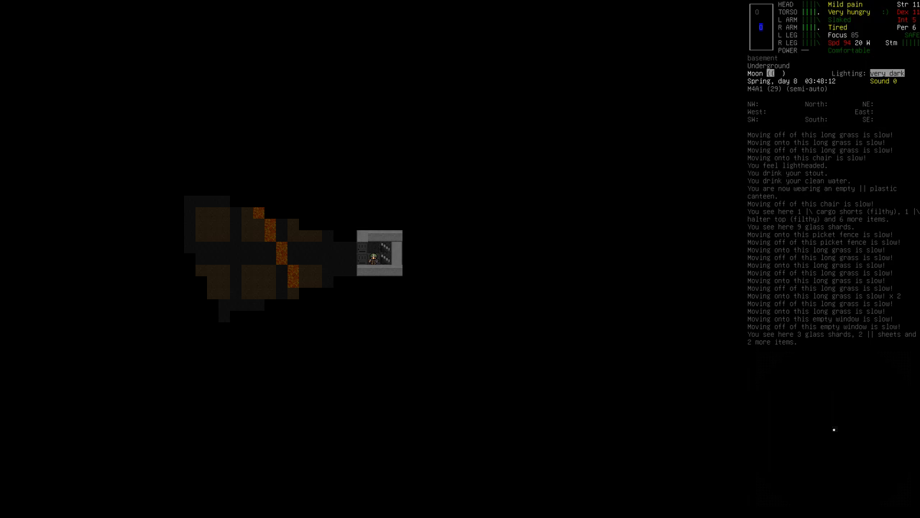
# Drop the army winter jacket, winter pants and balaclava via multidrop, then ask to go to sleep.
pyautogui.press('d')
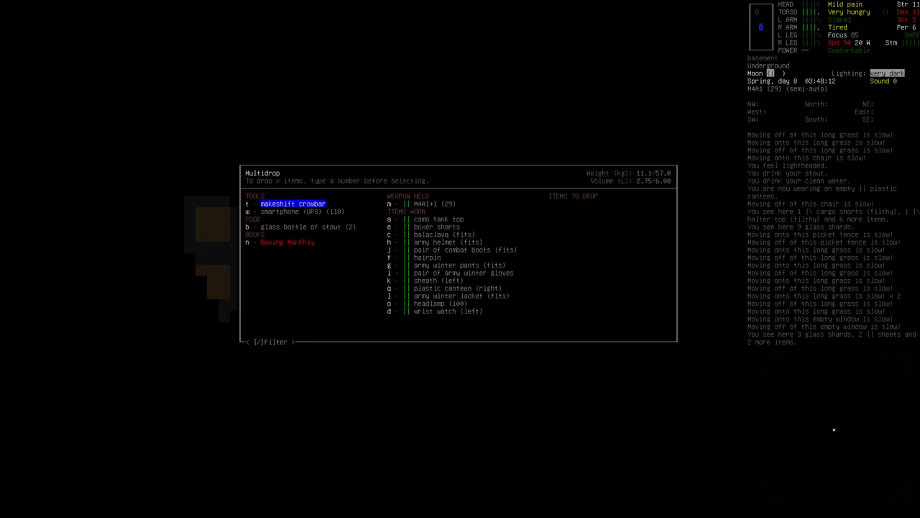
pyautogui.press('l')
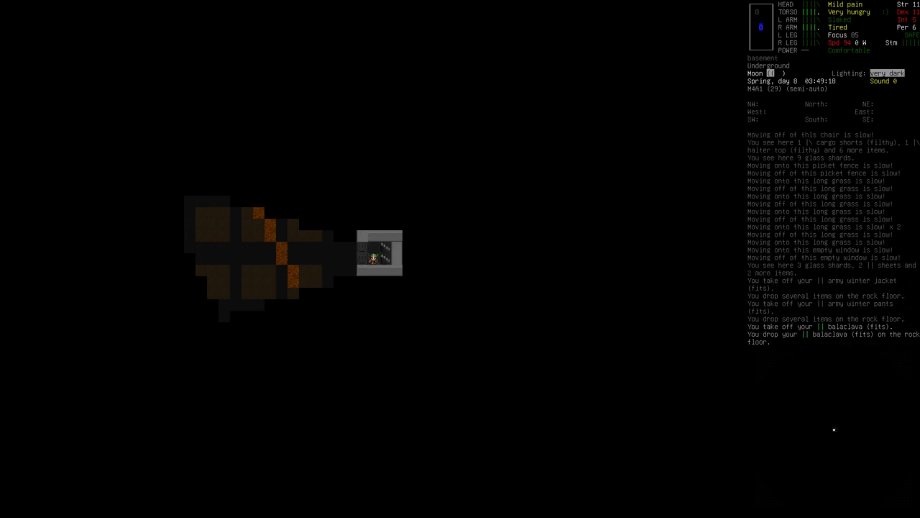
pyautogui.press('s')
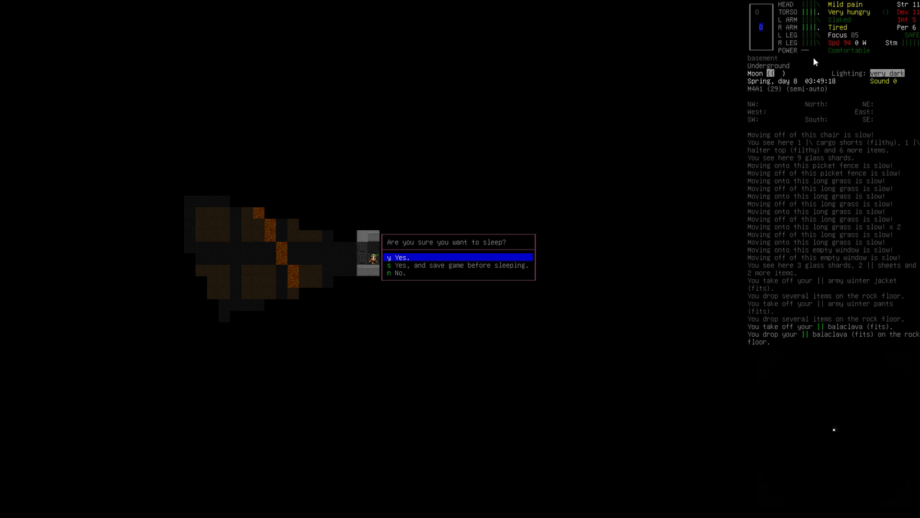
pyautogui.moveTo(806, 65)
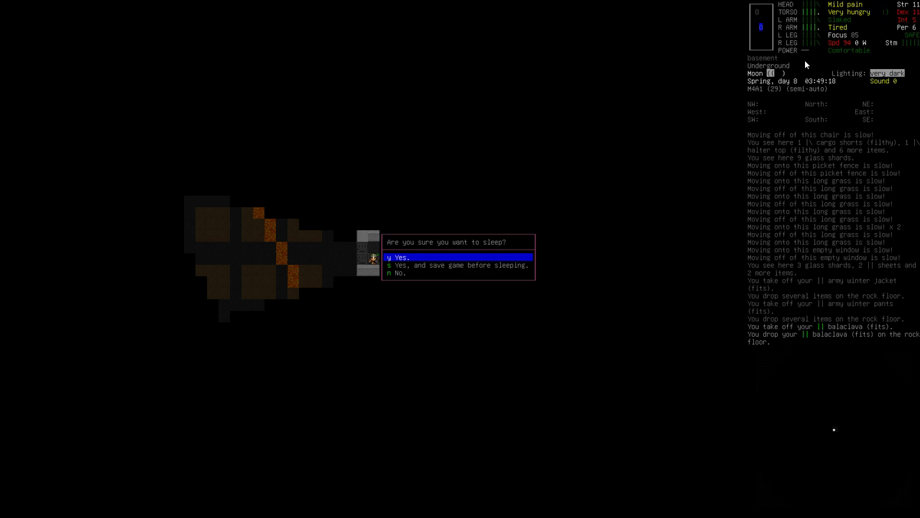
pyautogui.moveTo(872, 204)
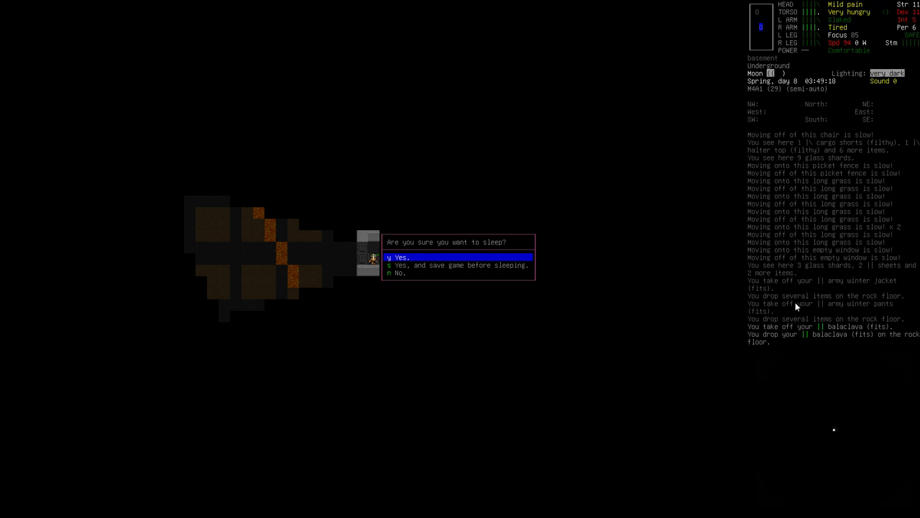
pyautogui.moveTo(811, 119)
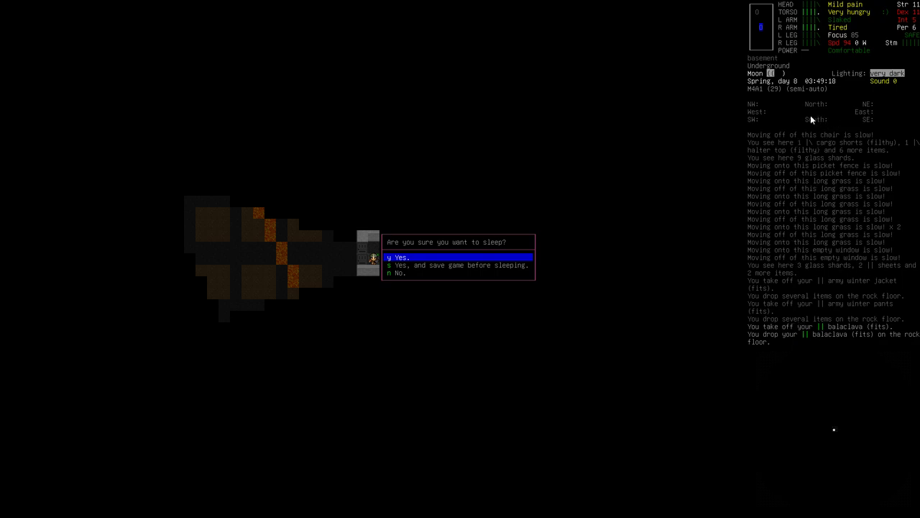
pyautogui.moveTo(803, 149)
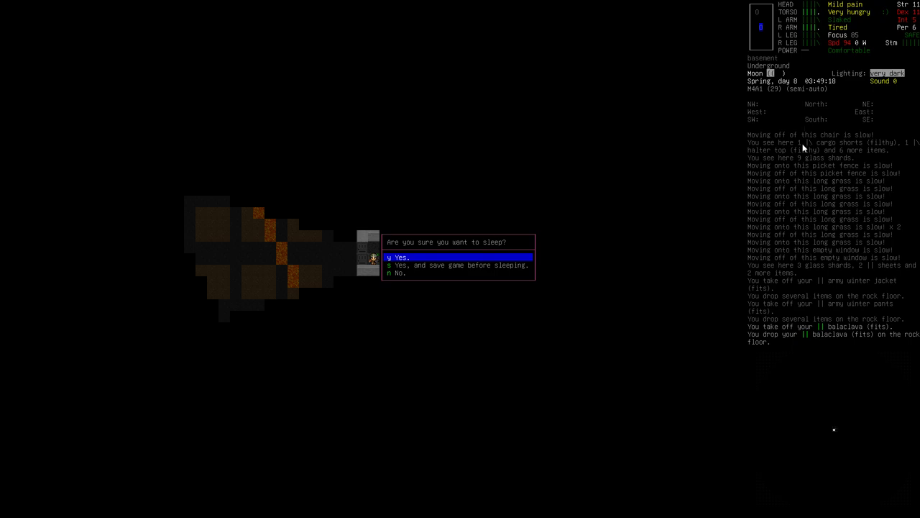
pyautogui.moveTo(515, 311)
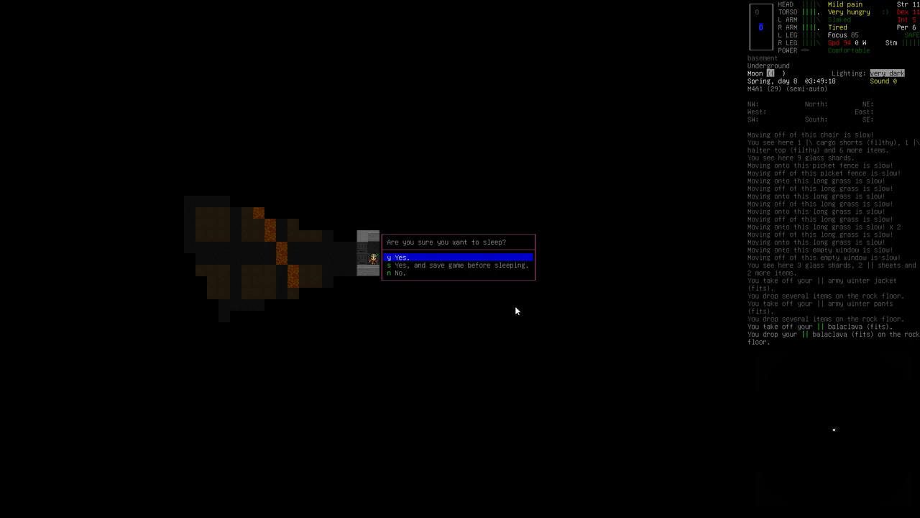
pyautogui.moveTo(560, 112)
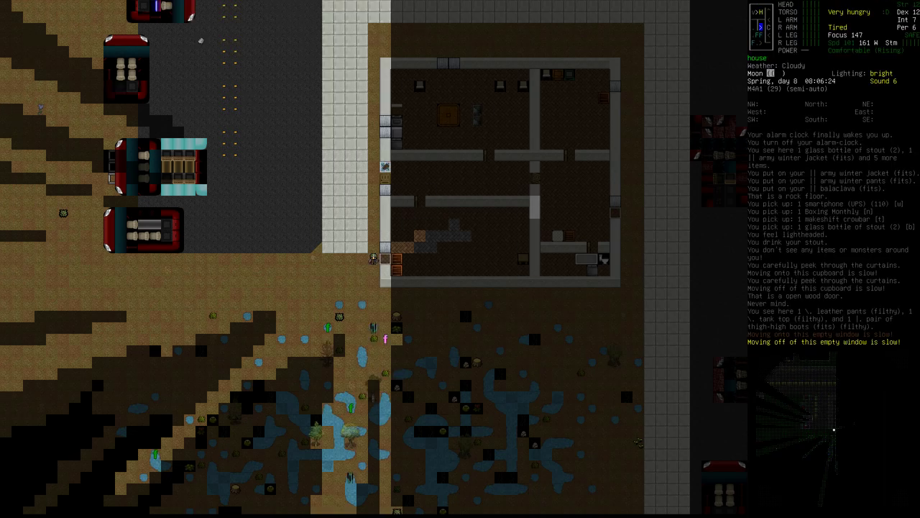
# On the world map, focus the nearby road and start a map note beginning '!:'.
pyautogui.press('m')
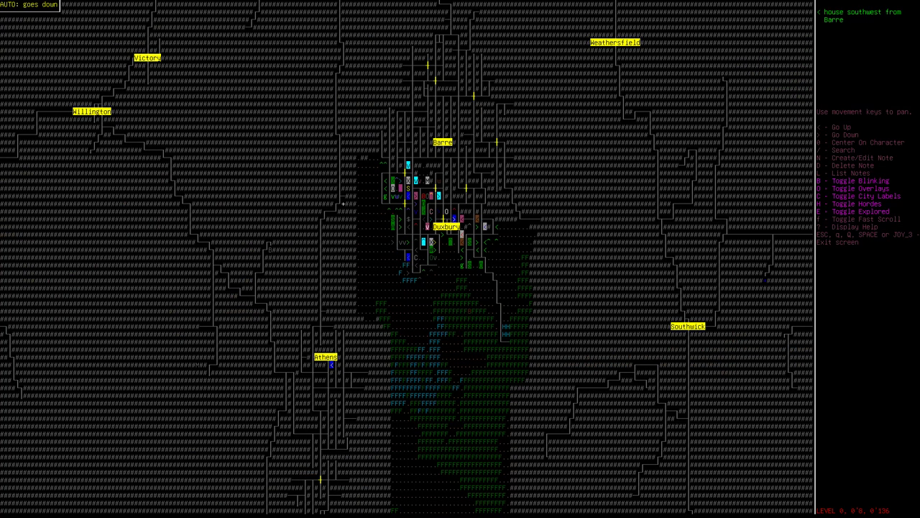
pyautogui.press('up')
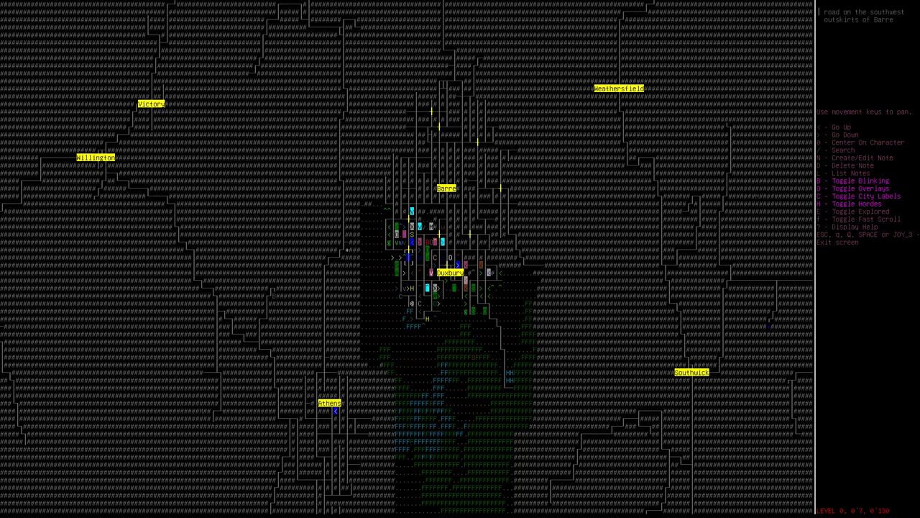
pyautogui.press('n')
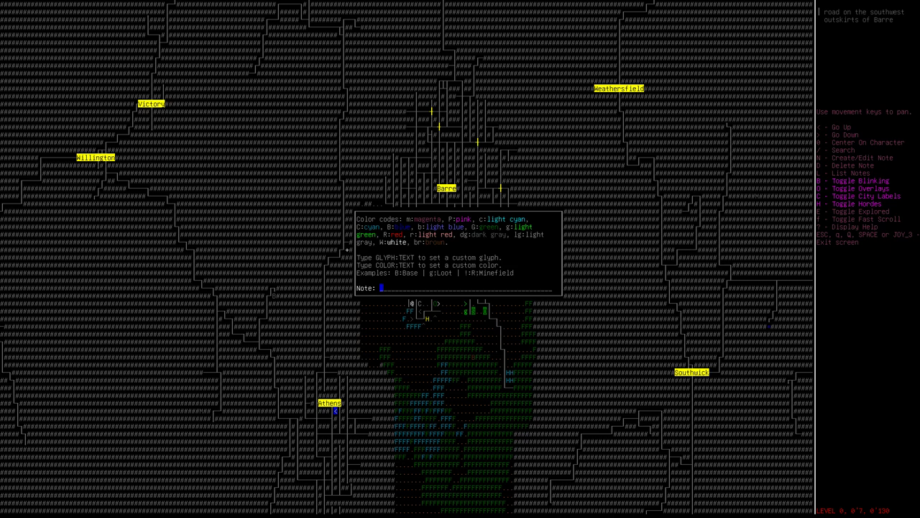
pyautogui.write('!:')
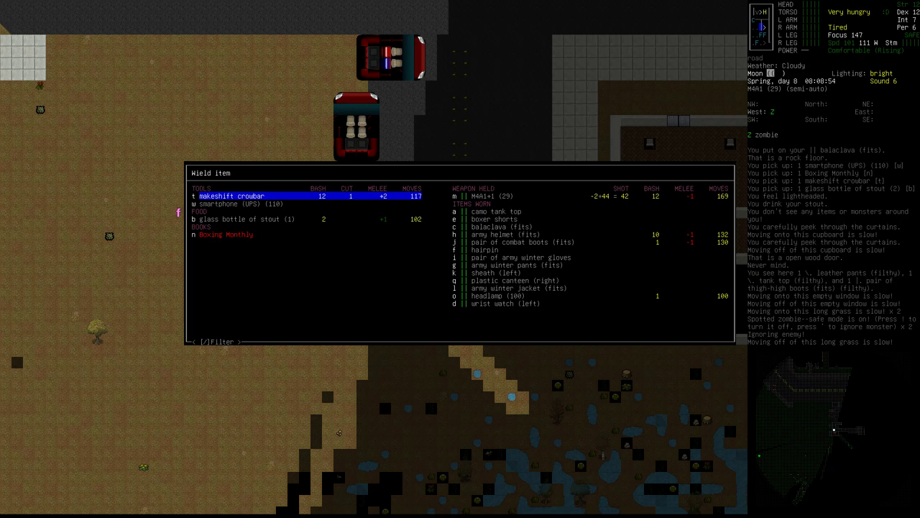
# In the crafting menu's CUTTING weapons tab, view the crude sword and jaijatang recipes.
pyautogui.press('Escape')
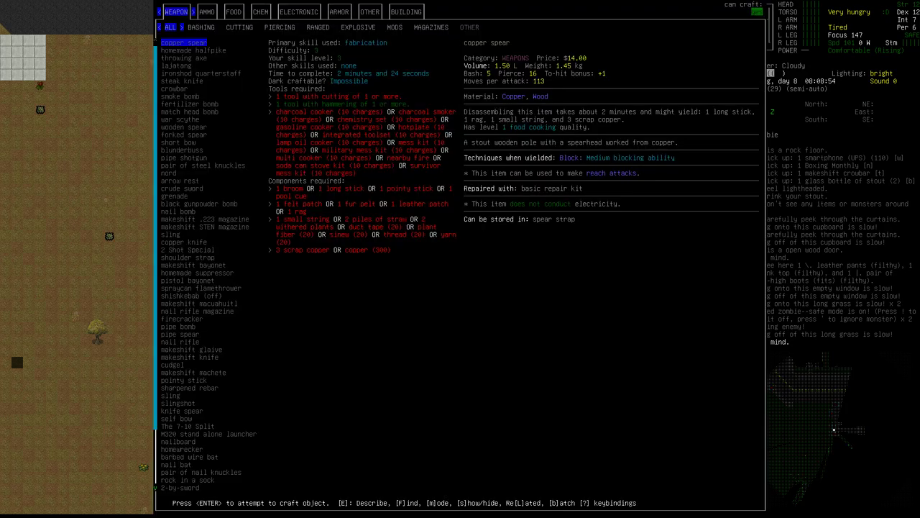
pyautogui.press('F')
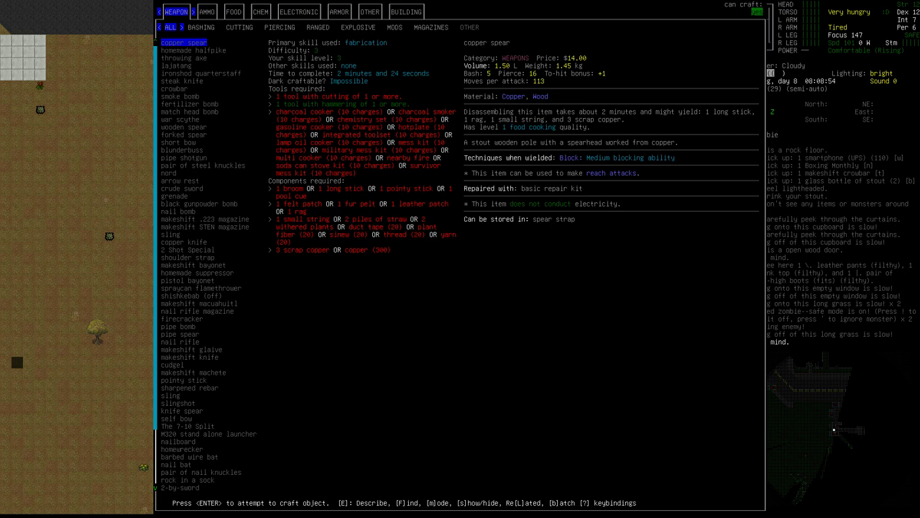
pyautogui.click(239, 27)
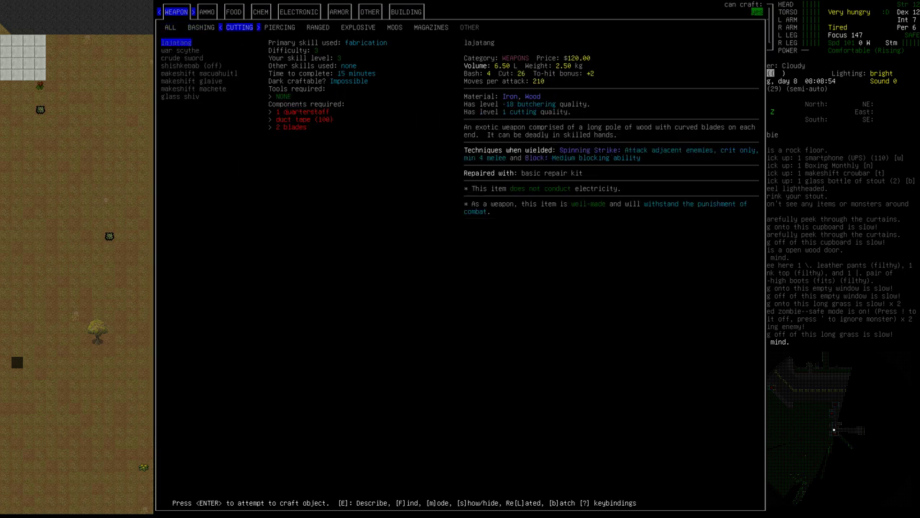
pyautogui.click(181, 49)
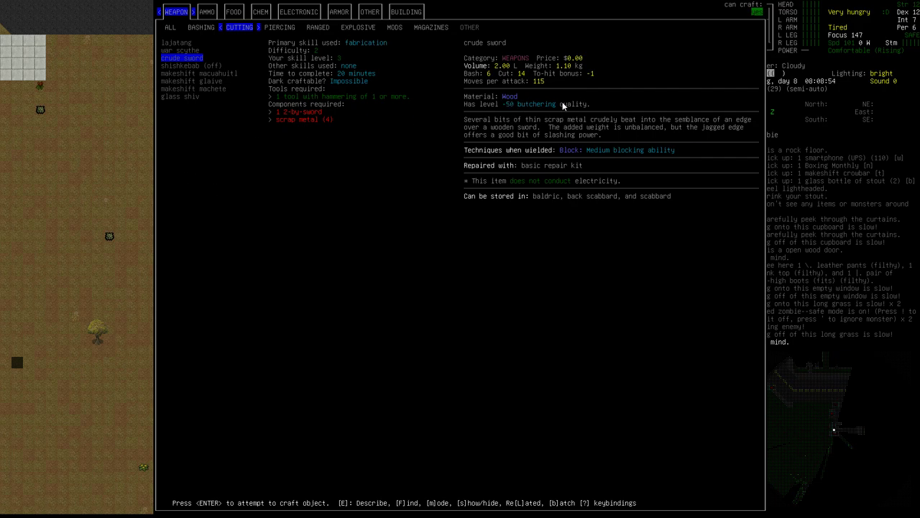
pyautogui.moveTo(494, 81)
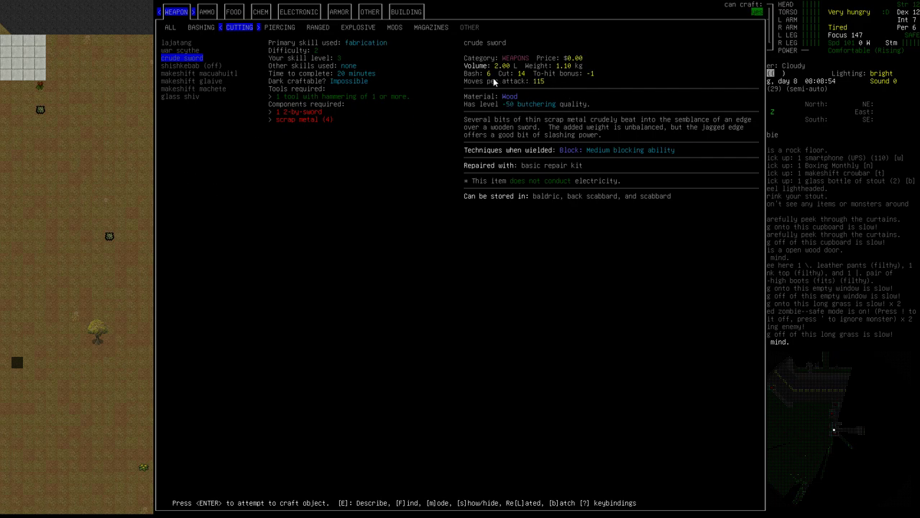
pyautogui.moveTo(587, 106)
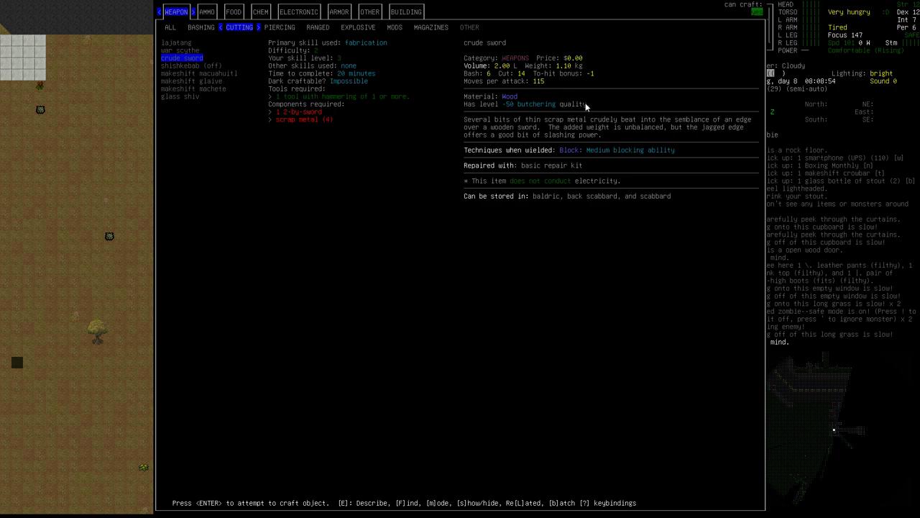
pyautogui.moveTo(531, 152)
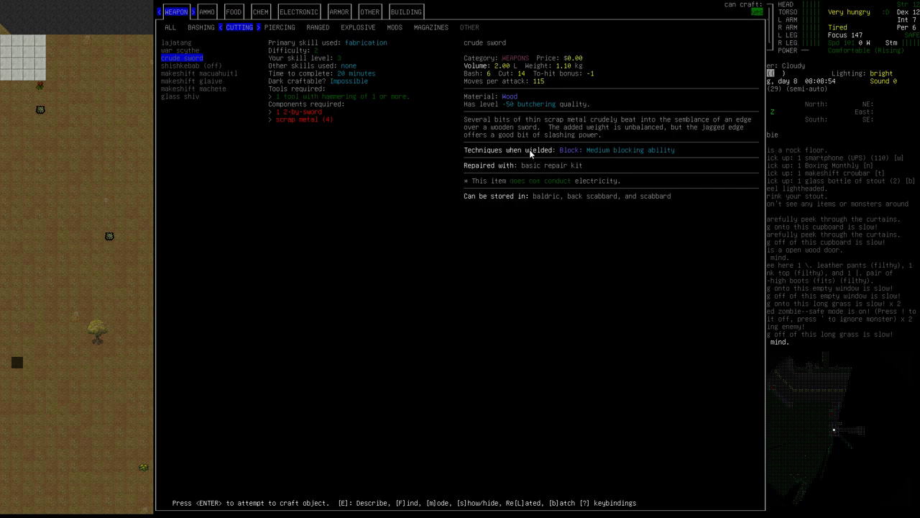
pyautogui.moveTo(595, 157)
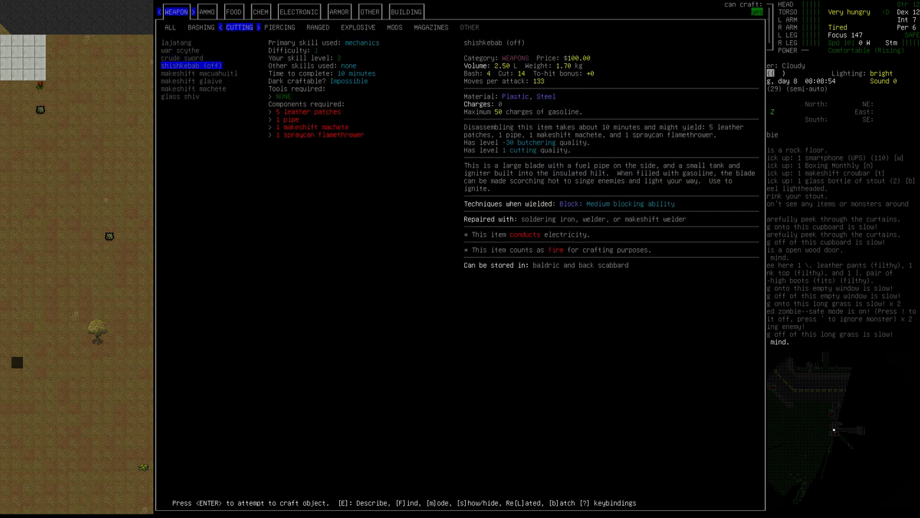
pyautogui.click(177, 41)
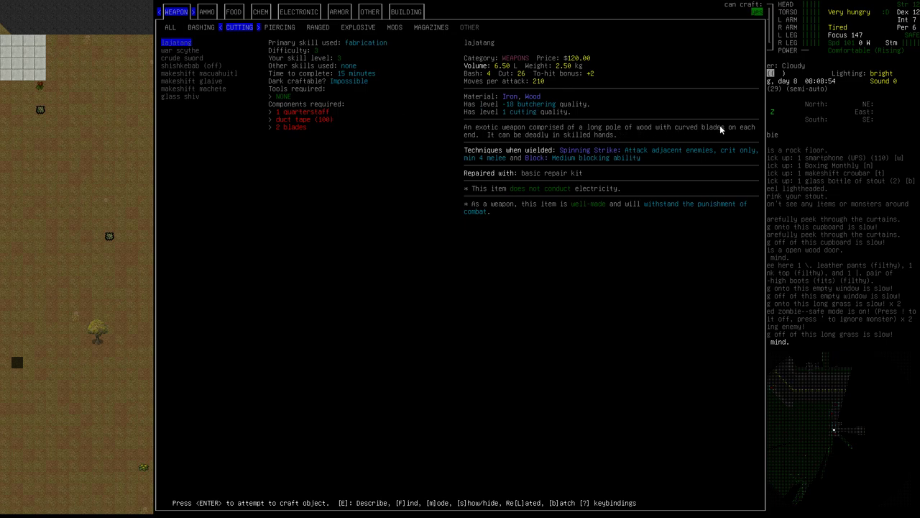
pyautogui.moveTo(489, 147)
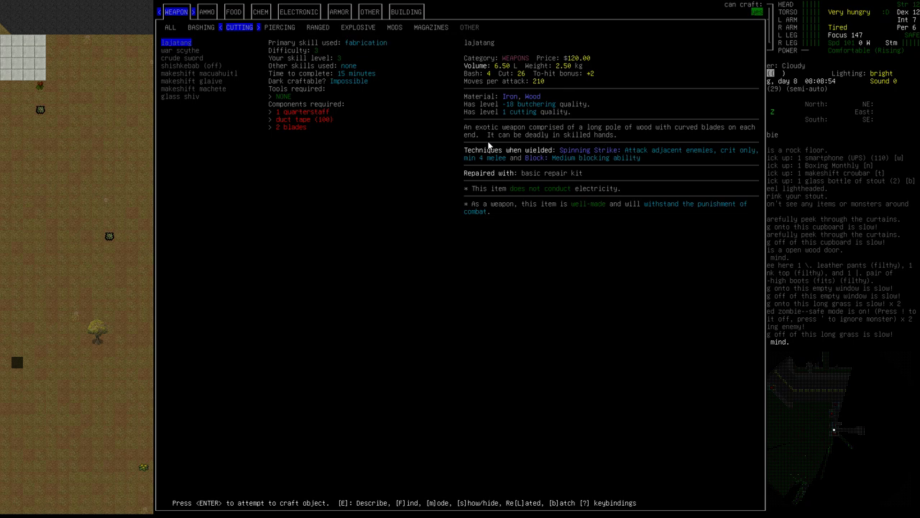
pyautogui.moveTo(586, 172)
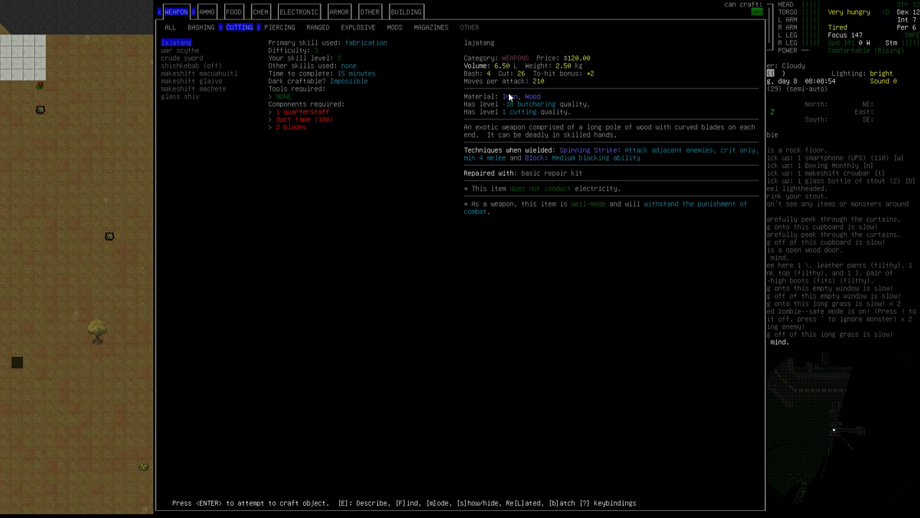
pyautogui.moveTo(299, 50)
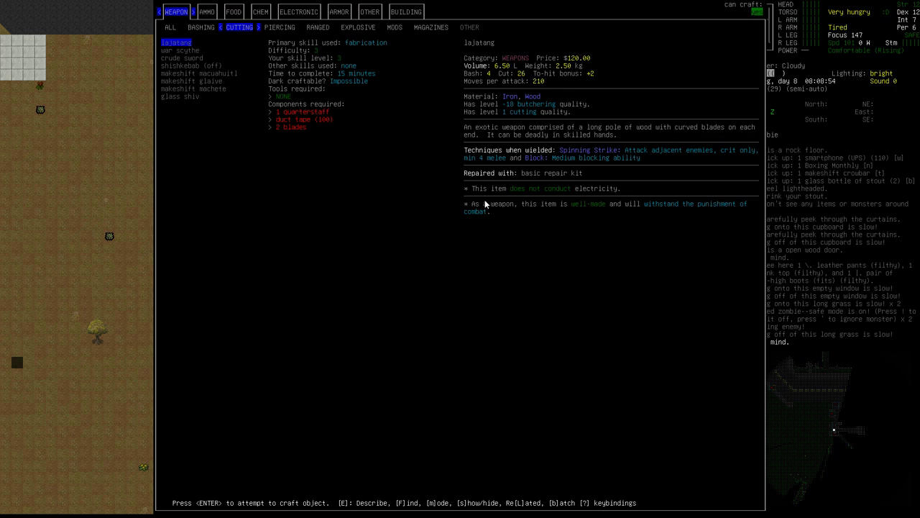
pyautogui.moveTo(463, 141)
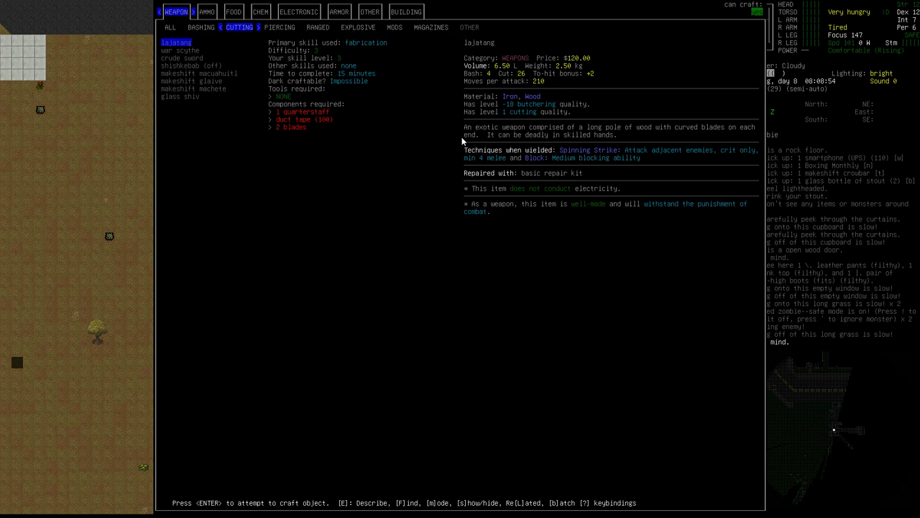
pyautogui.moveTo(516, 92)
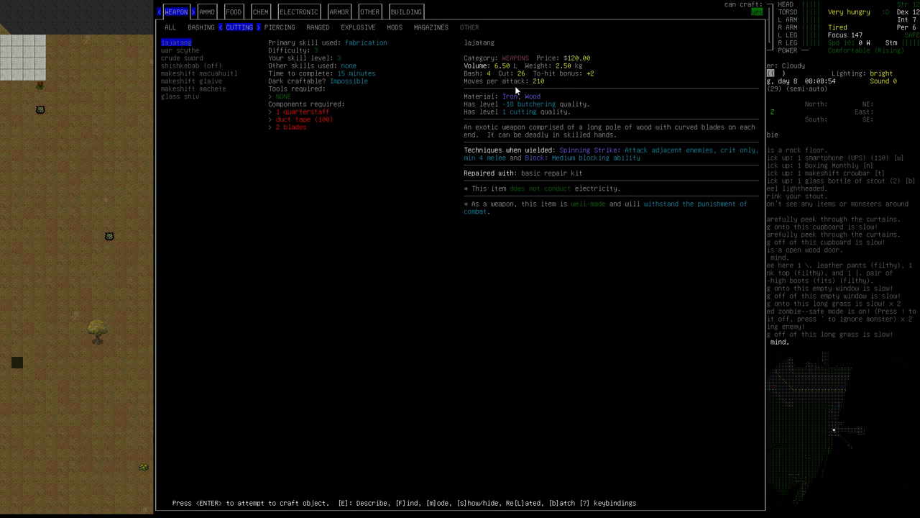
pyautogui.moveTo(549, 84)
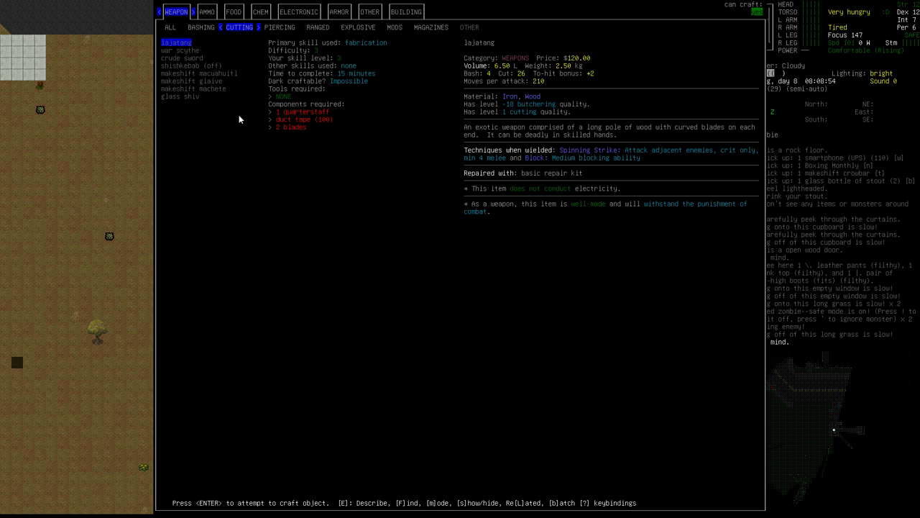
# Switch to the PIERCING weapons tab and highlight the knife spear recipe with its components.
pyautogui.click(207, 12)
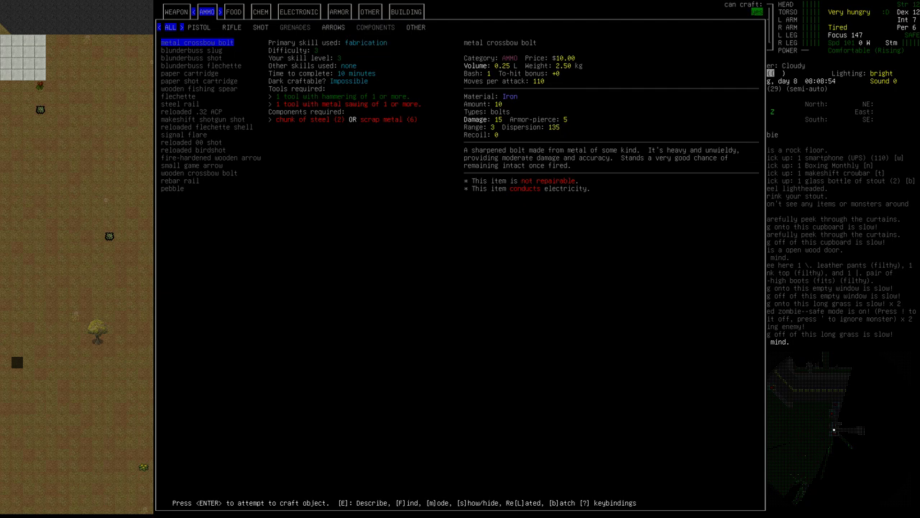
pyautogui.click(175, 12)
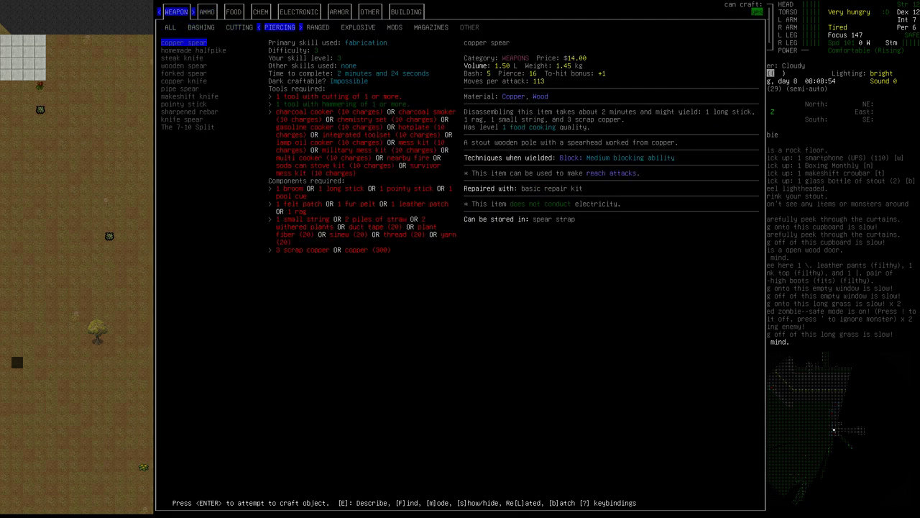
pyautogui.click(184, 71)
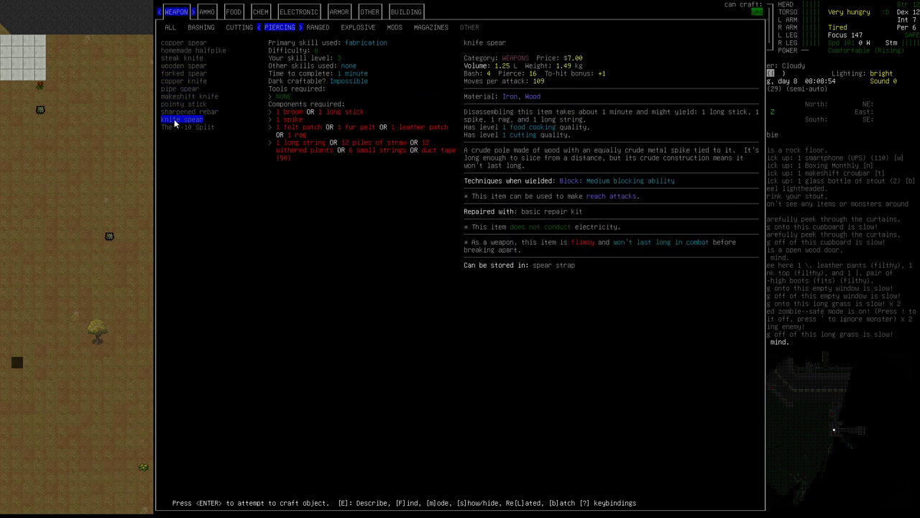
pyautogui.moveTo(400, 123)
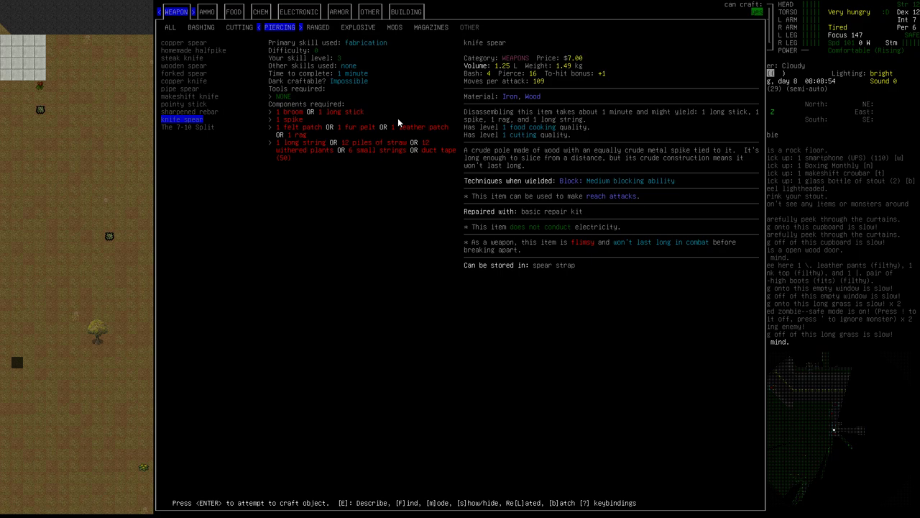
pyautogui.moveTo(334, 123)
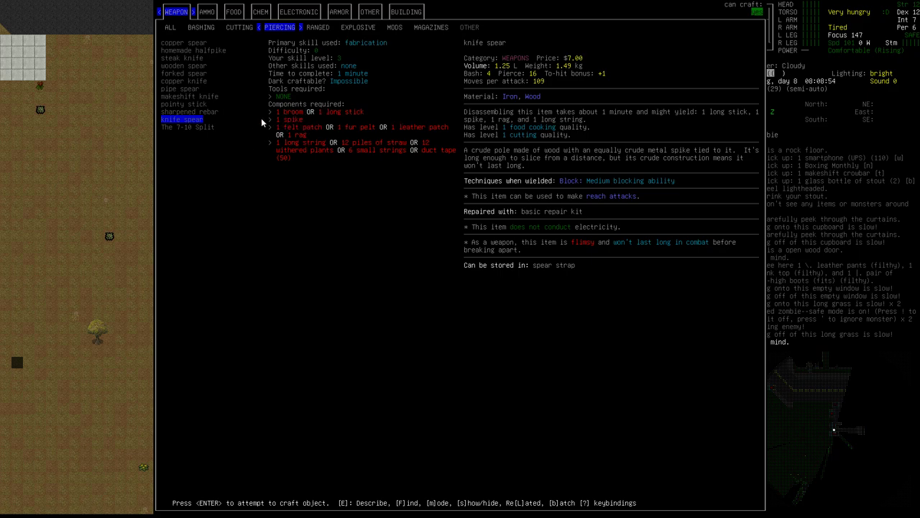
pyautogui.moveTo(276, 126)
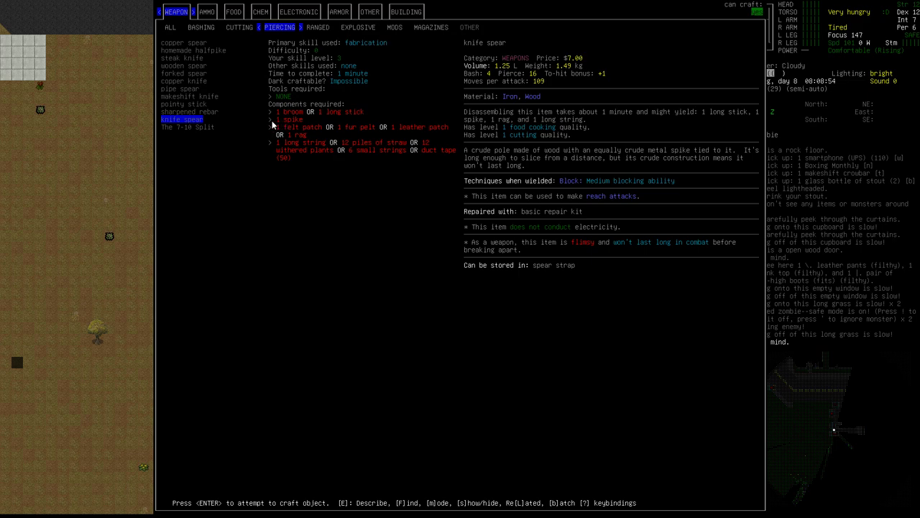
pyautogui.moveTo(324, 141)
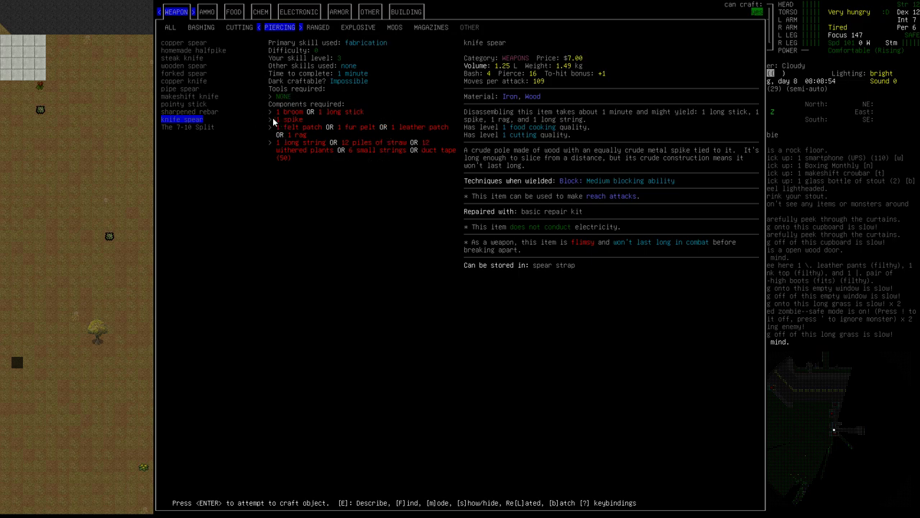
pyautogui.moveTo(214, 118)
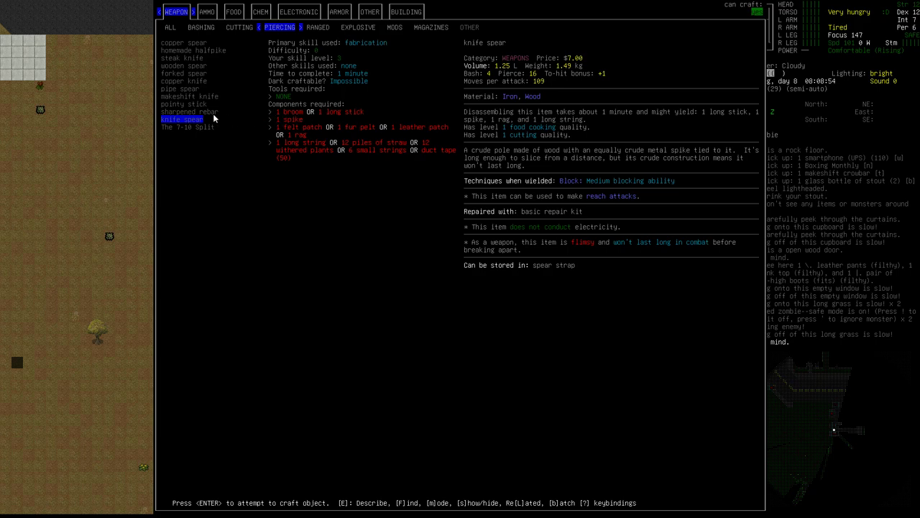
pyautogui.moveTo(374, 164)
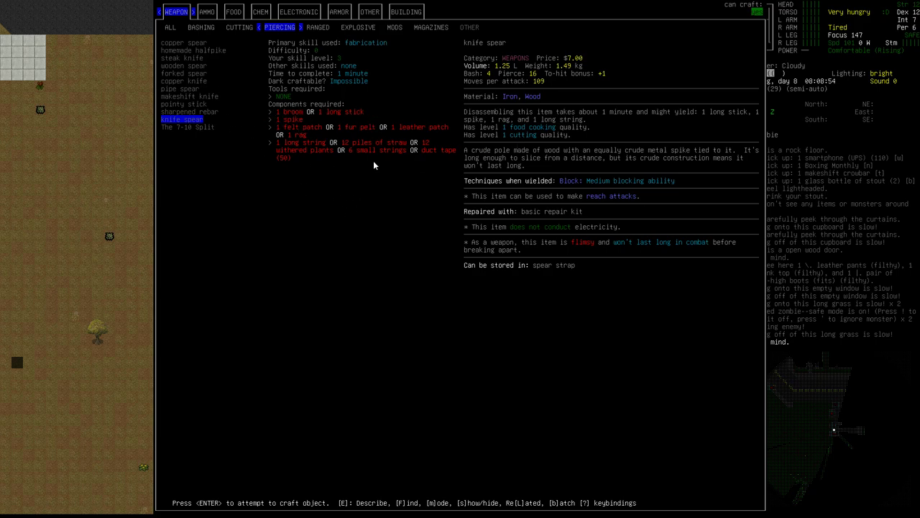
# Close the recipe list and return to the map near the house.
pyautogui.press('Escape')
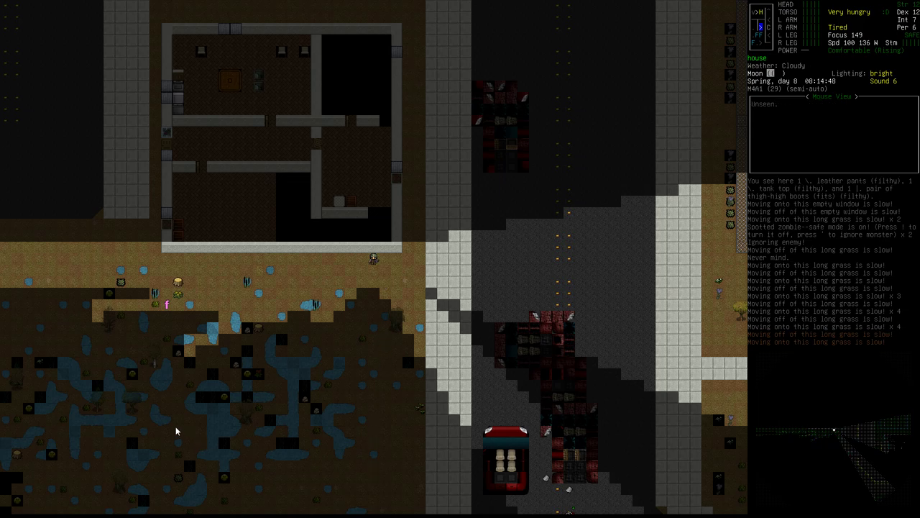
pyautogui.moveTo(319, 311)
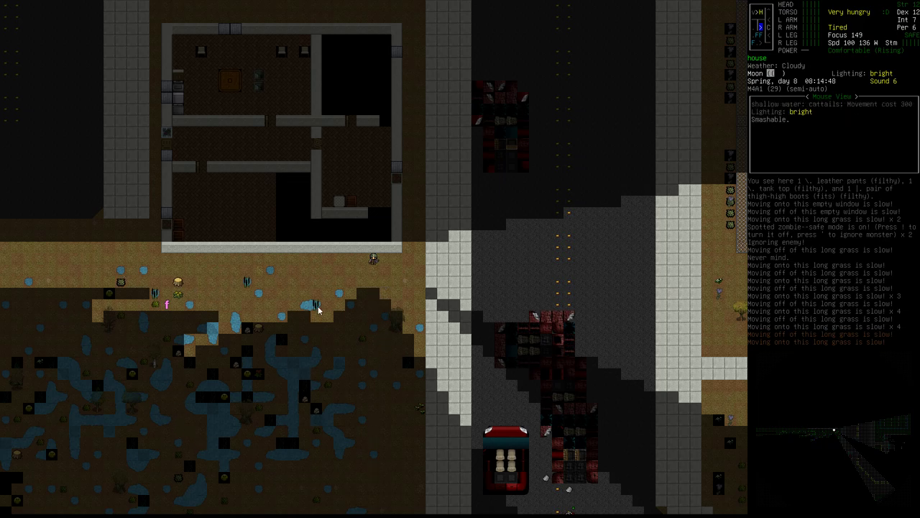
pyautogui.moveTo(210, 261)
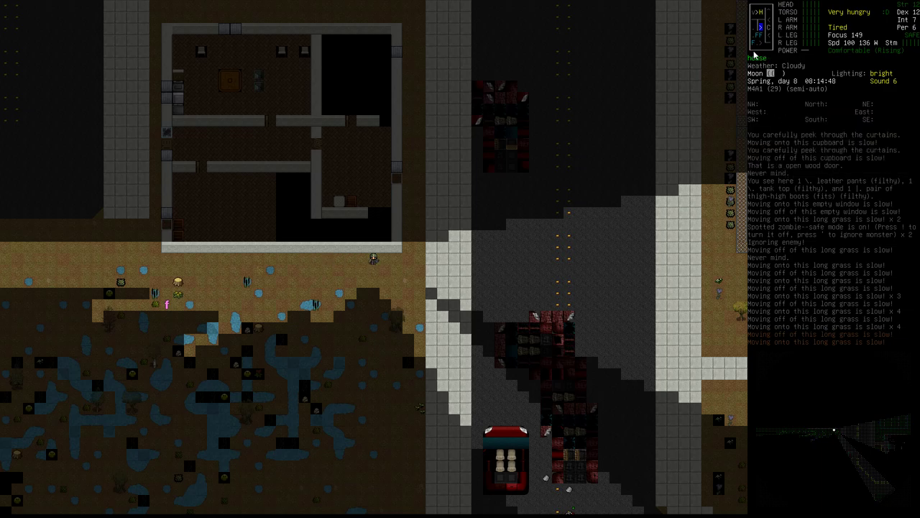
pyautogui.moveTo(250, 261)
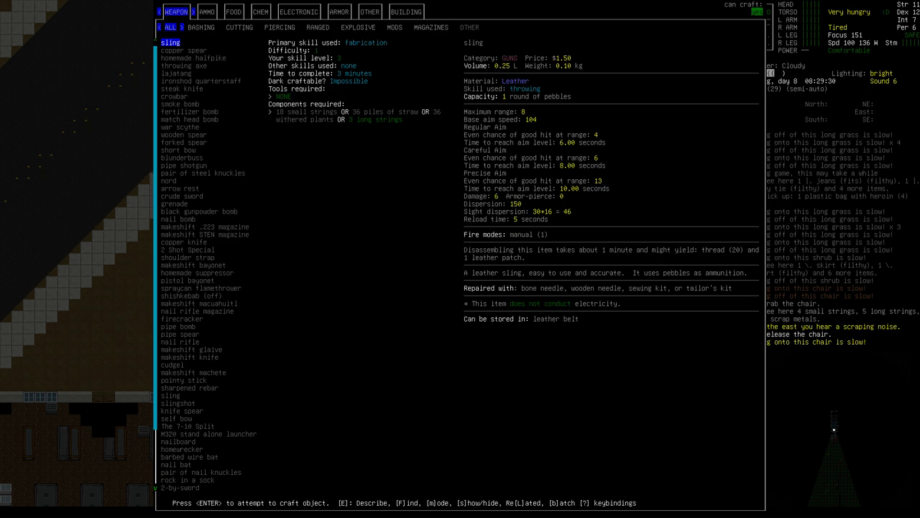
# Recheck the knife spear requirements under the piercing weapon recipes.
pyautogui.click(207, 11)
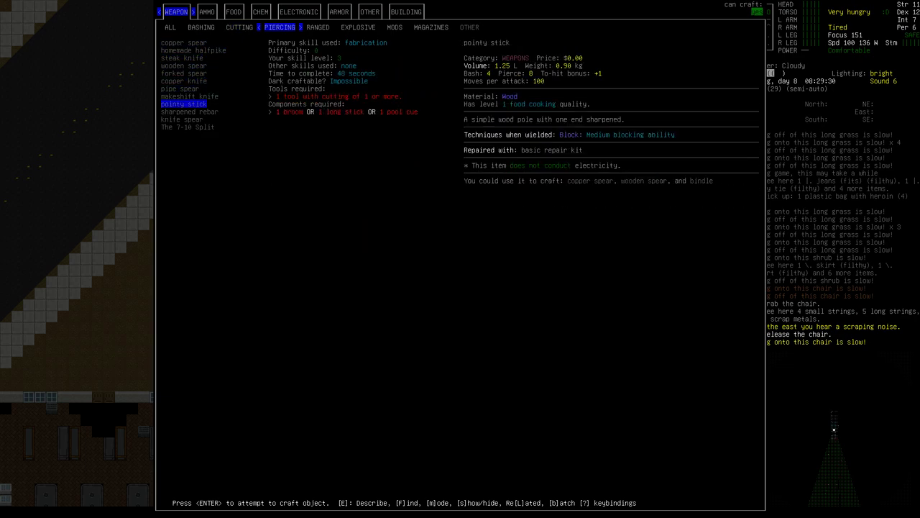
pyautogui.click(181, 119)
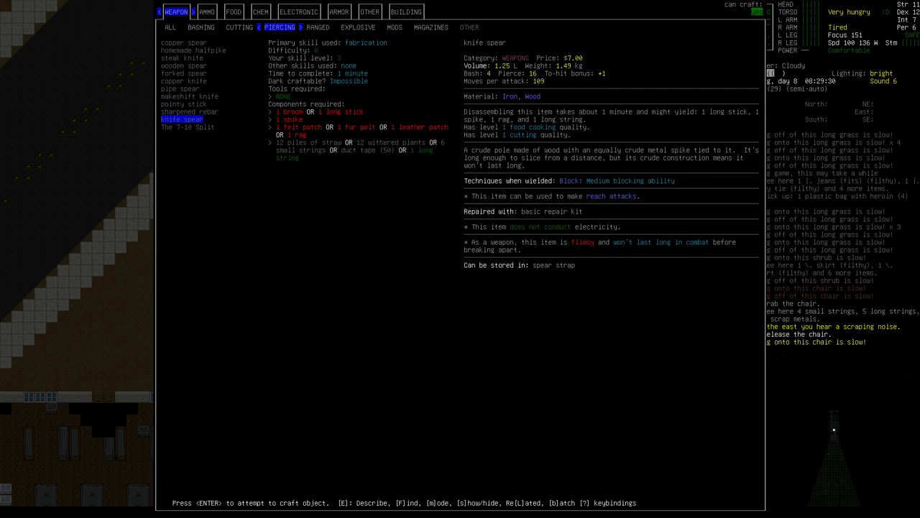
pyautogui.press('Escape')
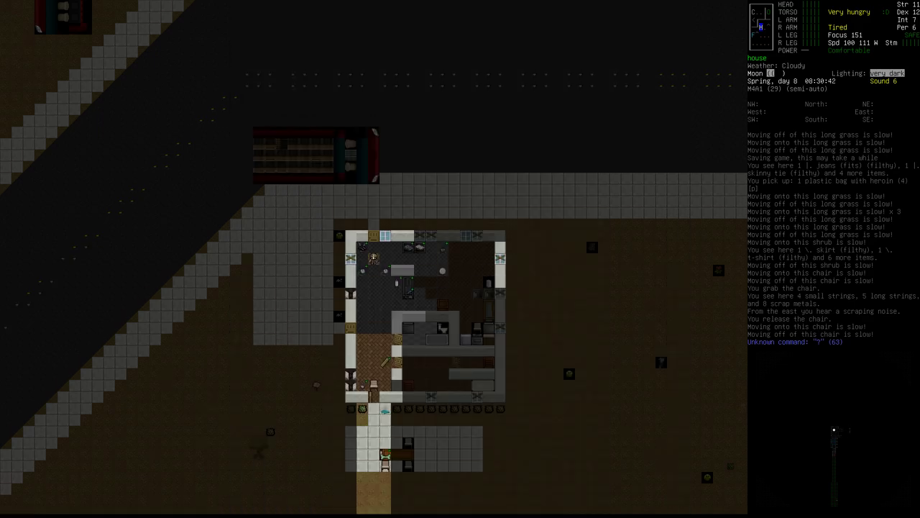
# Look over the carried gear, search recipes for the knife spear again, then pick up the rag.
pyautogui.press('i')
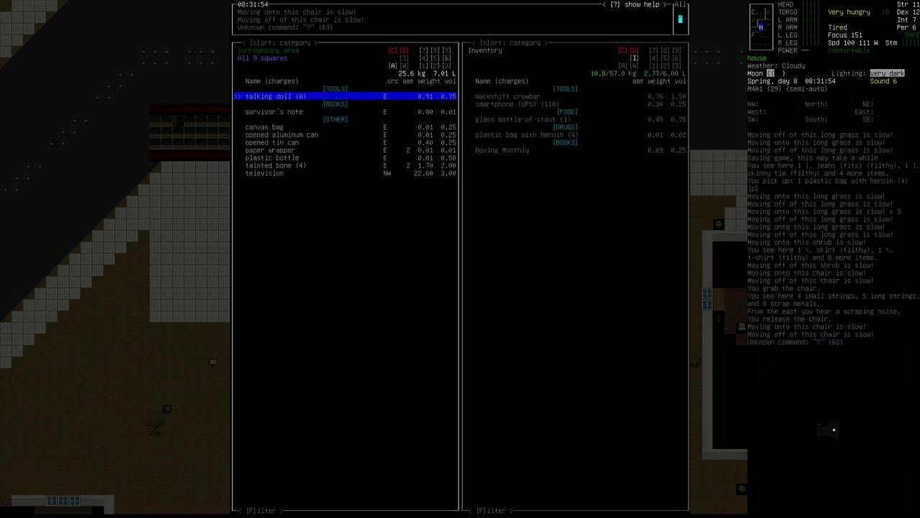
pyautogui.press('Escape')
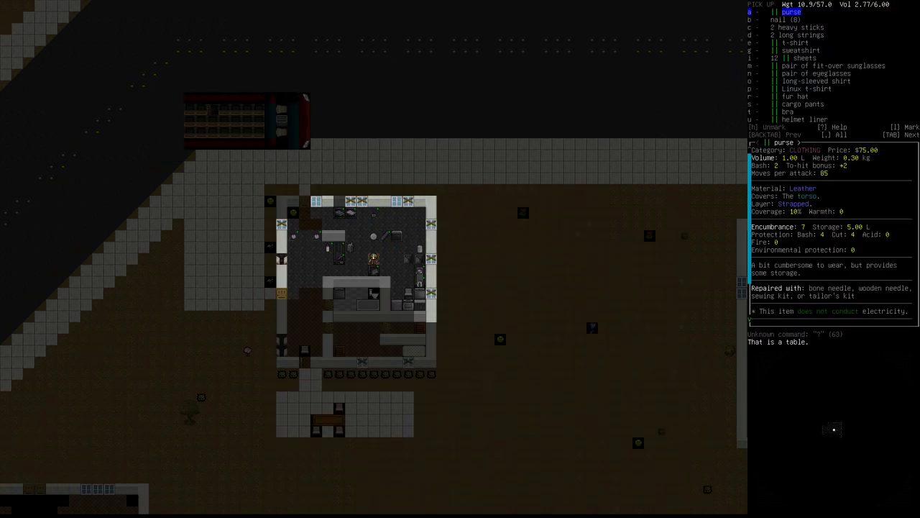
pyautogui.press('DOWN')
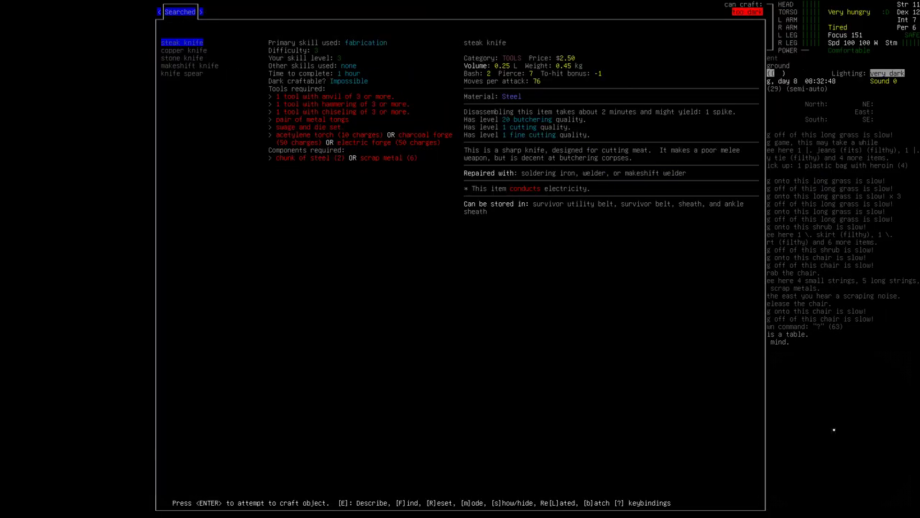
pyautogui.click(181, 74)
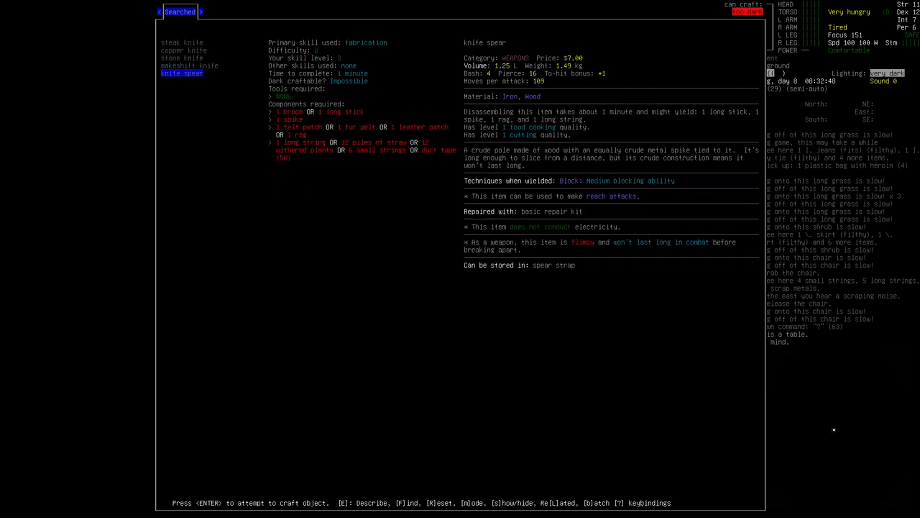
pyautogui.press('Escape')
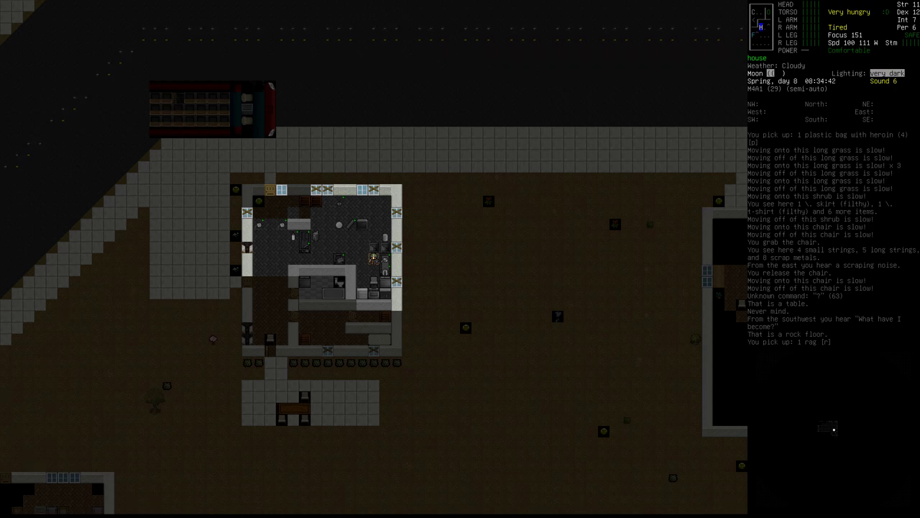
# Review items on all surrounding squares, then bring up the Consume menu of nearby food and drink.
pyautogui.press('>')
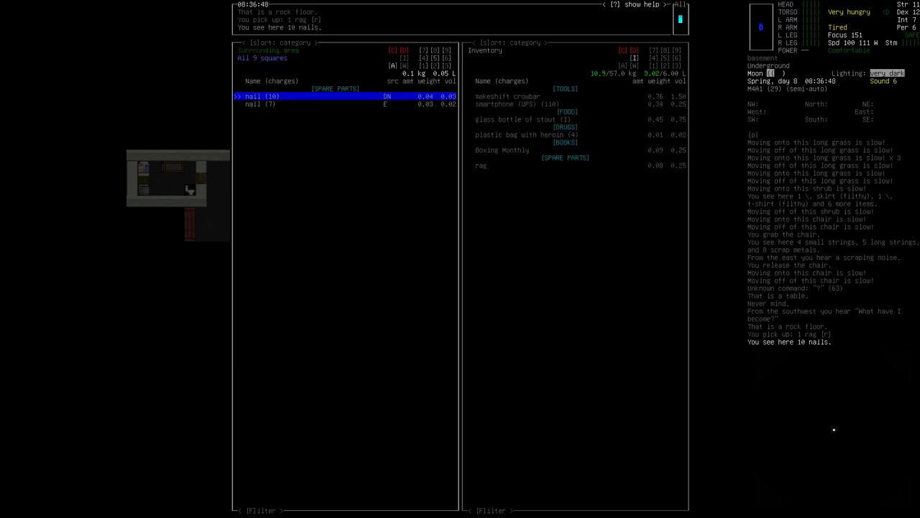
pyautogui.press('Escape')
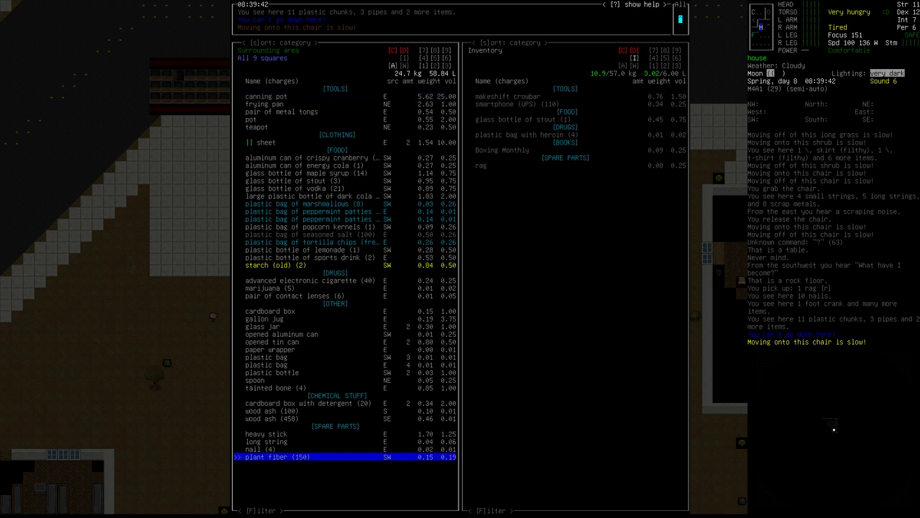
pyautogui.press('Escape')
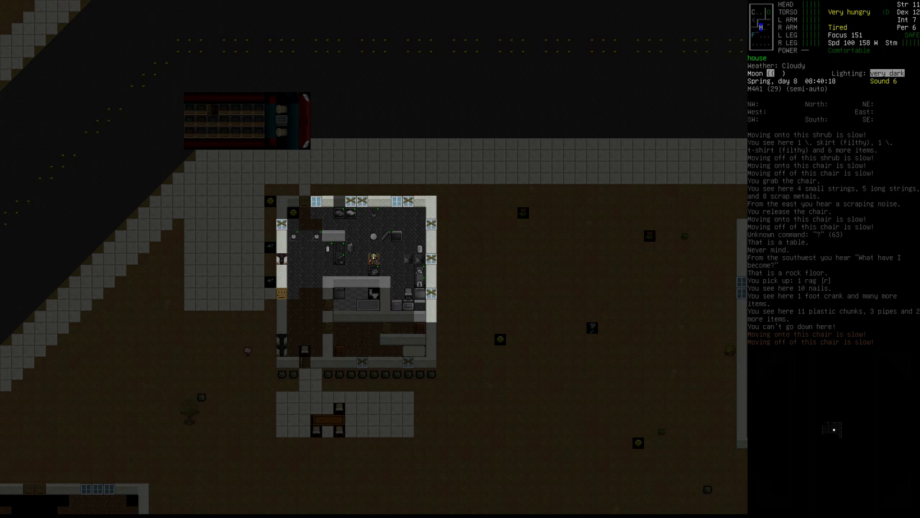
pyautogui.press('E')
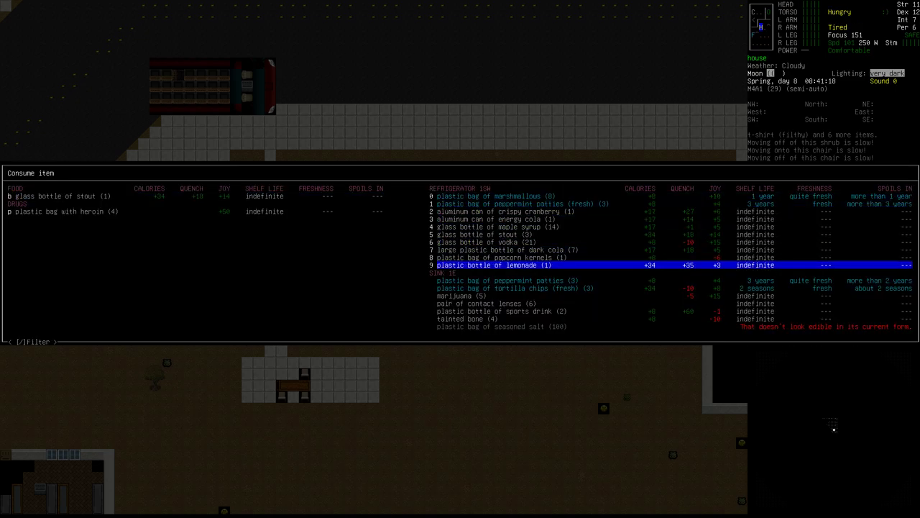
# Drink the bottle of lemonade from the Consume menu.
pyautogui.press('DOWN')
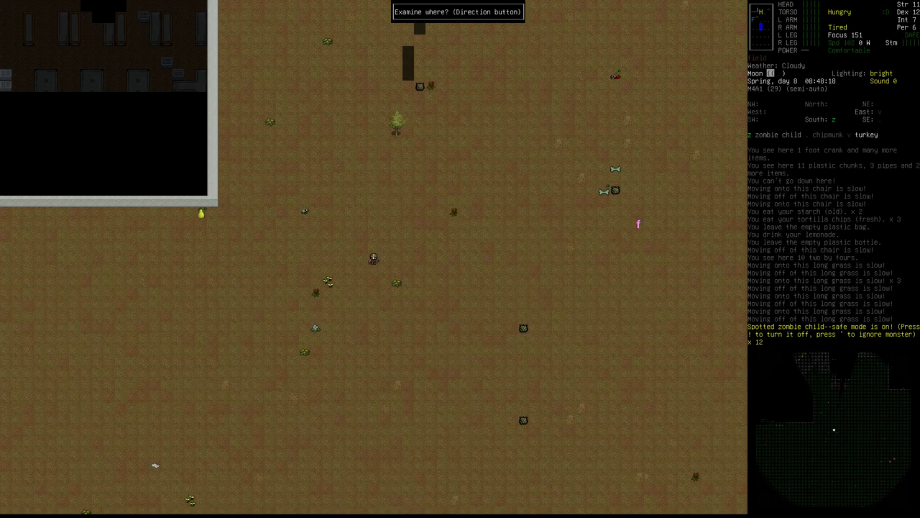
# Examine the zombie child and tough zombie nearby, then list the items lying around.
pyautogui.press('i')
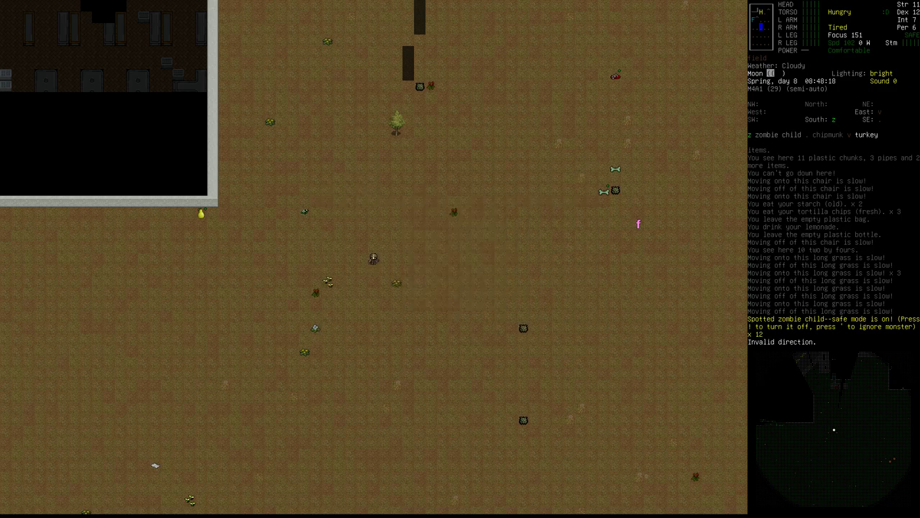
pyautogui.press('w')
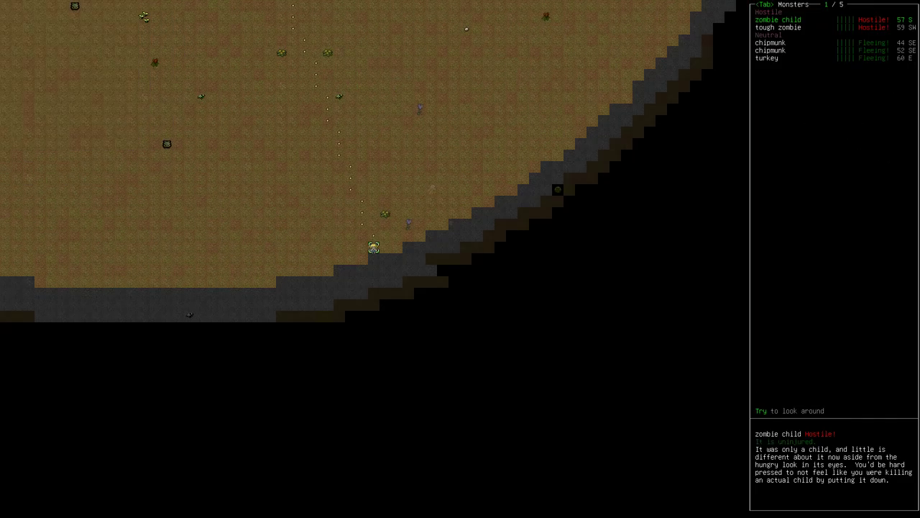
pyautogui.press('tab')
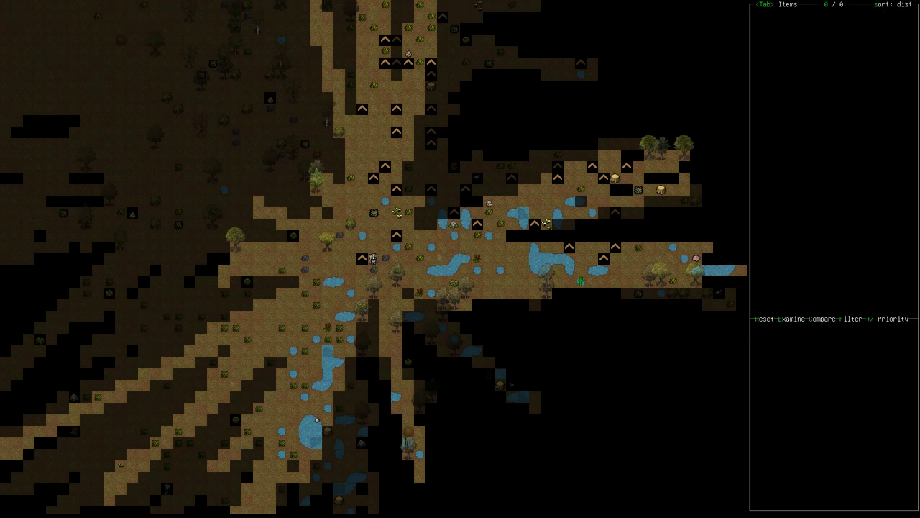
# Forage the underbrush for wild vegetables, check the Eat menu without eating, then show the overmap.
pyautogui.press('Tab')
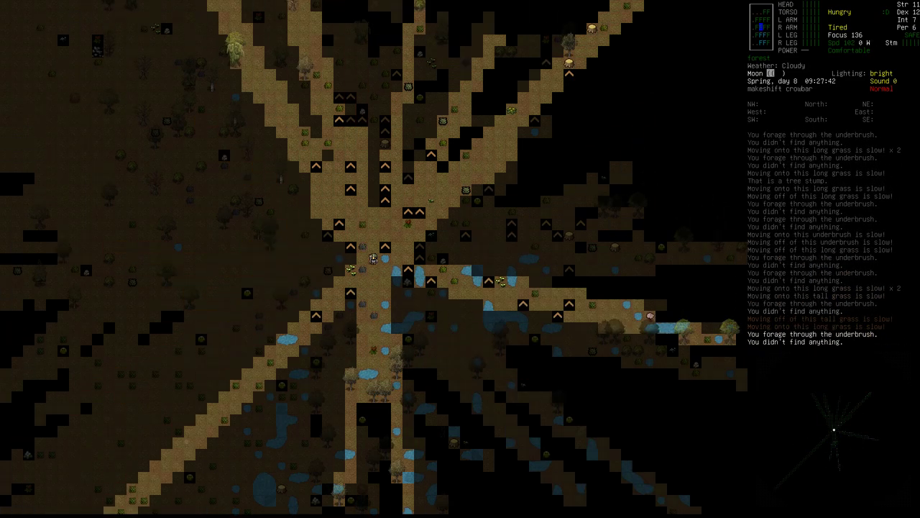
pyautogui.press('Up')
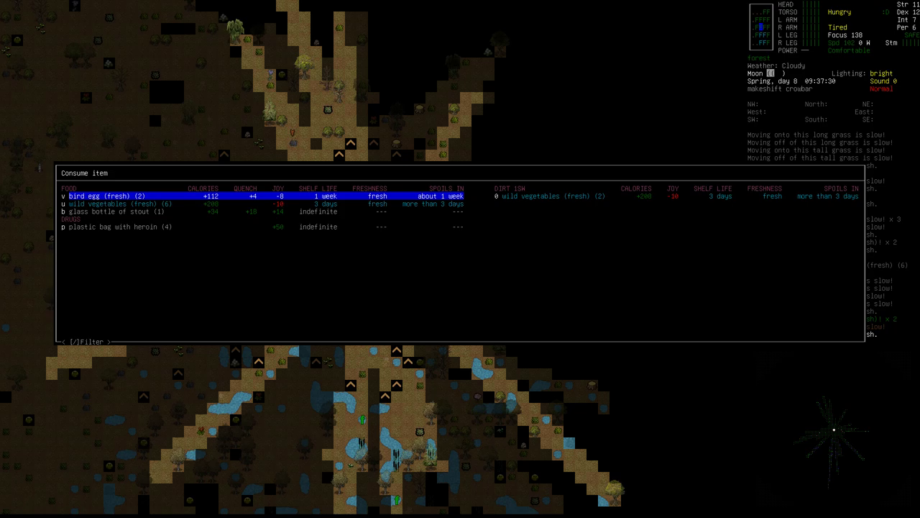
pyautogui.press('down')
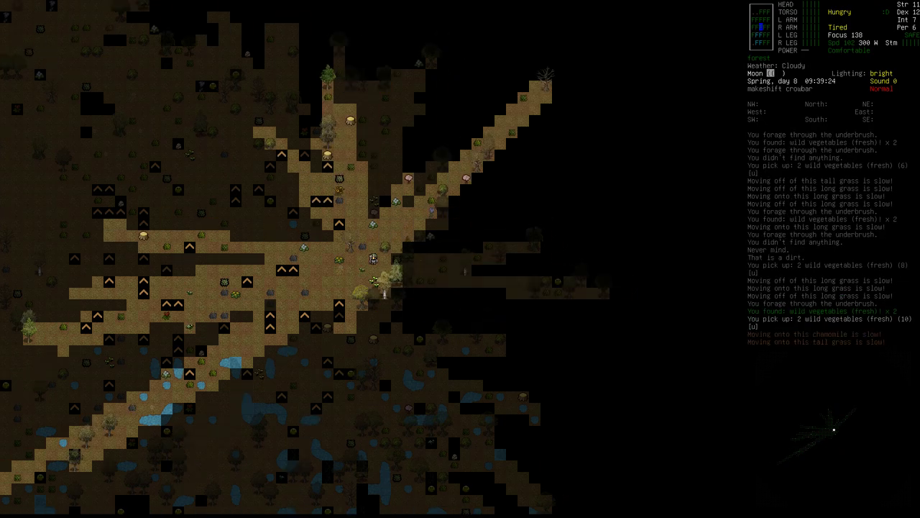
pyautogui.press('Escape')
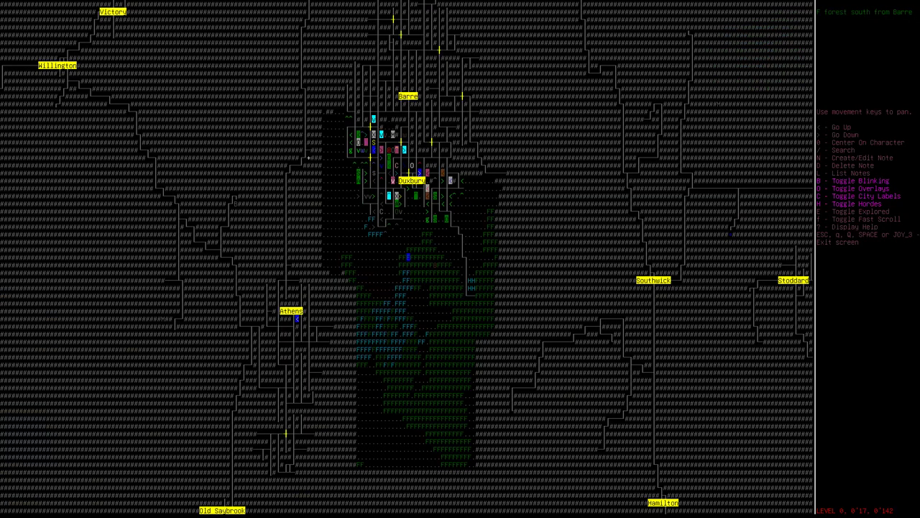
# Return from the overmap, check the stout and dogbane in the food list, then examine the heavy stick.
pyautogui.press('Escape')
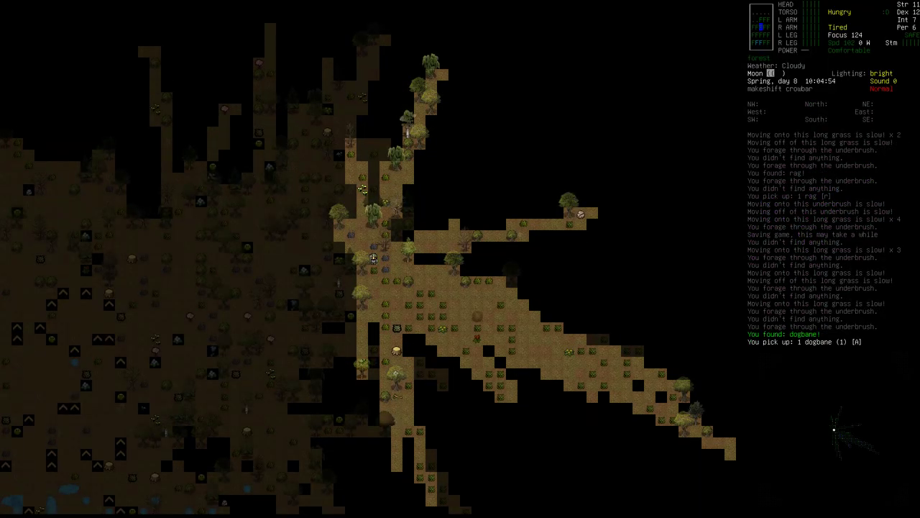
pyautogui.press('i')
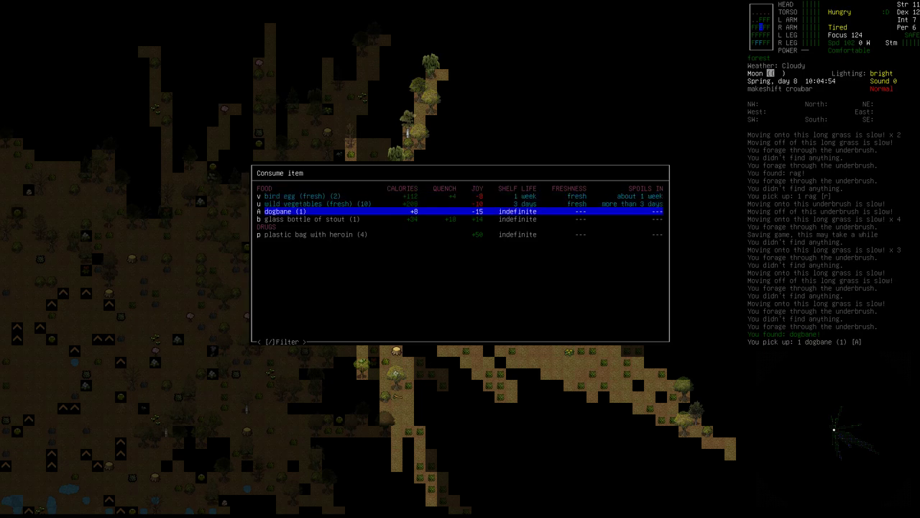
pyautogui.press('down')
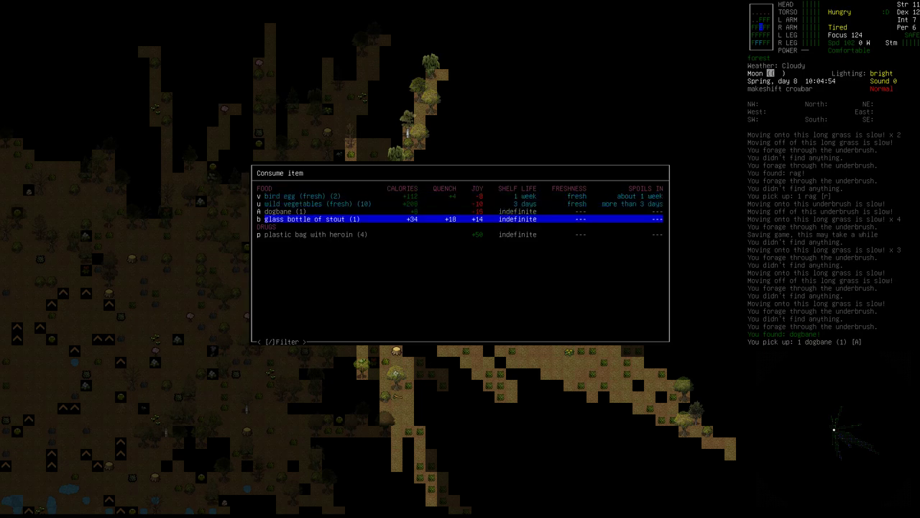
pyautogui.press('up')
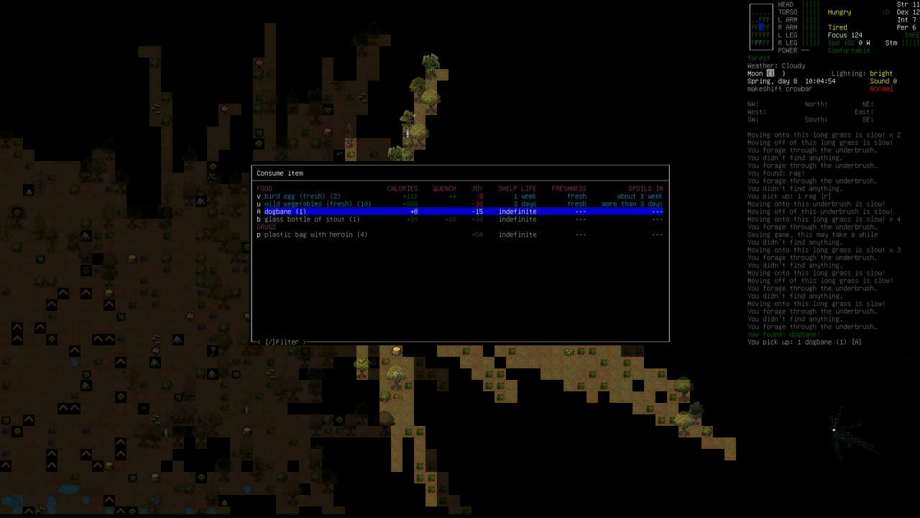
pyautogui.press('down')
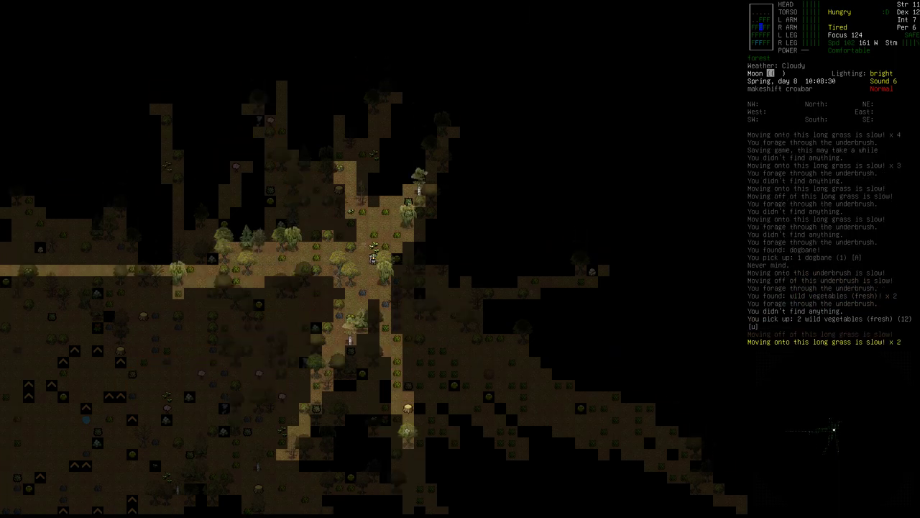
pyautogui.press('x')
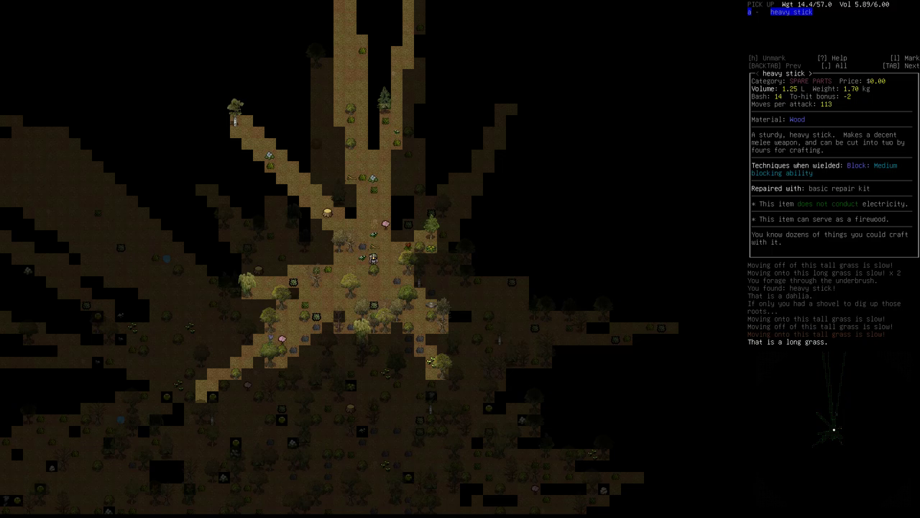
# Search crafting for 'knife' and craft a spike, which drops for lack of room.
pyautogui.press('Escape')
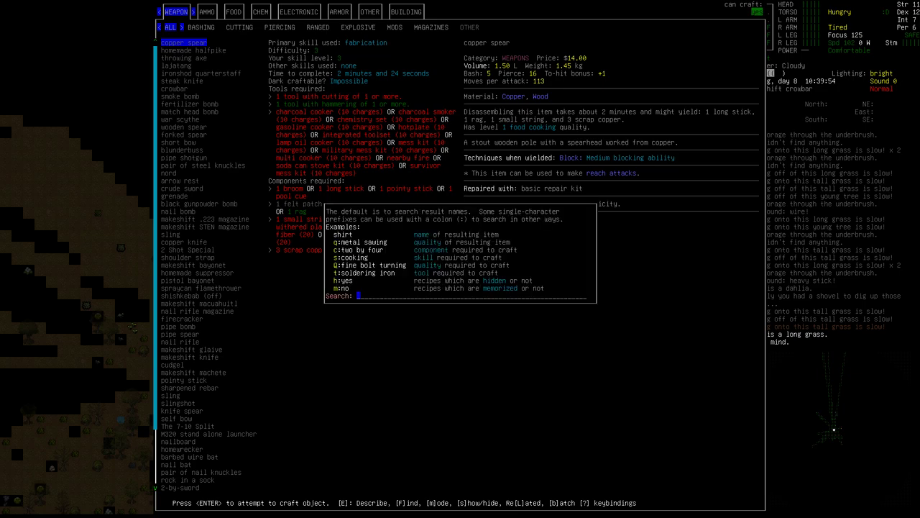
pyautogui.write('knife')
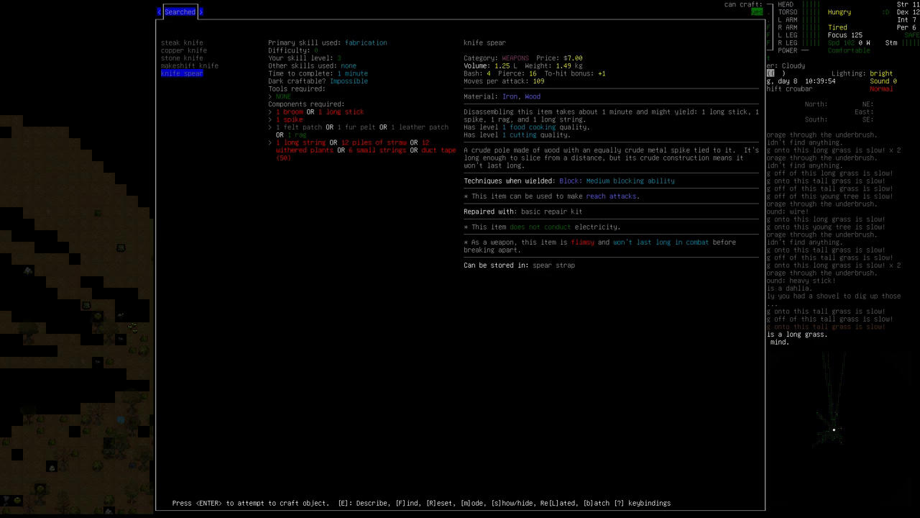
pyautogui.press('Escape')
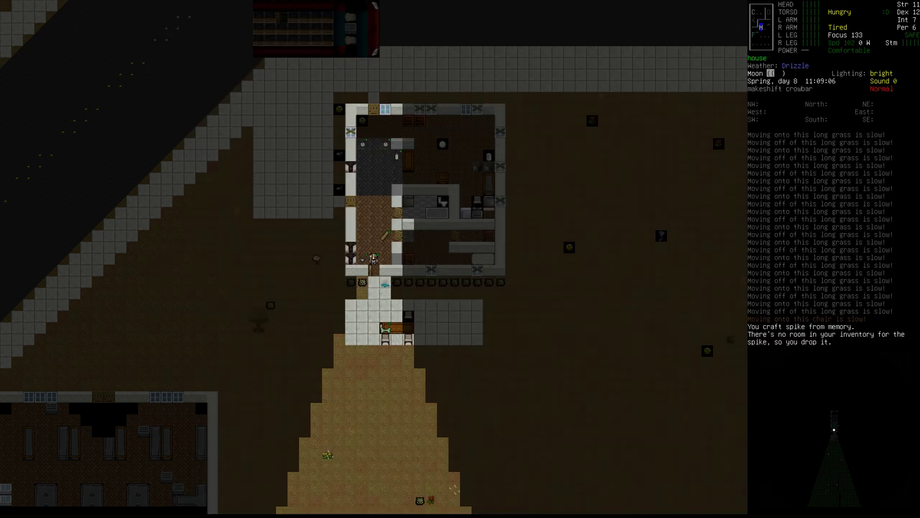
pyautogui.press('c')
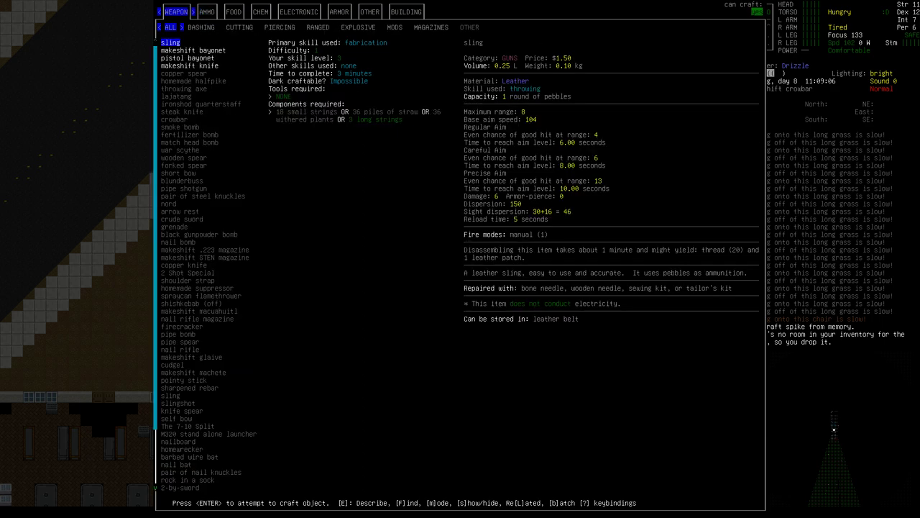
pyautogui.click(190, 67)
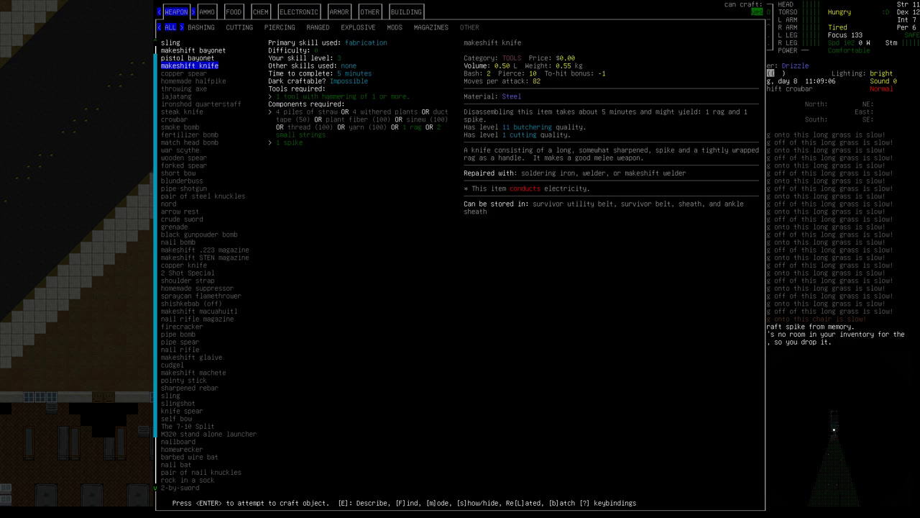
pyautogui.click(239, 27)
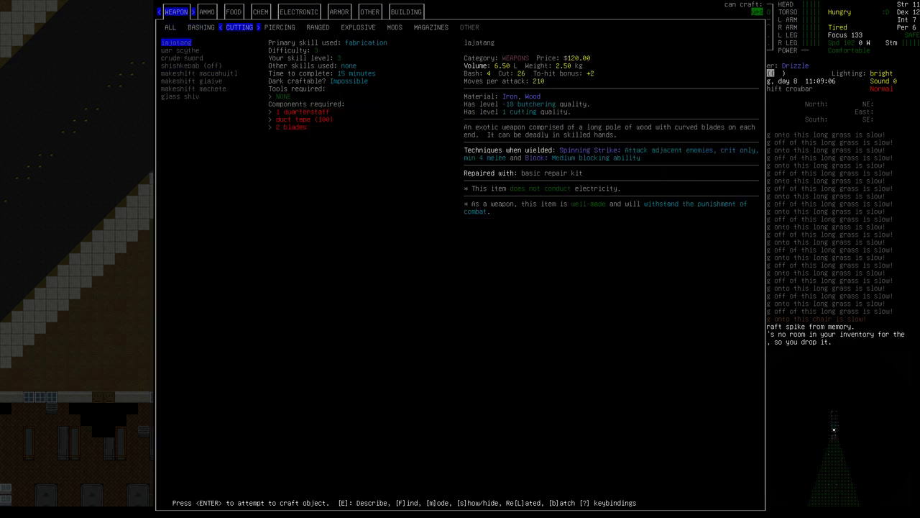
pyautogui.click(279, 28)
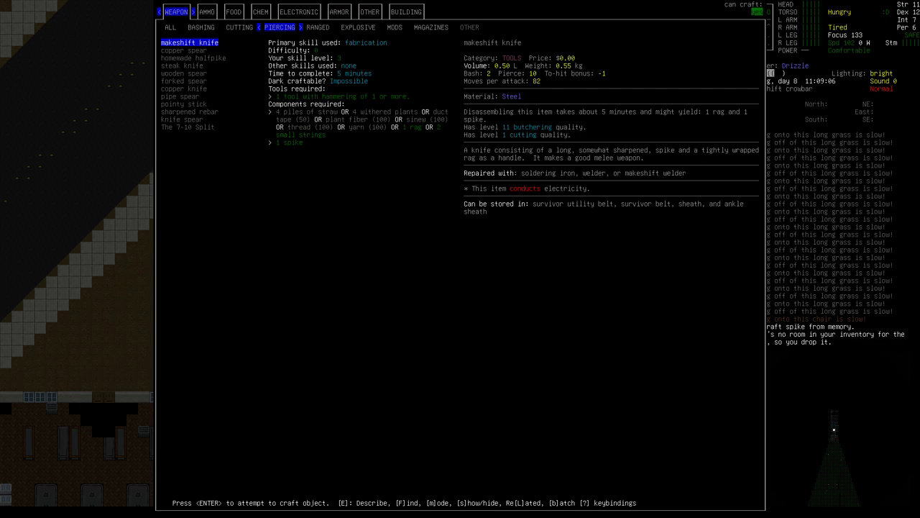
pyautogui.click(189, 112)
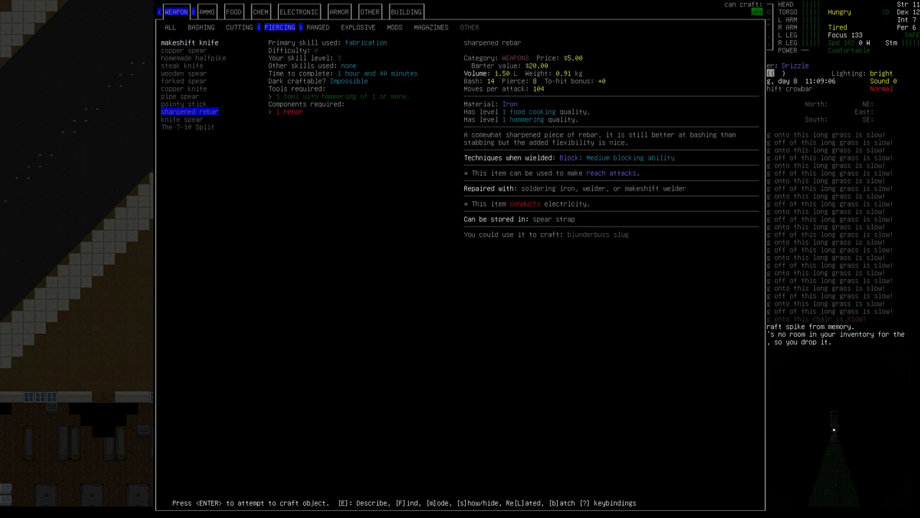
pyautogui.click(184, 103)
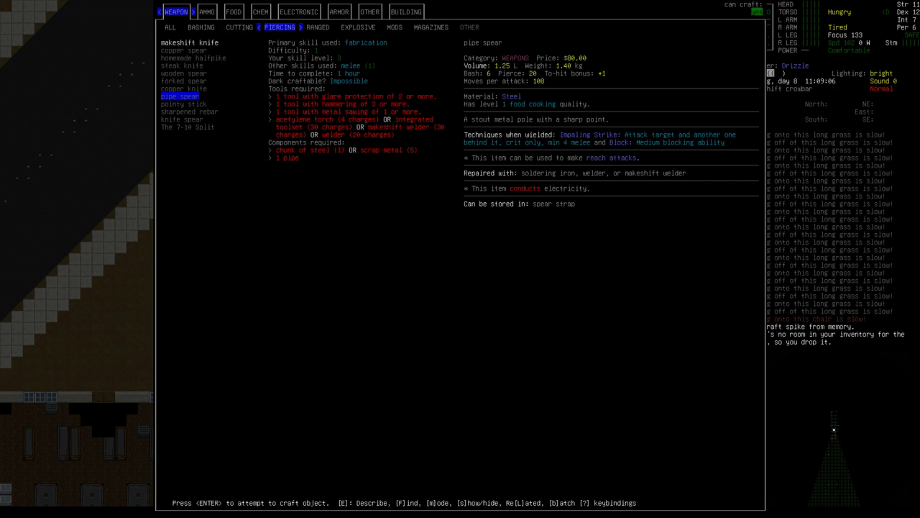
pyautogui.click(185, 89)
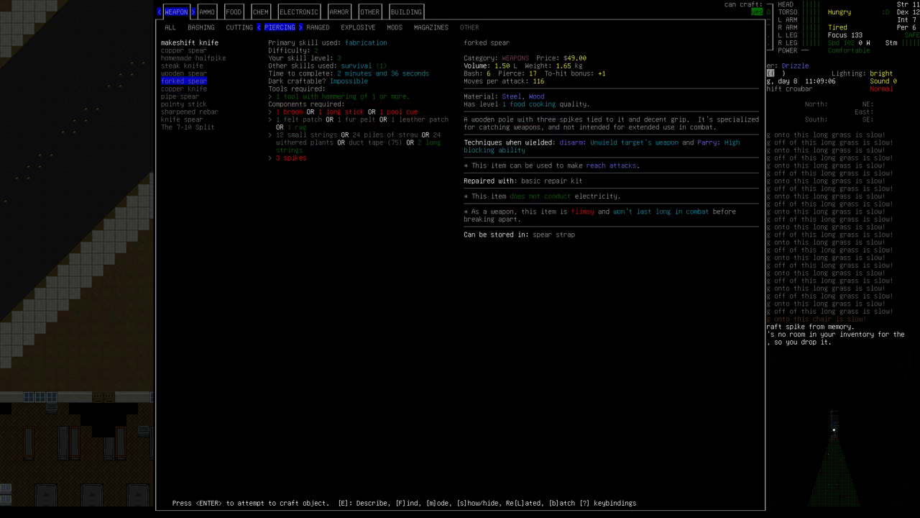
pyautogui.click(184, 72)
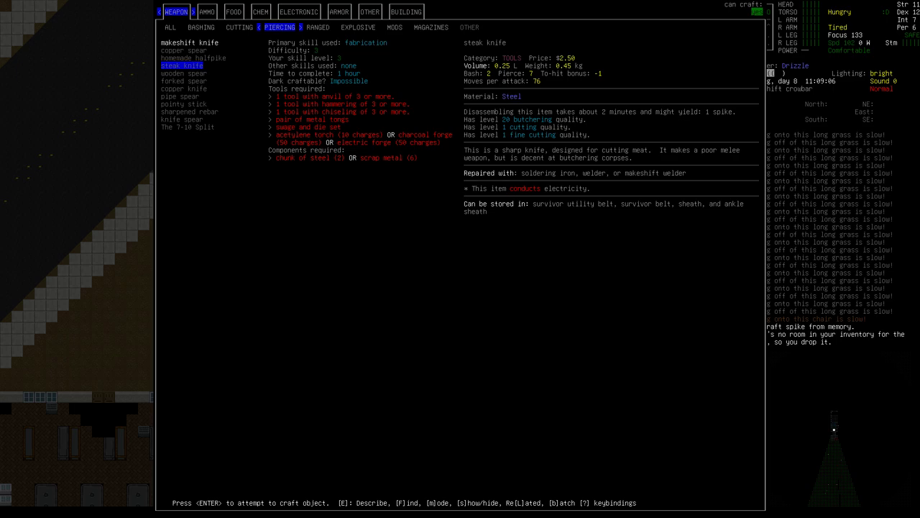
pyautogui.press('up')
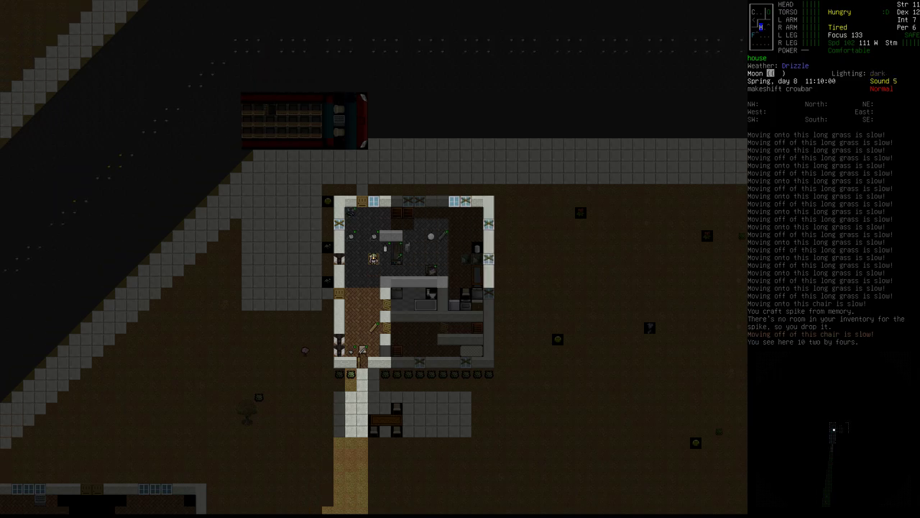
# Compare nearby clothing and a nail with the survivor's inventory, then reopen the recipe list.
pyautogui.press('i')
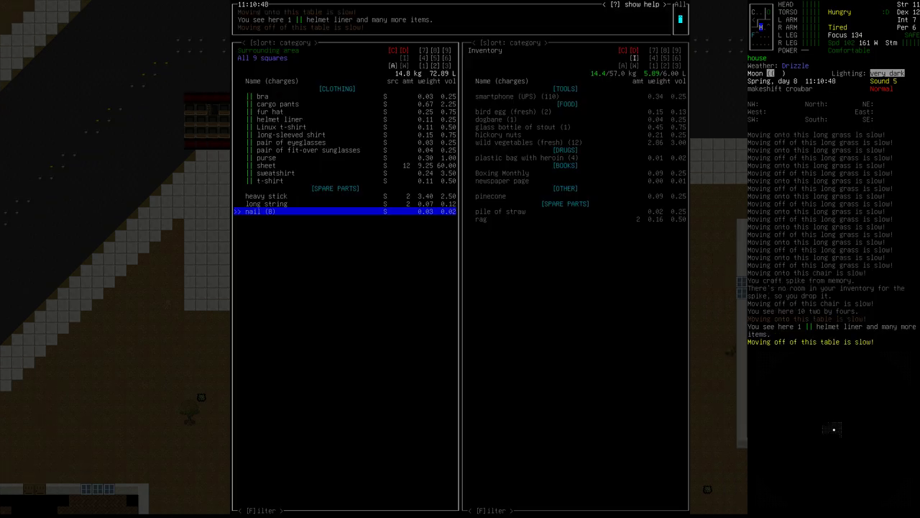
pyautogui.press('Escape')
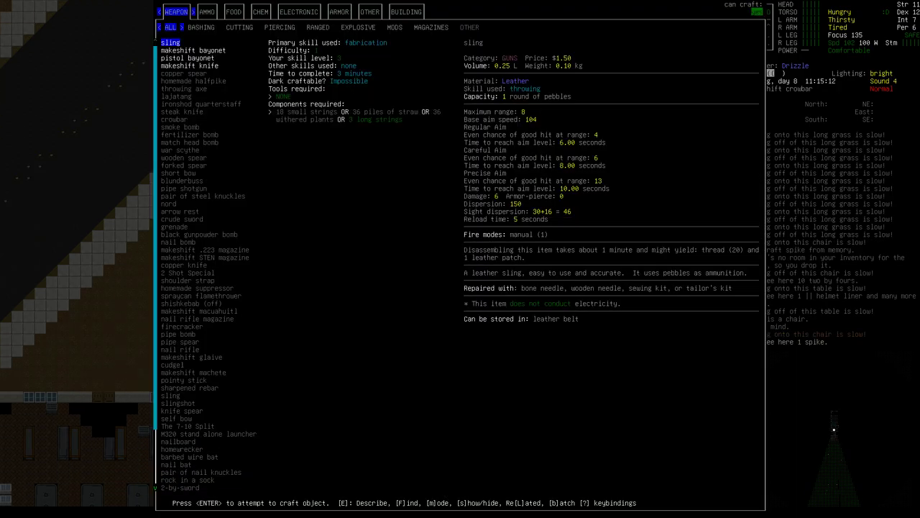
# Search for 'drill', reopen the craftable recipes and look over a weapon recipe.
pyautogui.write('drill')
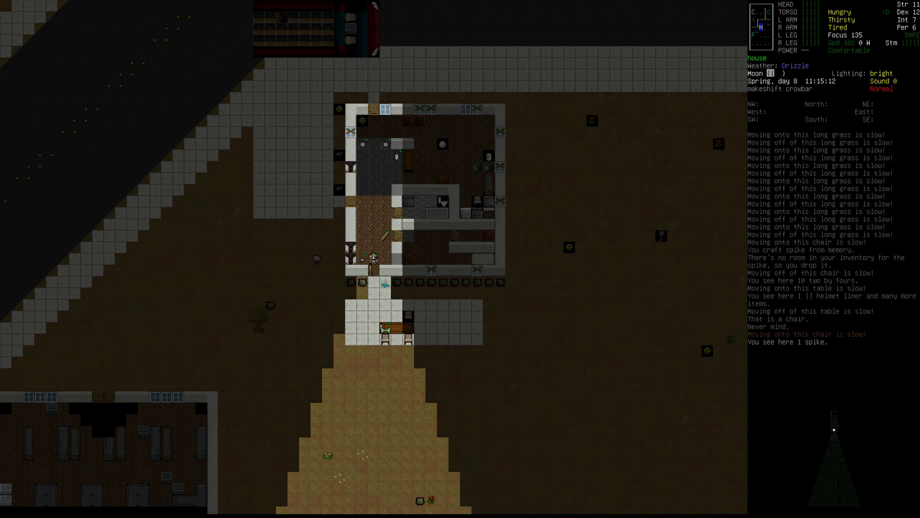
pyautogui.press('c')
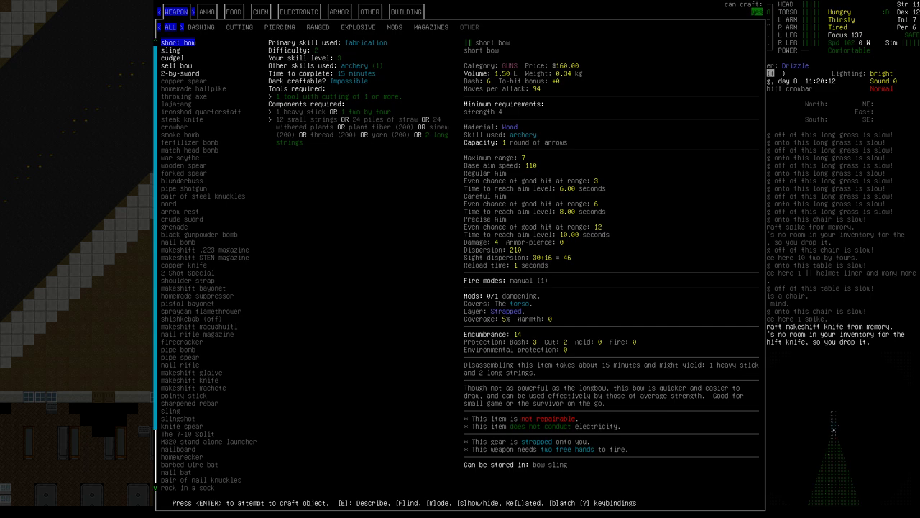
pyautogui.click(180, 73)
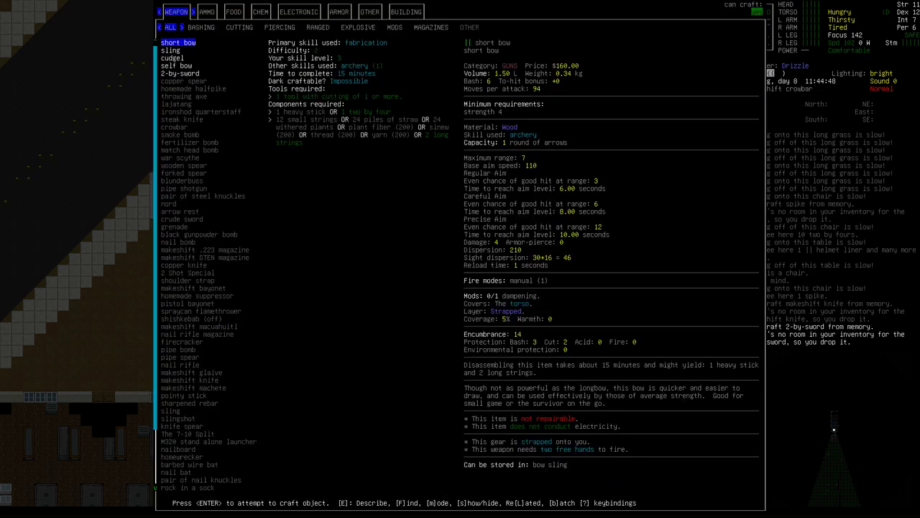
# Browse the bashing and cutting weapon tabs, view the war scythe, and craft the 2-by-sword.
pyautogui.click(202, 26)
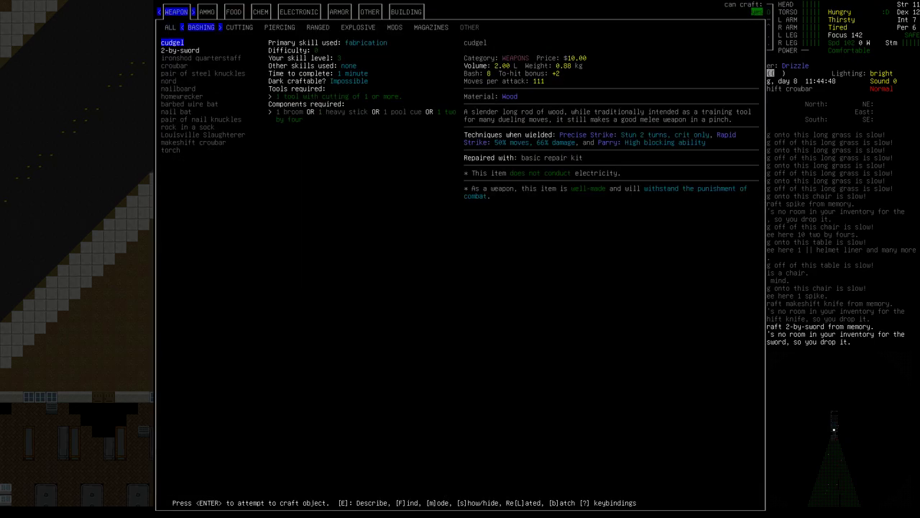
pyautogui.click(239, 27)
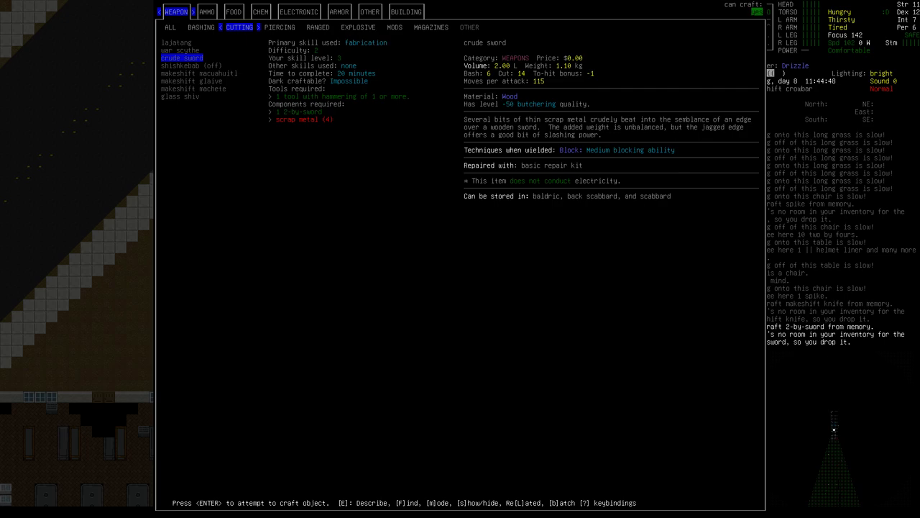
pyautogui.click(198, 72)
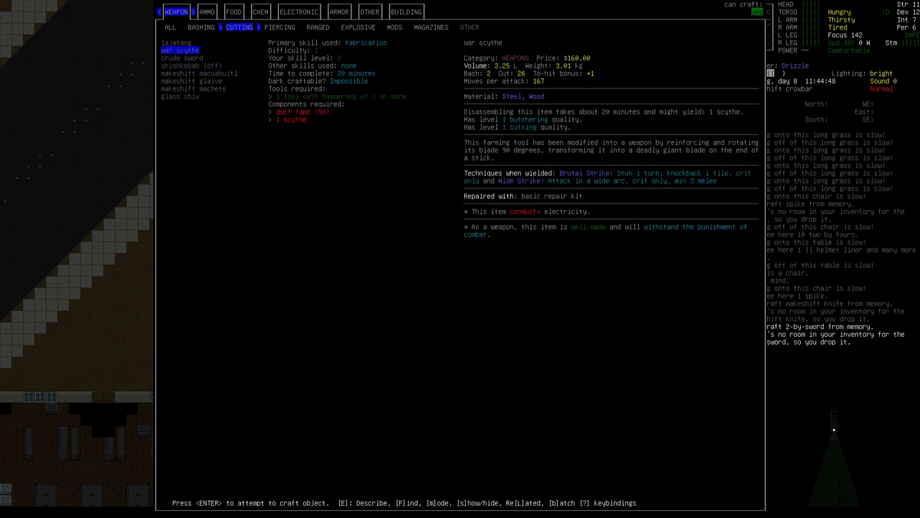
pyautogui.click(169, 27)
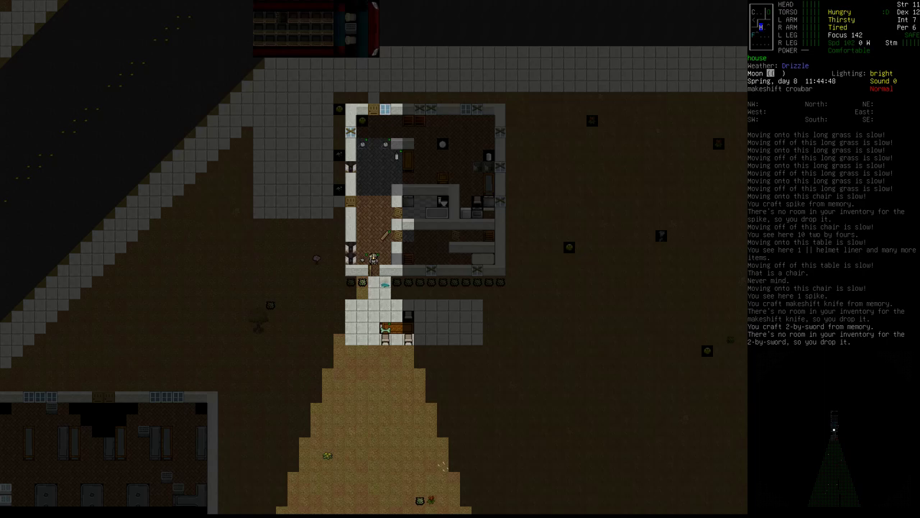
# Wield the 2-by-sword, multidrop the eggs, dogbane, nuts, stout and vegetables, and grab the makeshift knife.
pyautogui.press('w')
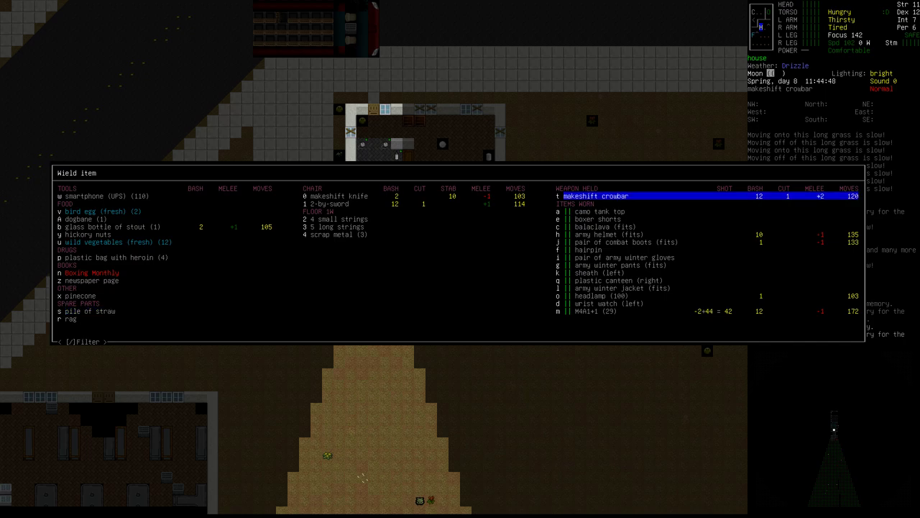
pyautogui.click(331, 204)
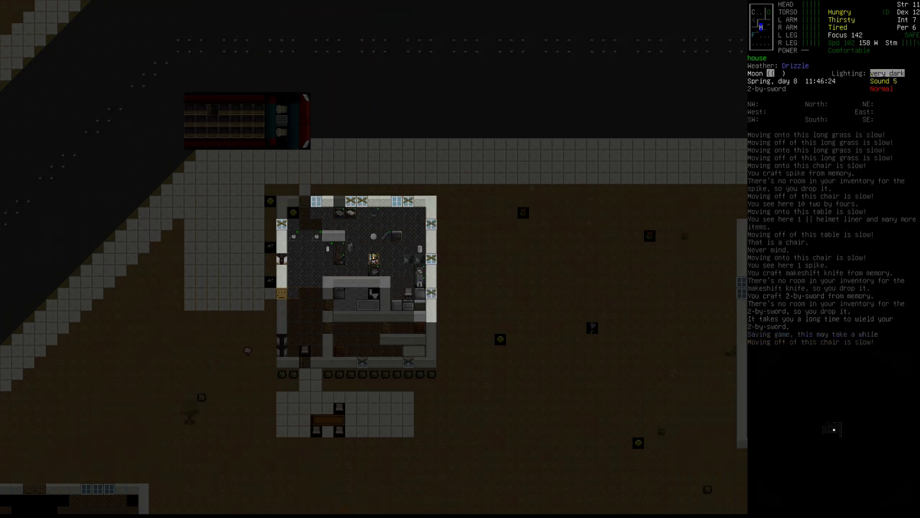
pyautogui.press('d')
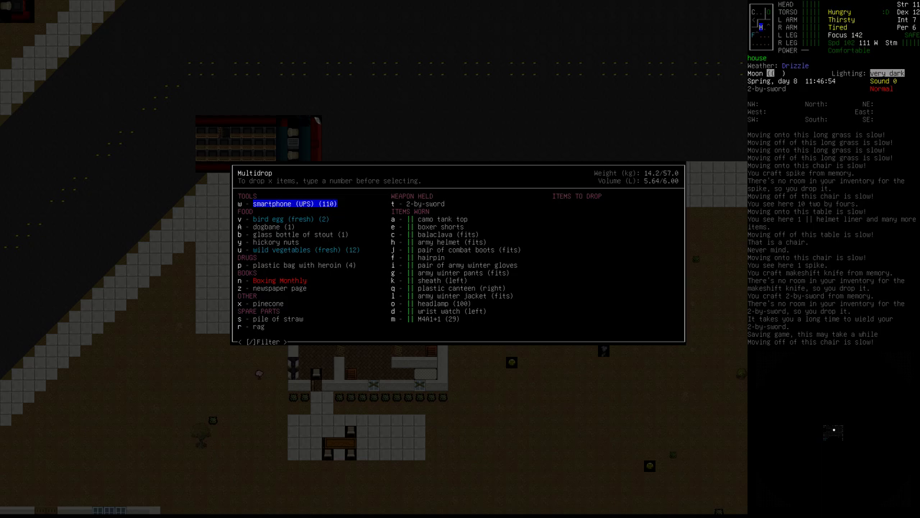
pyautogui.press('A')
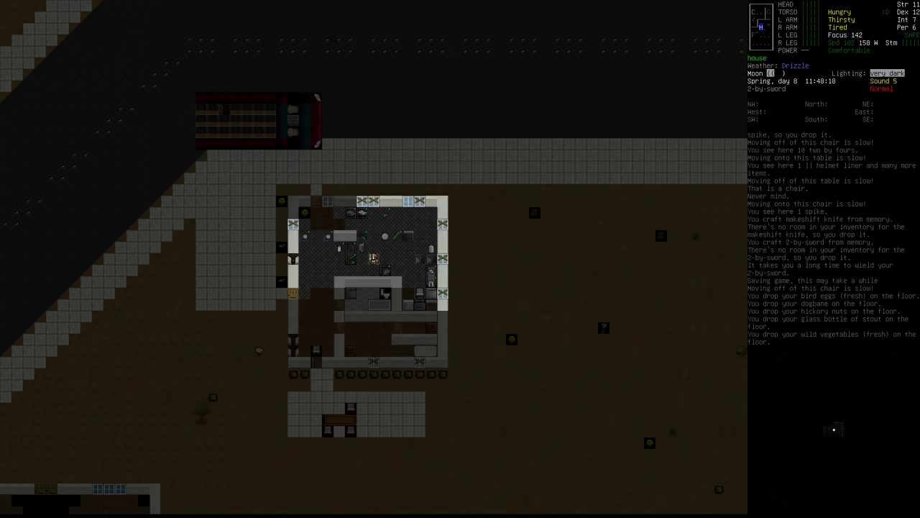
pyautogui.press('x')
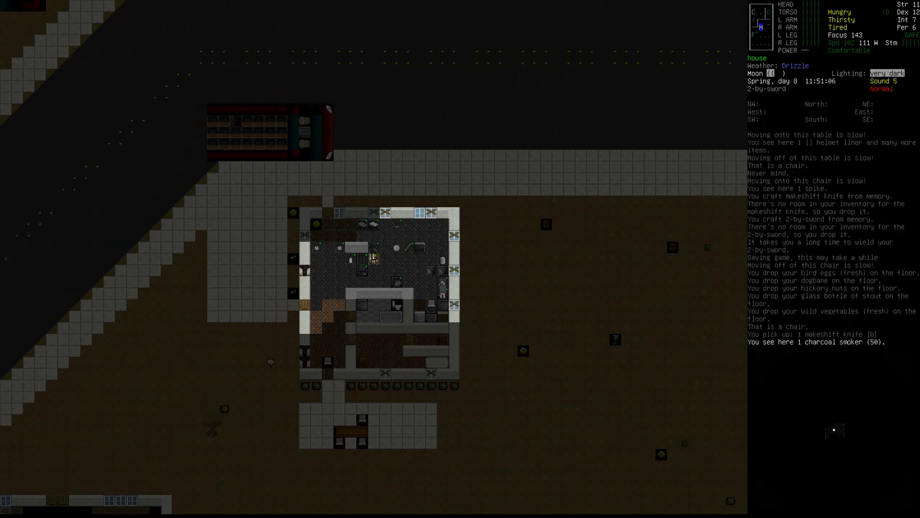
# Compare nearby items with the inventory and search the crafting recipes for 'kni'.
pyautogui.press('i')
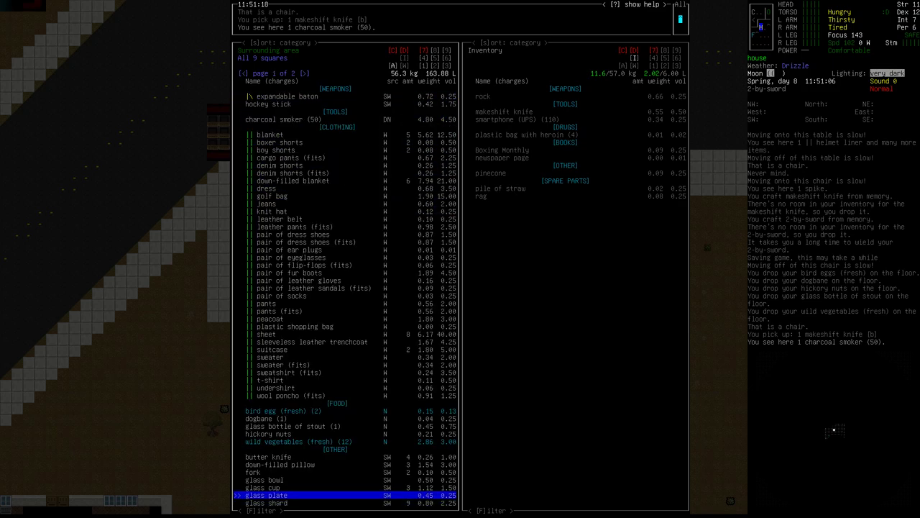
pyautogui.press('Escape')
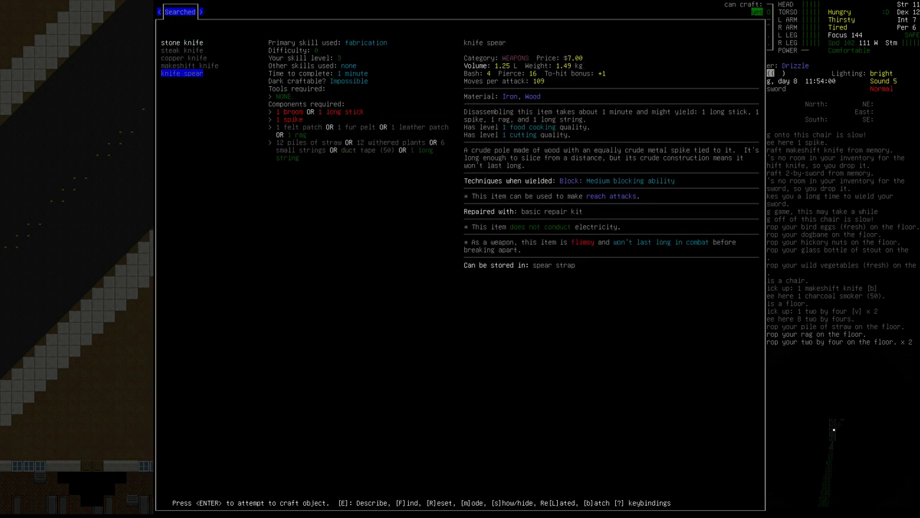
pyautogui.write('kni')
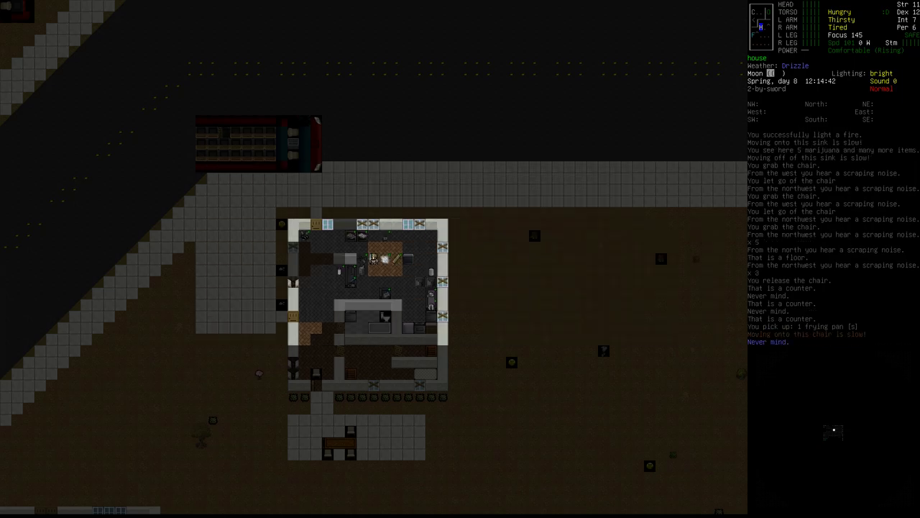
# Browse the Food recipes: shelled hickory nuts, scrambled eggs and cooked wild vegetables.
pyautogui.press('c')
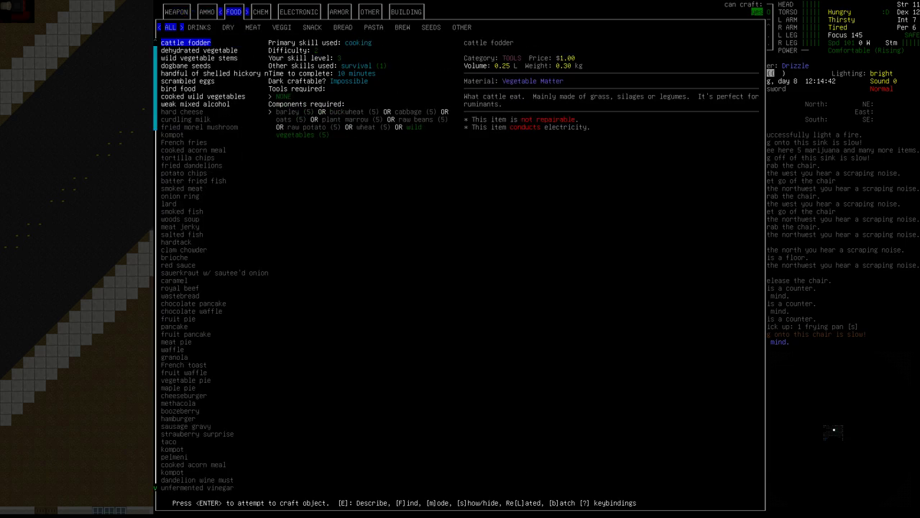
pyautogui.click(212, 72)
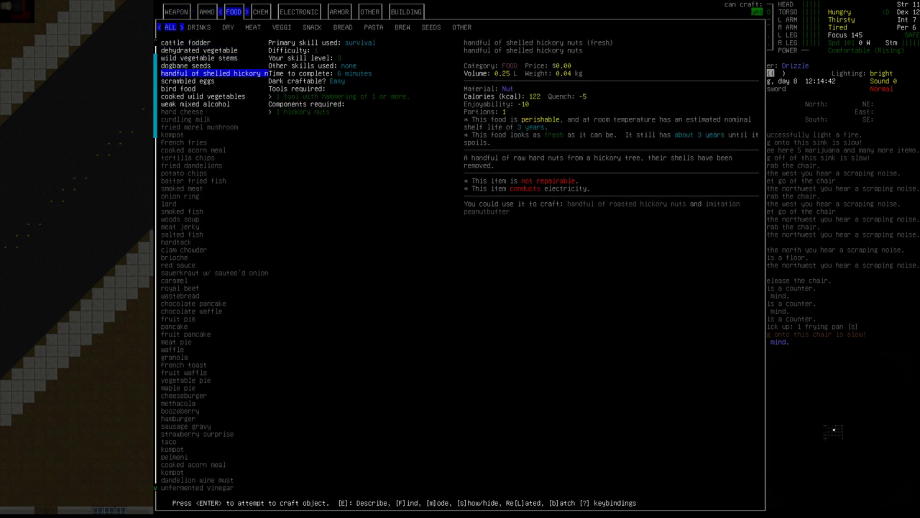
pyautogui.click(188, 80)
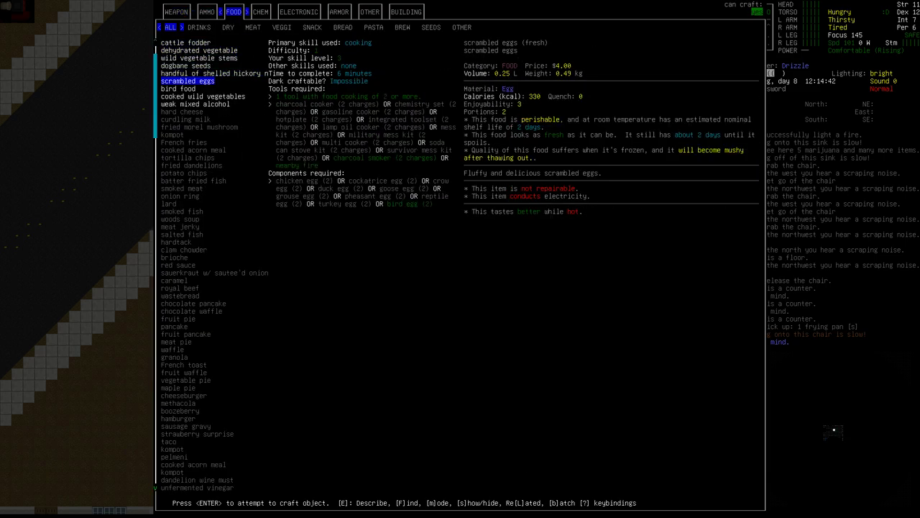
pyautogui.click(199, 57)
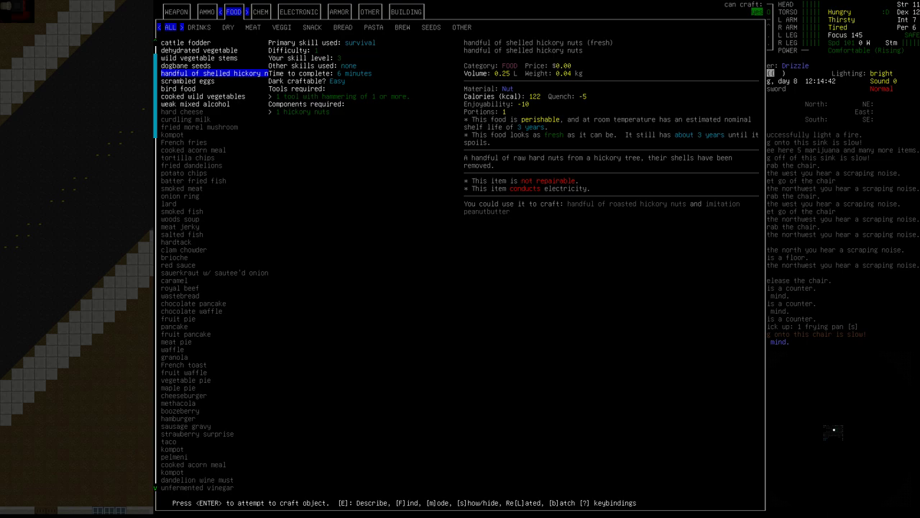
pyautogui.click(204, 96)
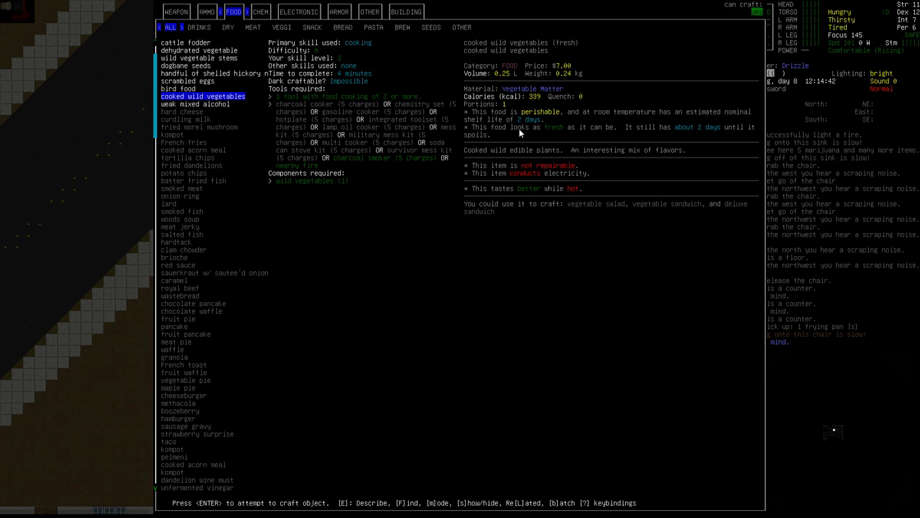
pyautogui.moveTo(794, 282)
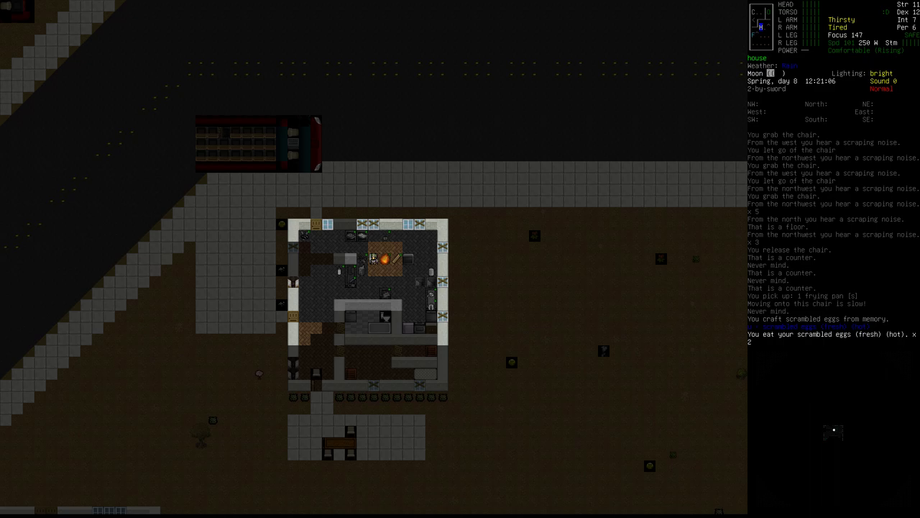
# Look over the nearby gear and examine the water in the toilet.
pyautogui.press('e')
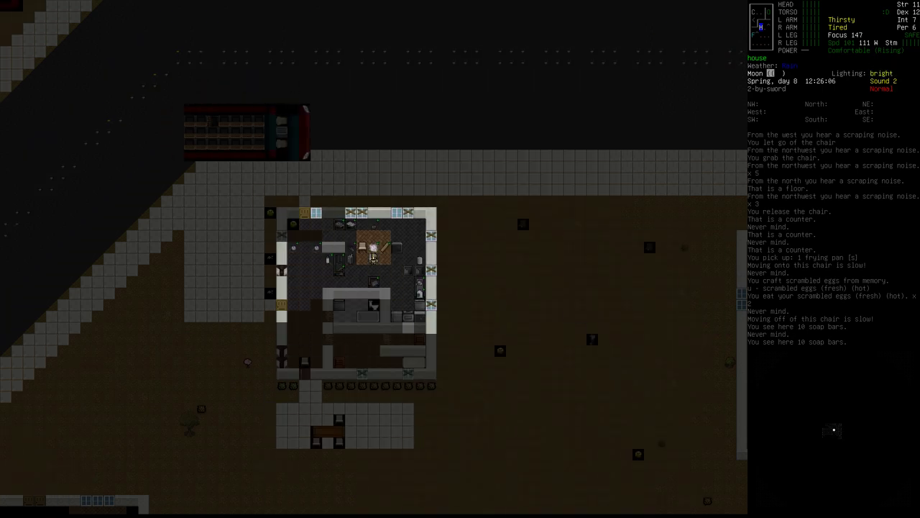
pyautogui.press('d')
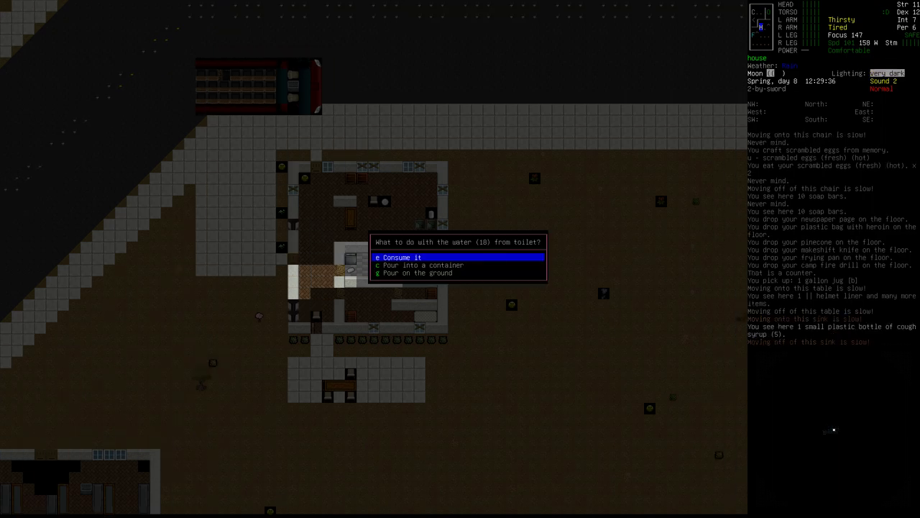
# Pour the toilet water into a container and craft clean water from the Food recipes.
pyautogui.click(423, 264)
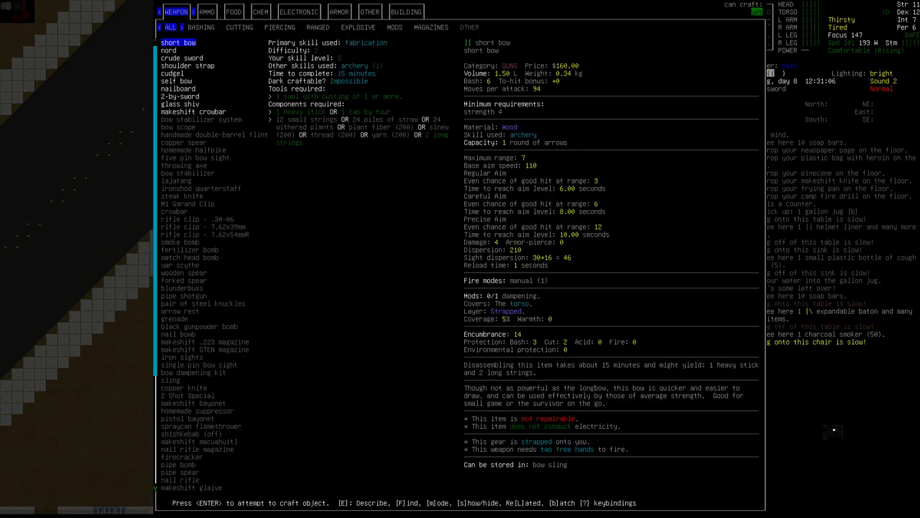
pyautogui.click(233, 11)
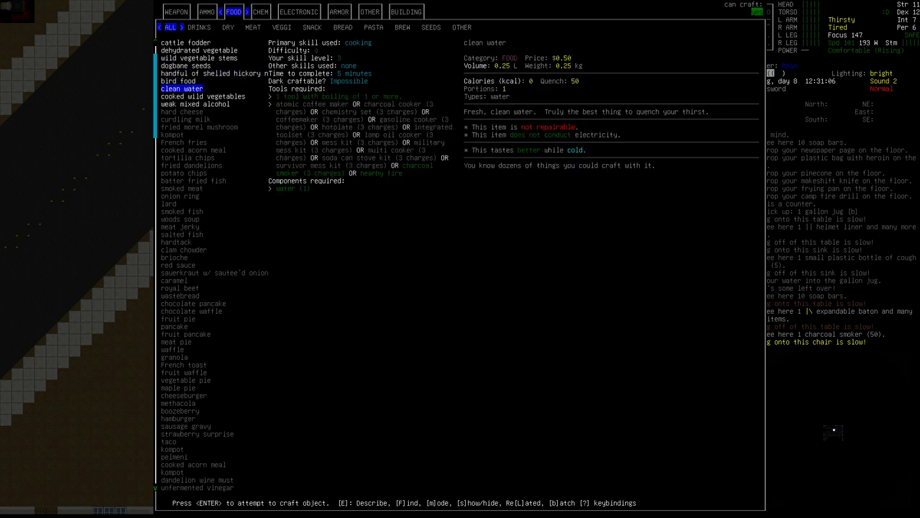
pyautogui.press('b')
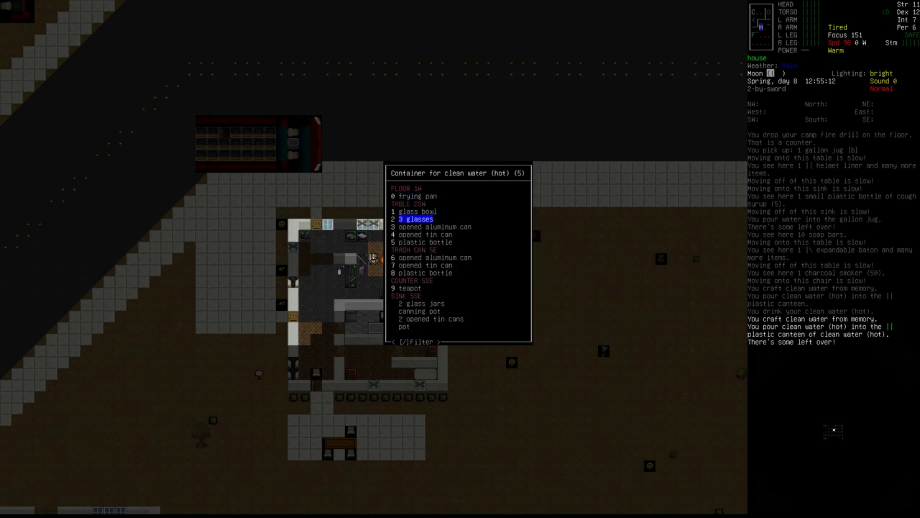
# Pour the leftover hot clean water into the glass jar and glass cup.
pyautogui.press('down')
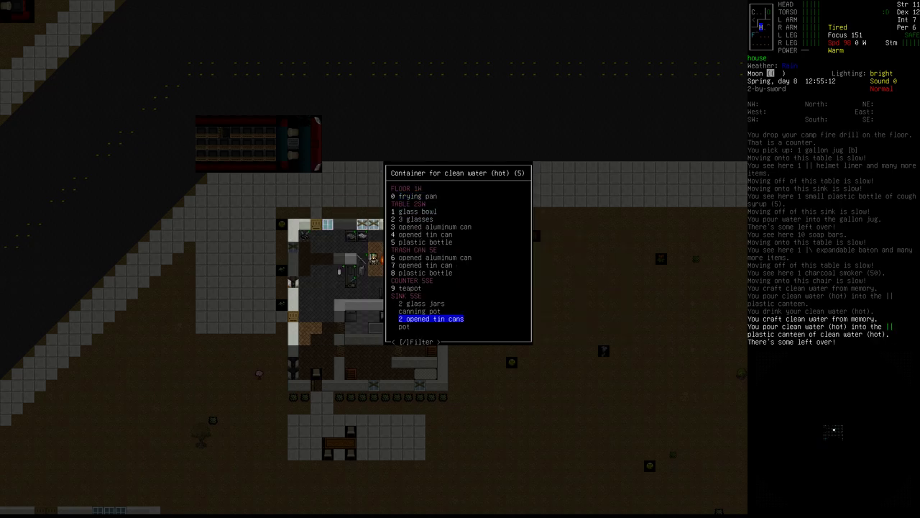
pyautogui.press('up')
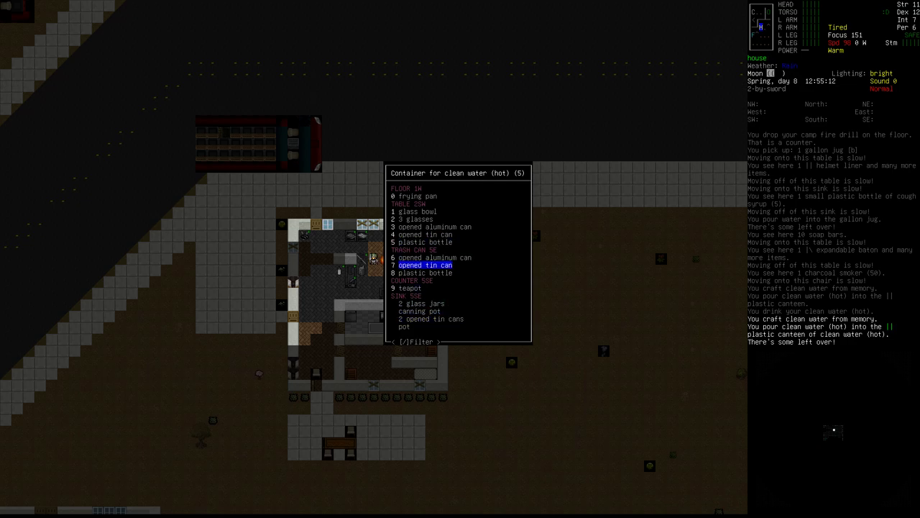
pyautogui.press('down')
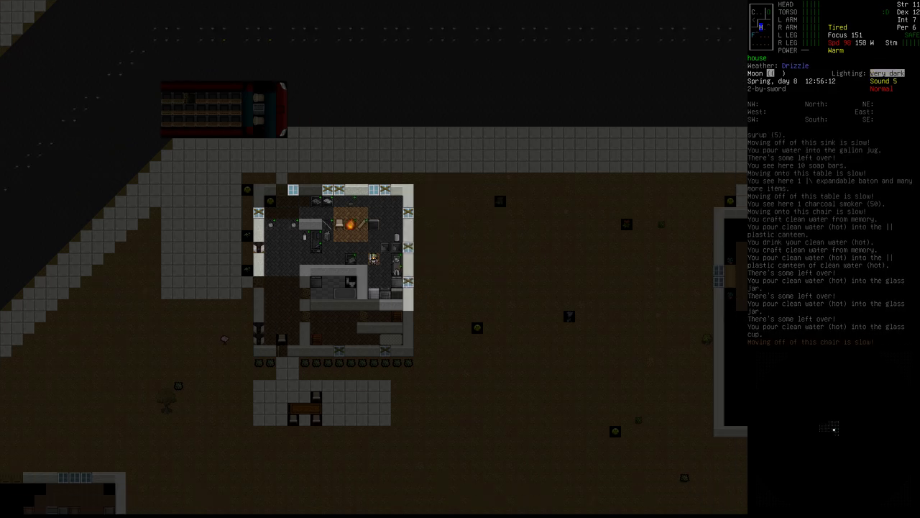
# Drink the hot clean water and handle the items on the ground.
pyautogui.press('E')
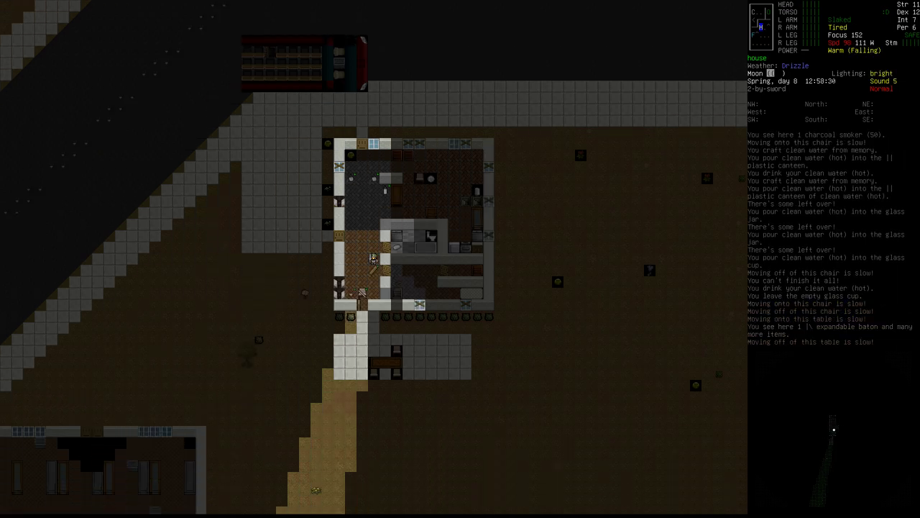
pyautogui.press('g')
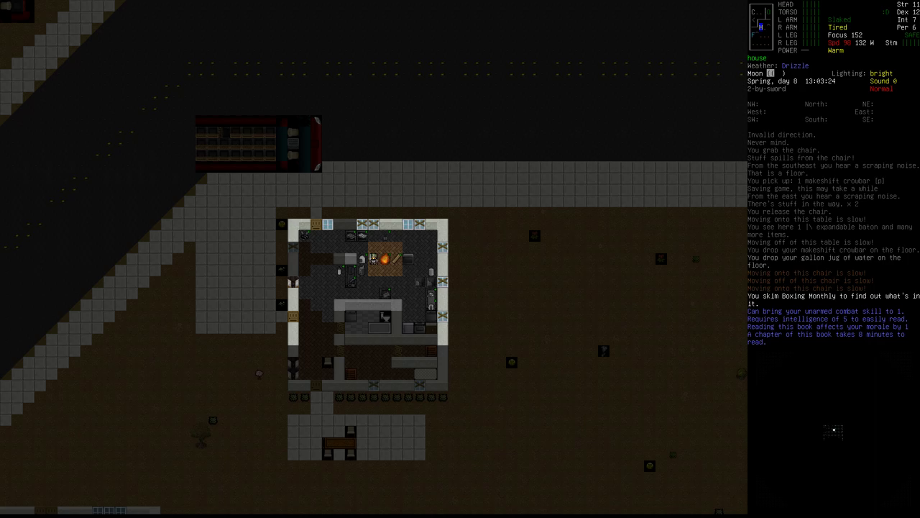
# Check the survivor's stats and skills sheet and close it again.
pyautogui.press('@')
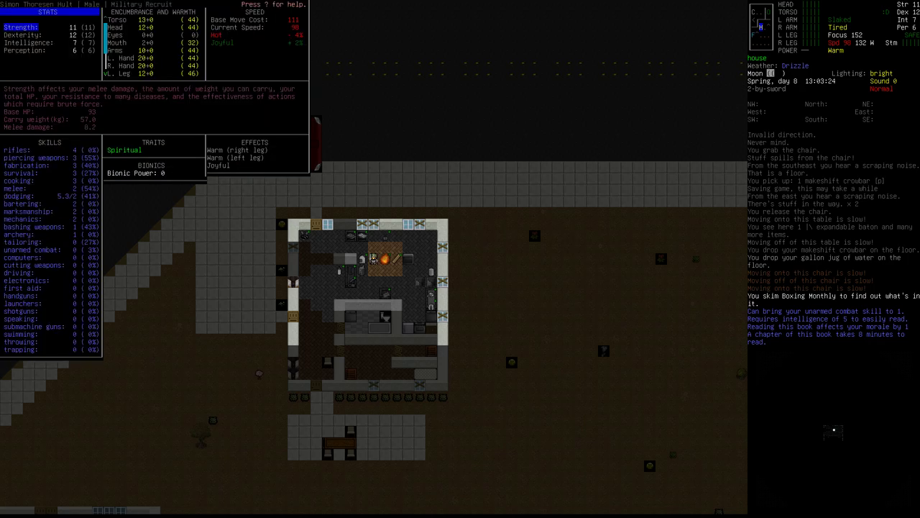
pyautogui.press('Escape')
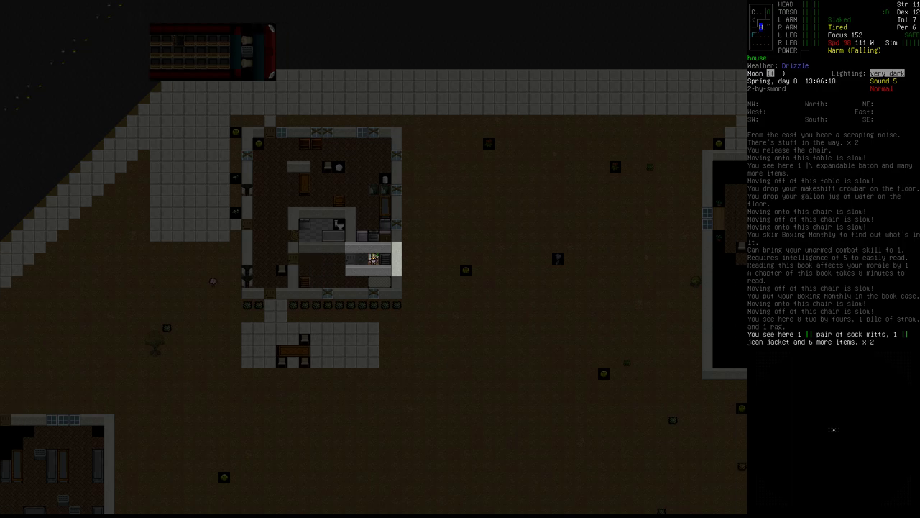
# Go to sleep with 'Yes, and save game before sleeping', declining to set an alarm.
pyautogui.press('s')
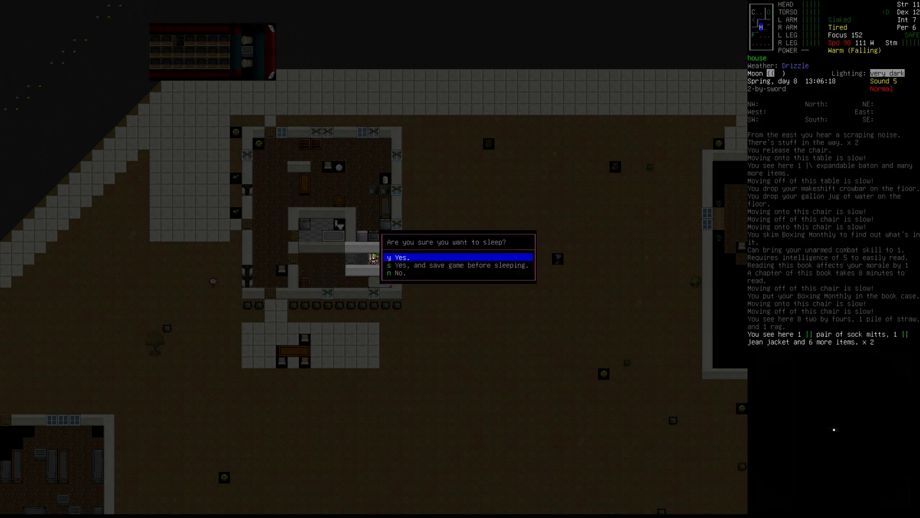
pyautogui.press('down')
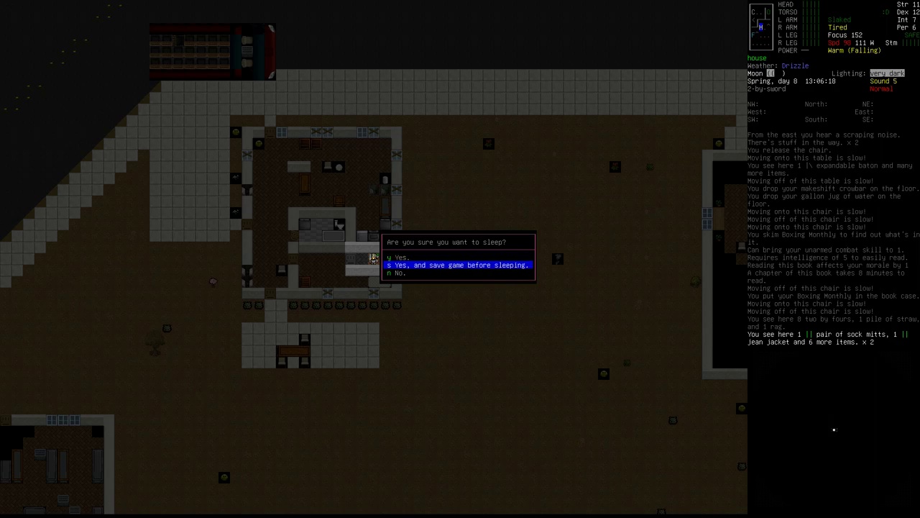
pyautogui.press('s')
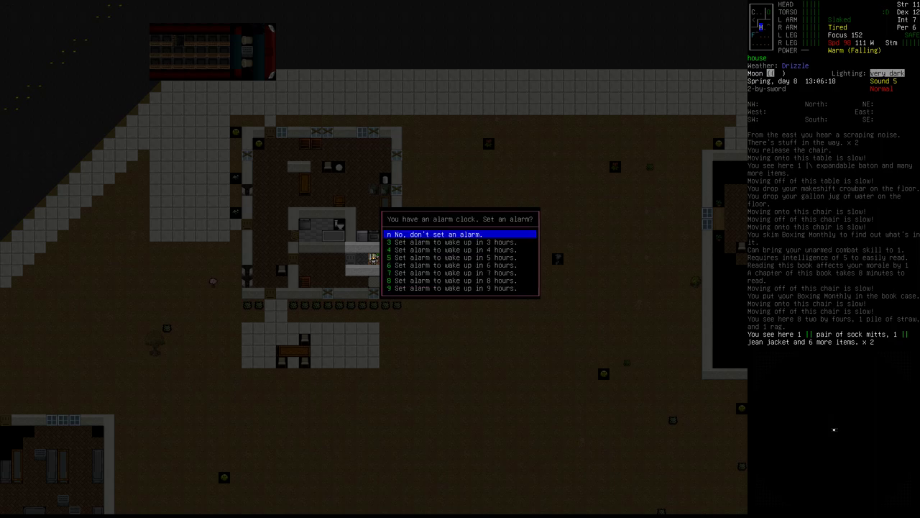
pyautogui.press('n')
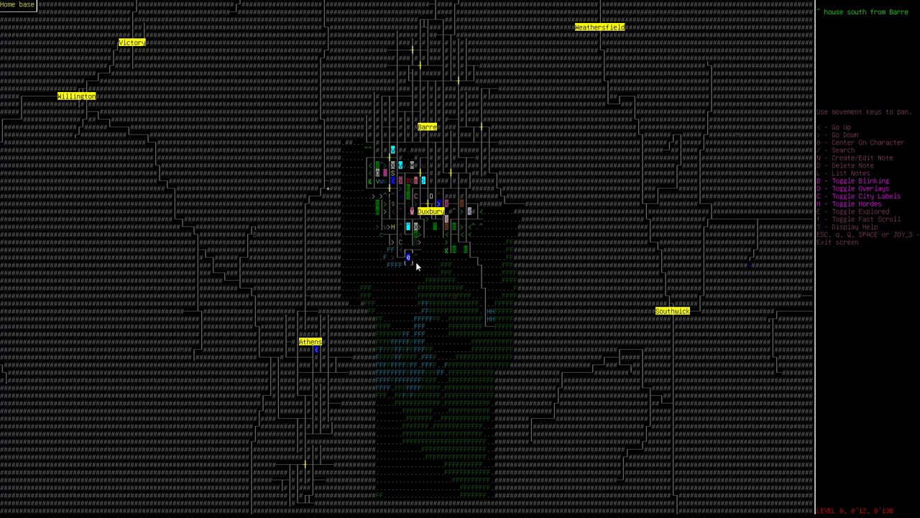
pyautogui.moveTo(476, 132)
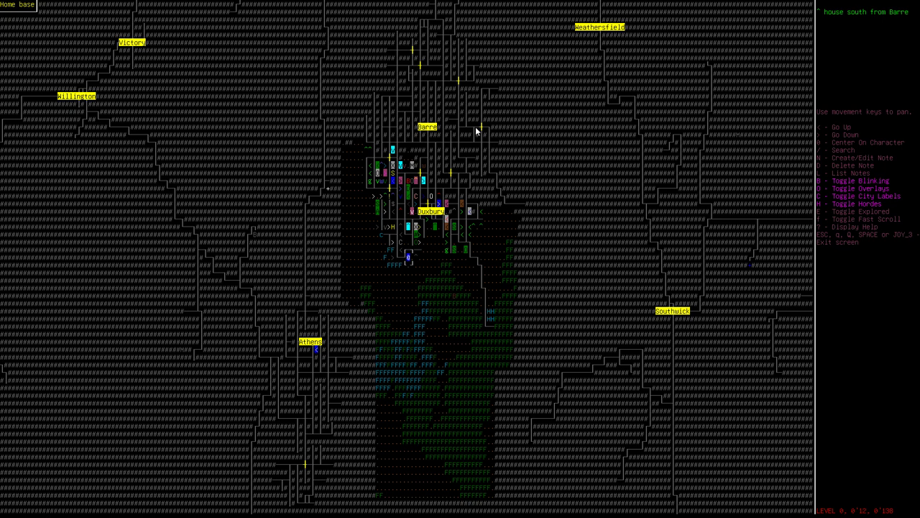
pyautogui.moveTo(332, 187)
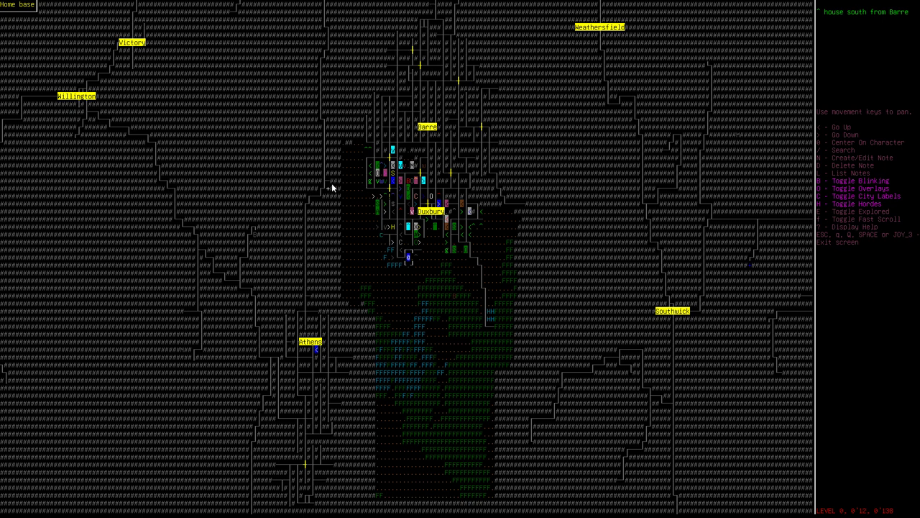
pyautogui.moveTo(452, 222)
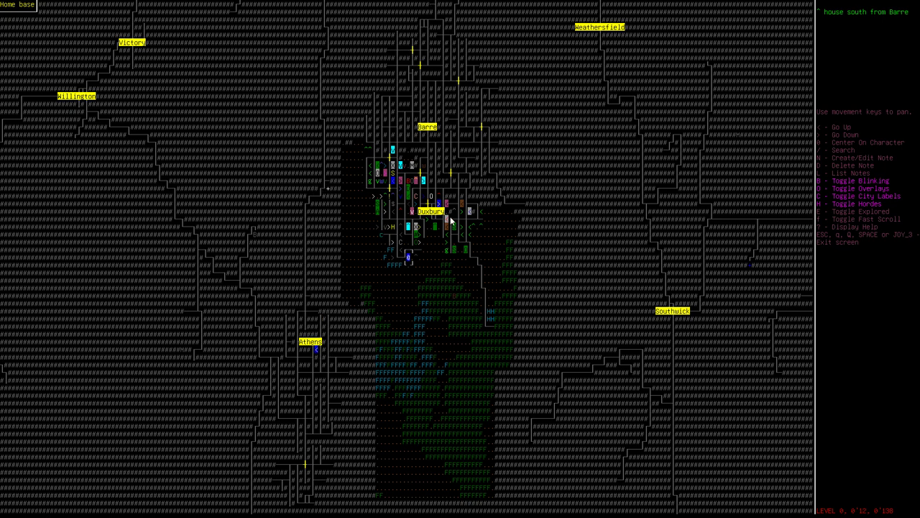
pyautogui.moveTo(213, 302)
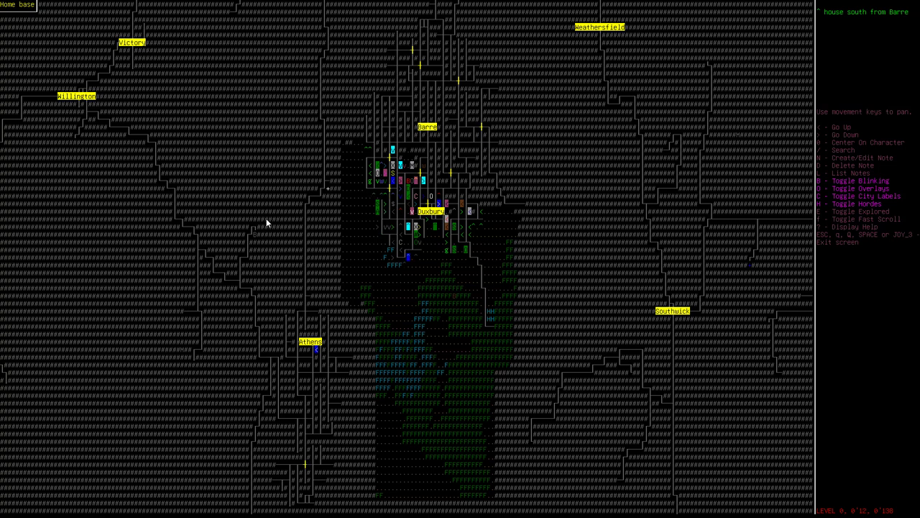
pyautogui.moveTo(293, 214)
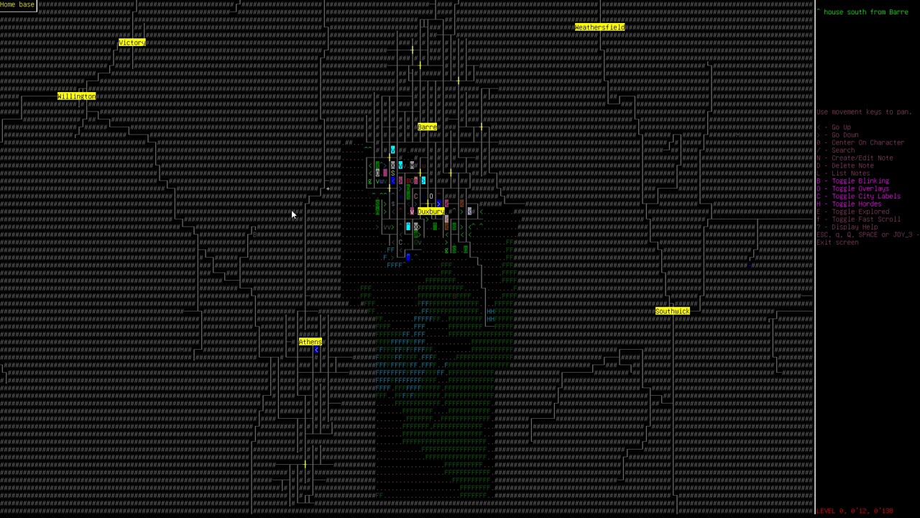
pyautogui.moveTo(325, 294)
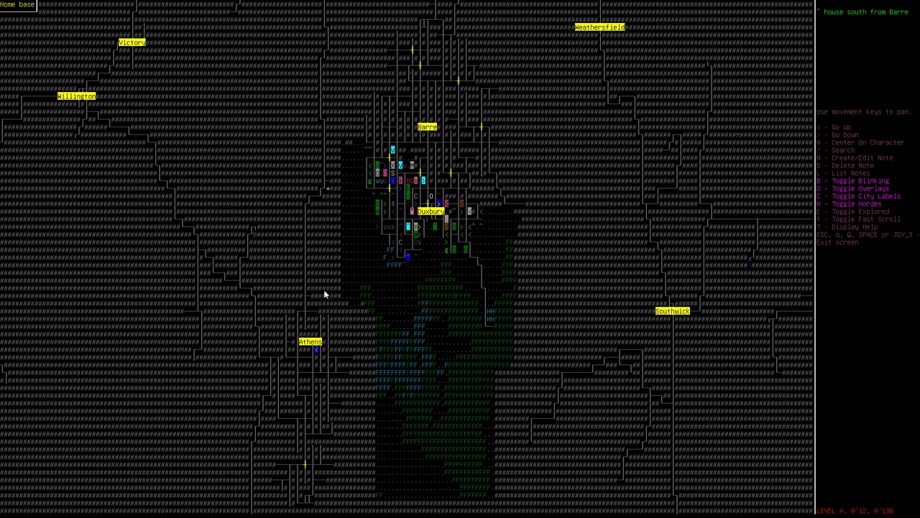